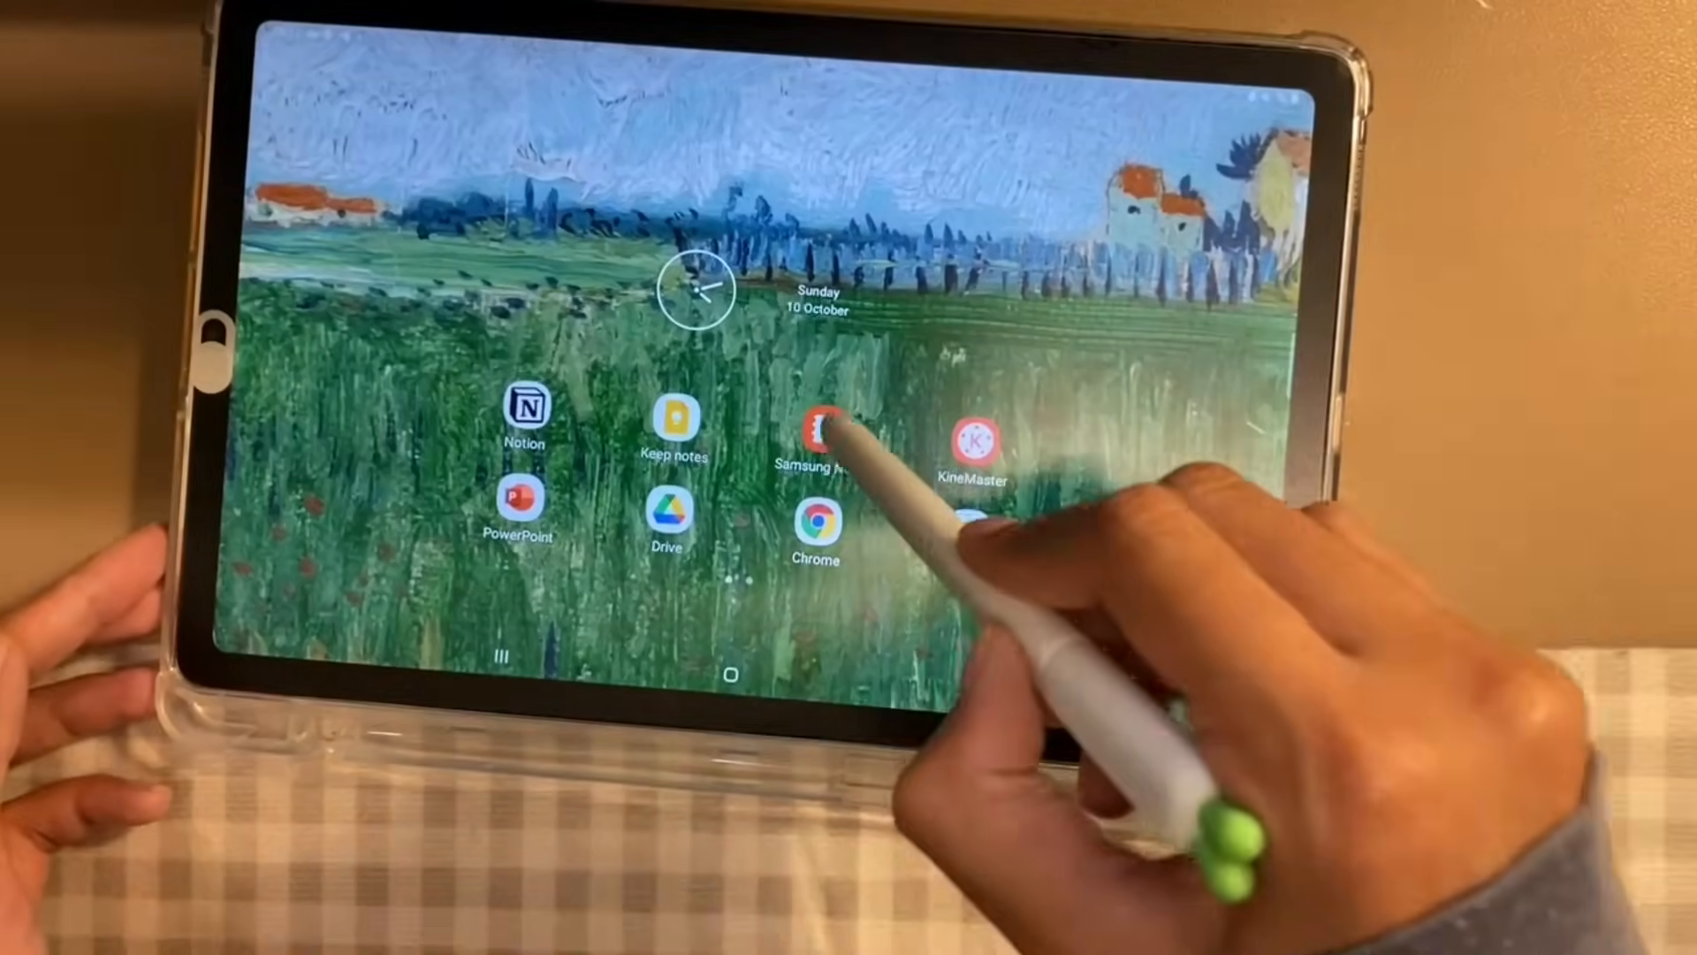
- Launch Samsung Notes, confirm version 4.3.03.5 on About, and return to the Folders view
click(816, 437)
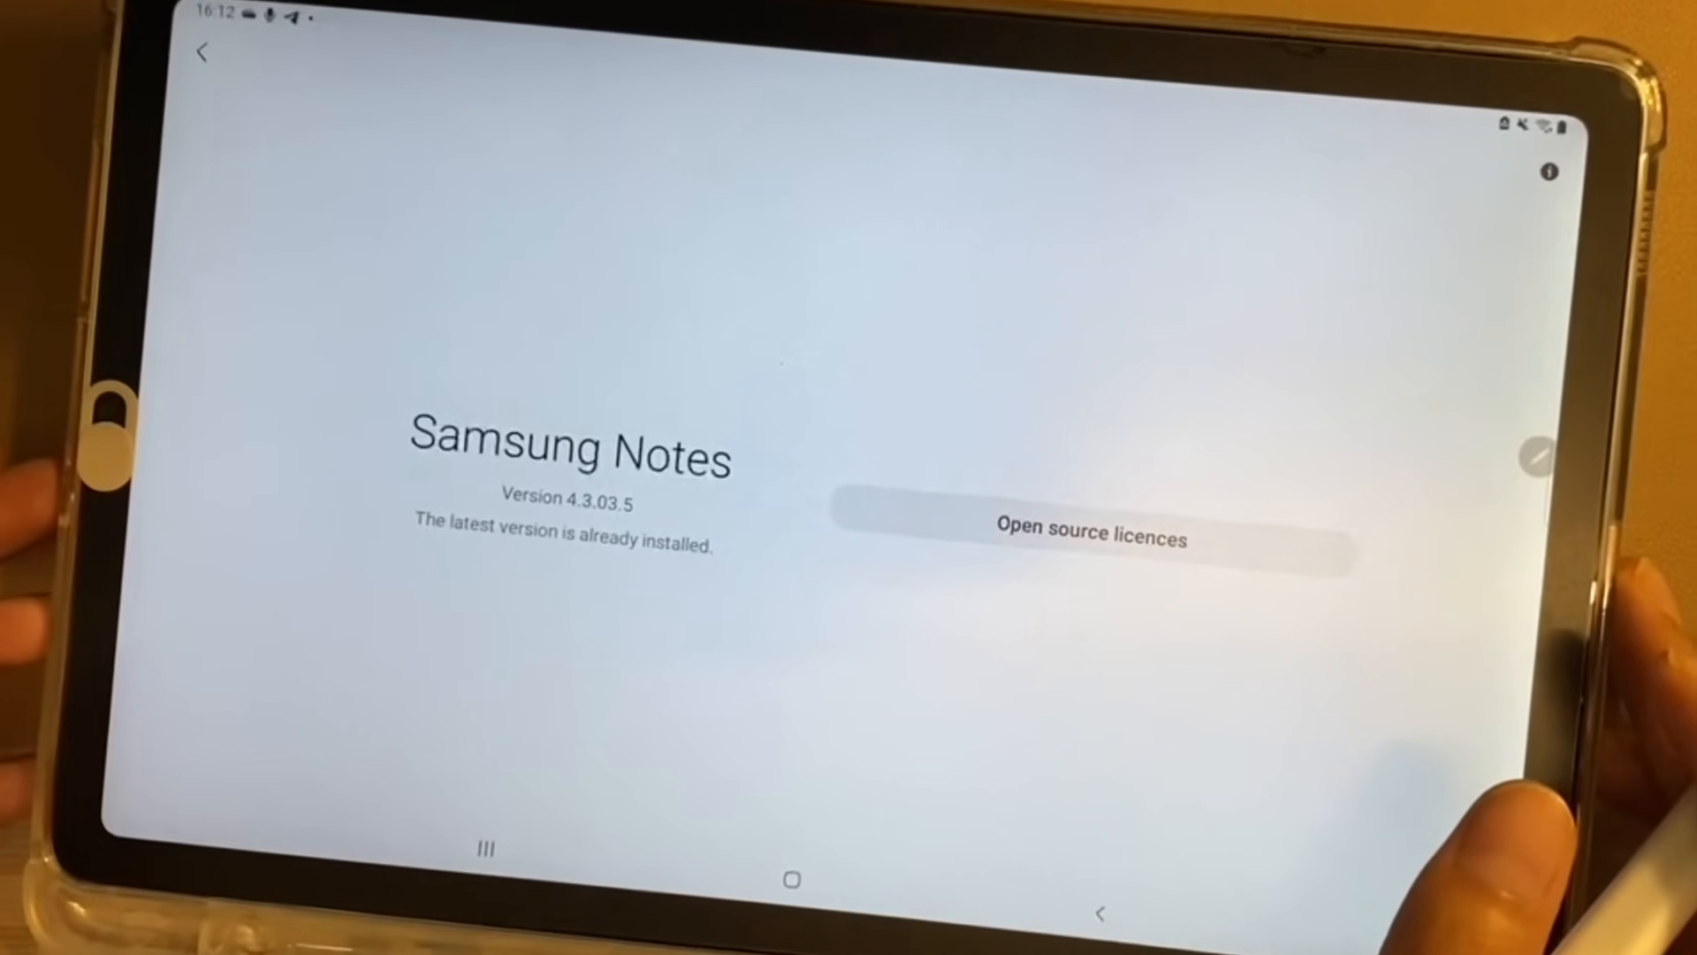
click(203, 52)
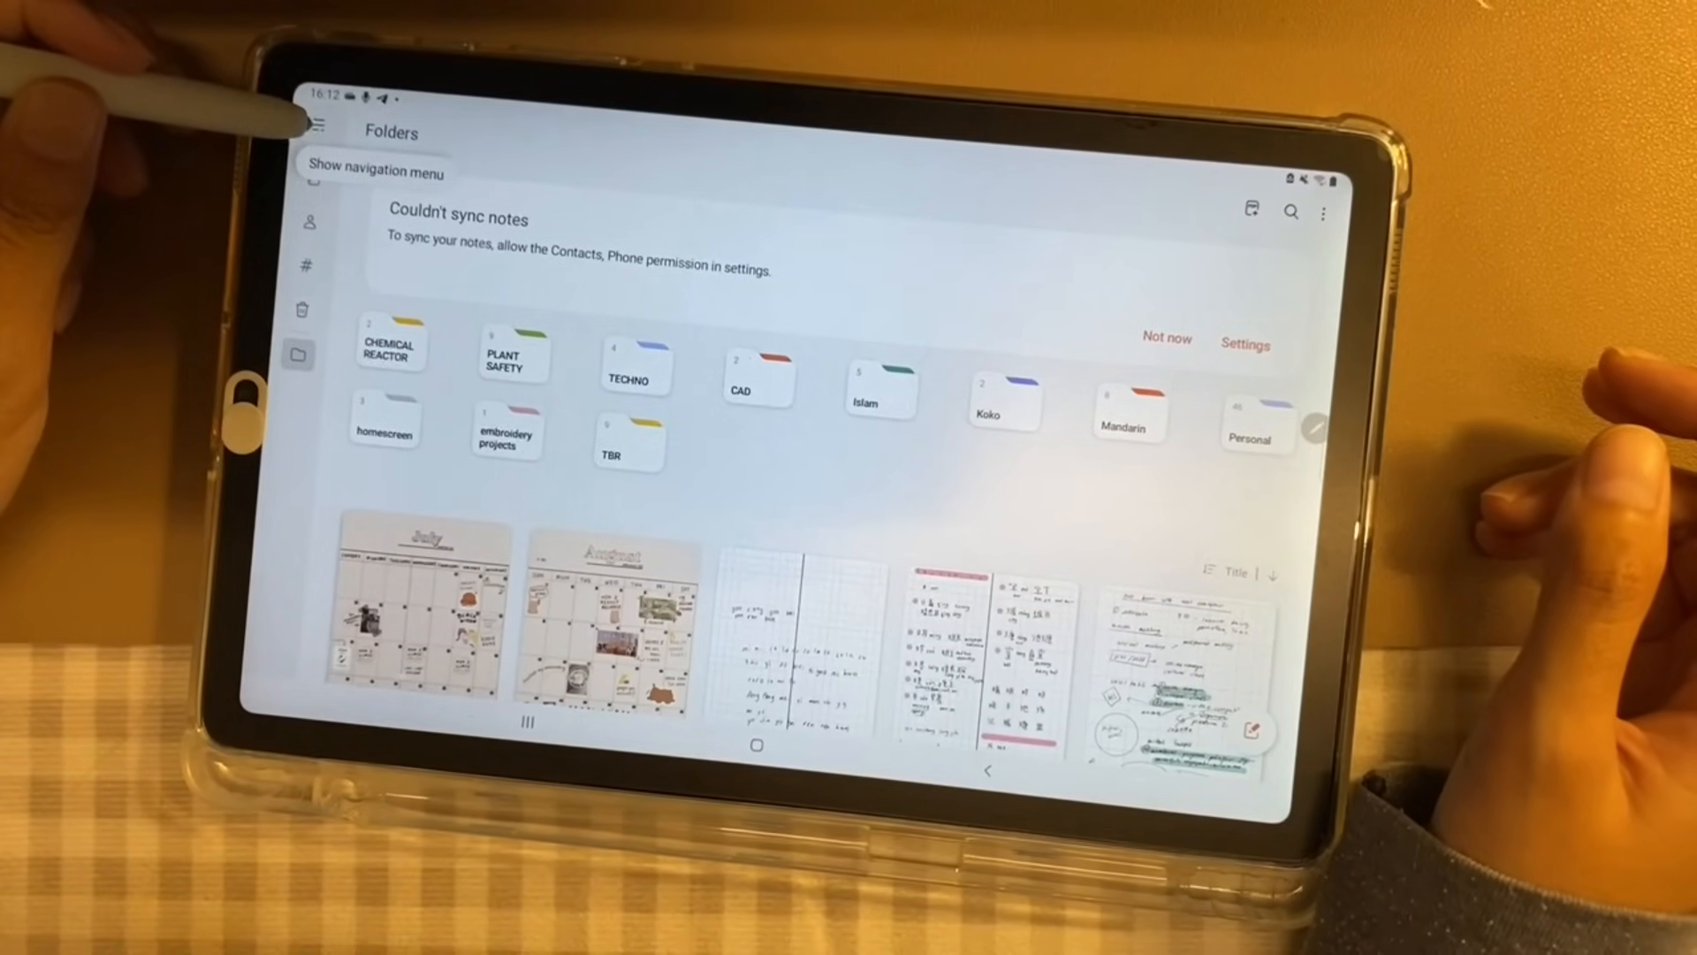
- Reach the Settings page via the three-dot menu of the Folders view
click(1246, 341)
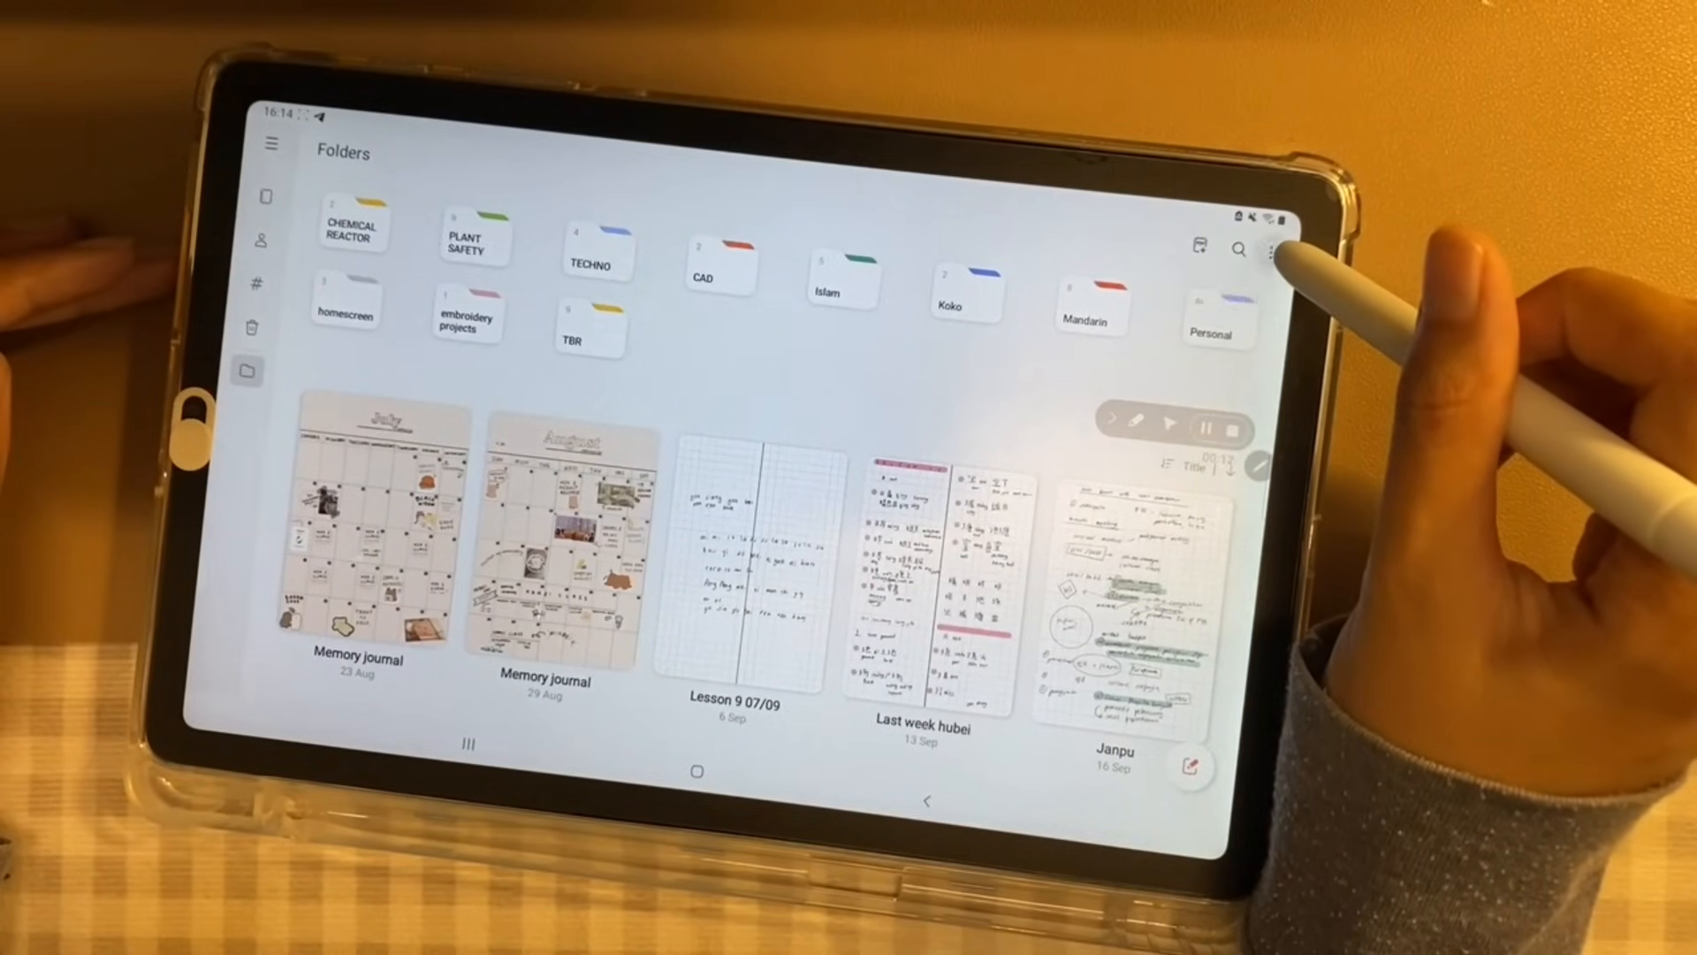
click(1272, 252)
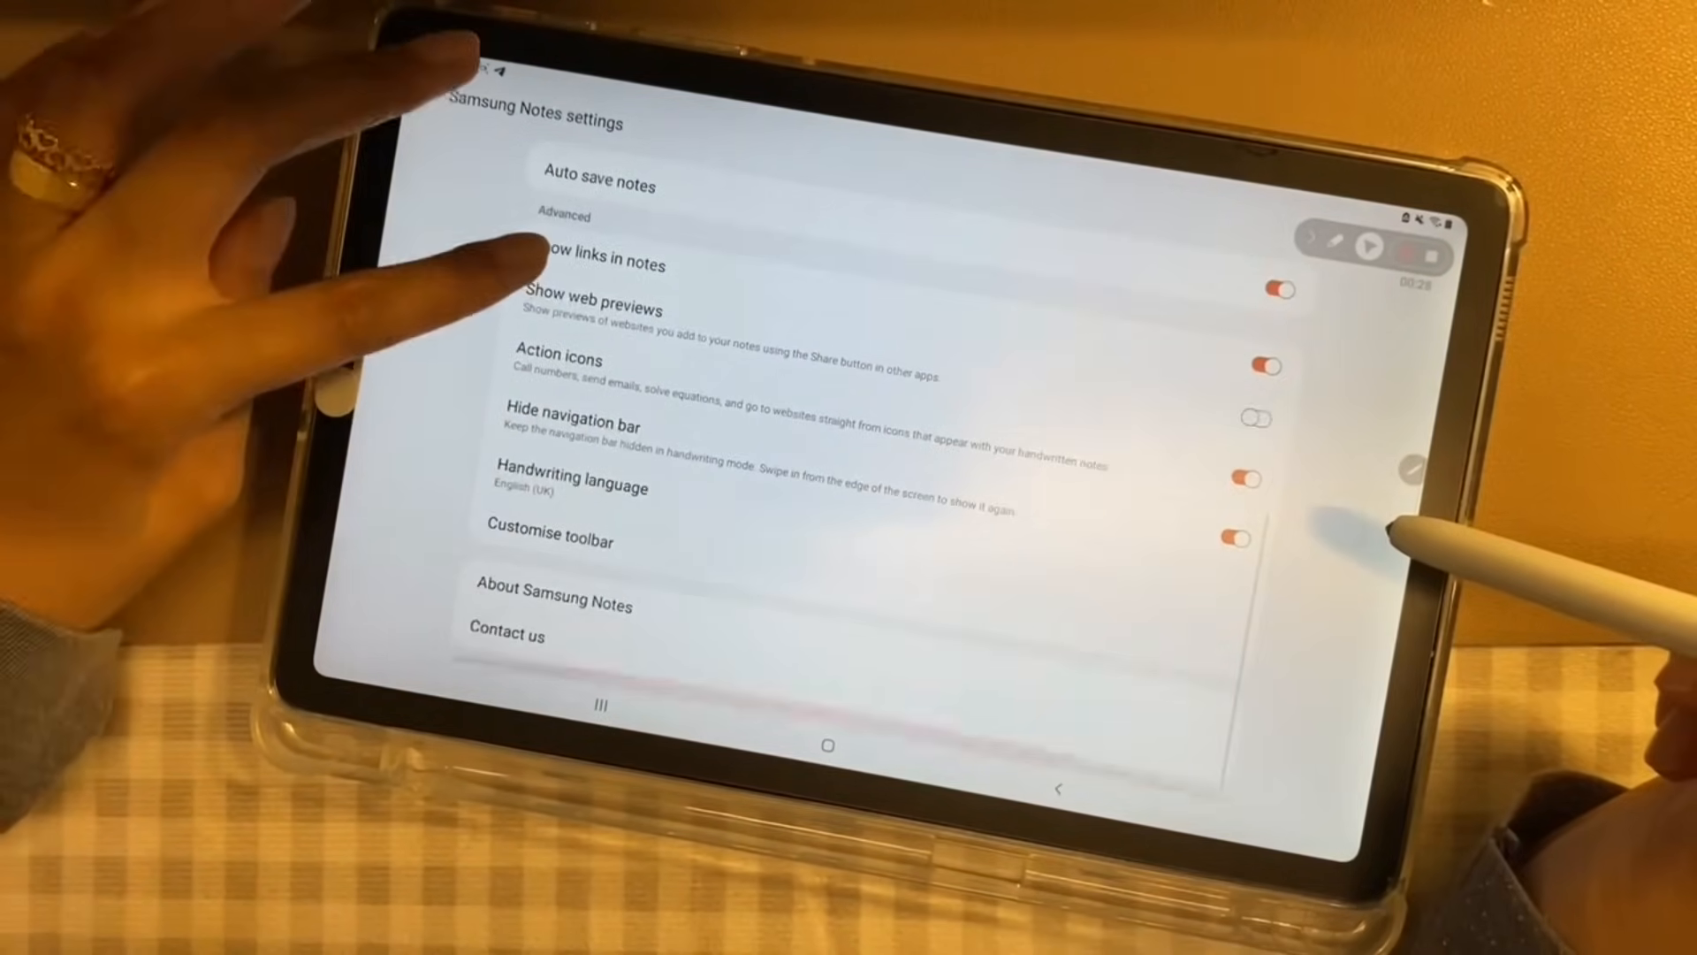
- Leave Settings and start a blank untitled note in keyboard text mode
click(550, 540)
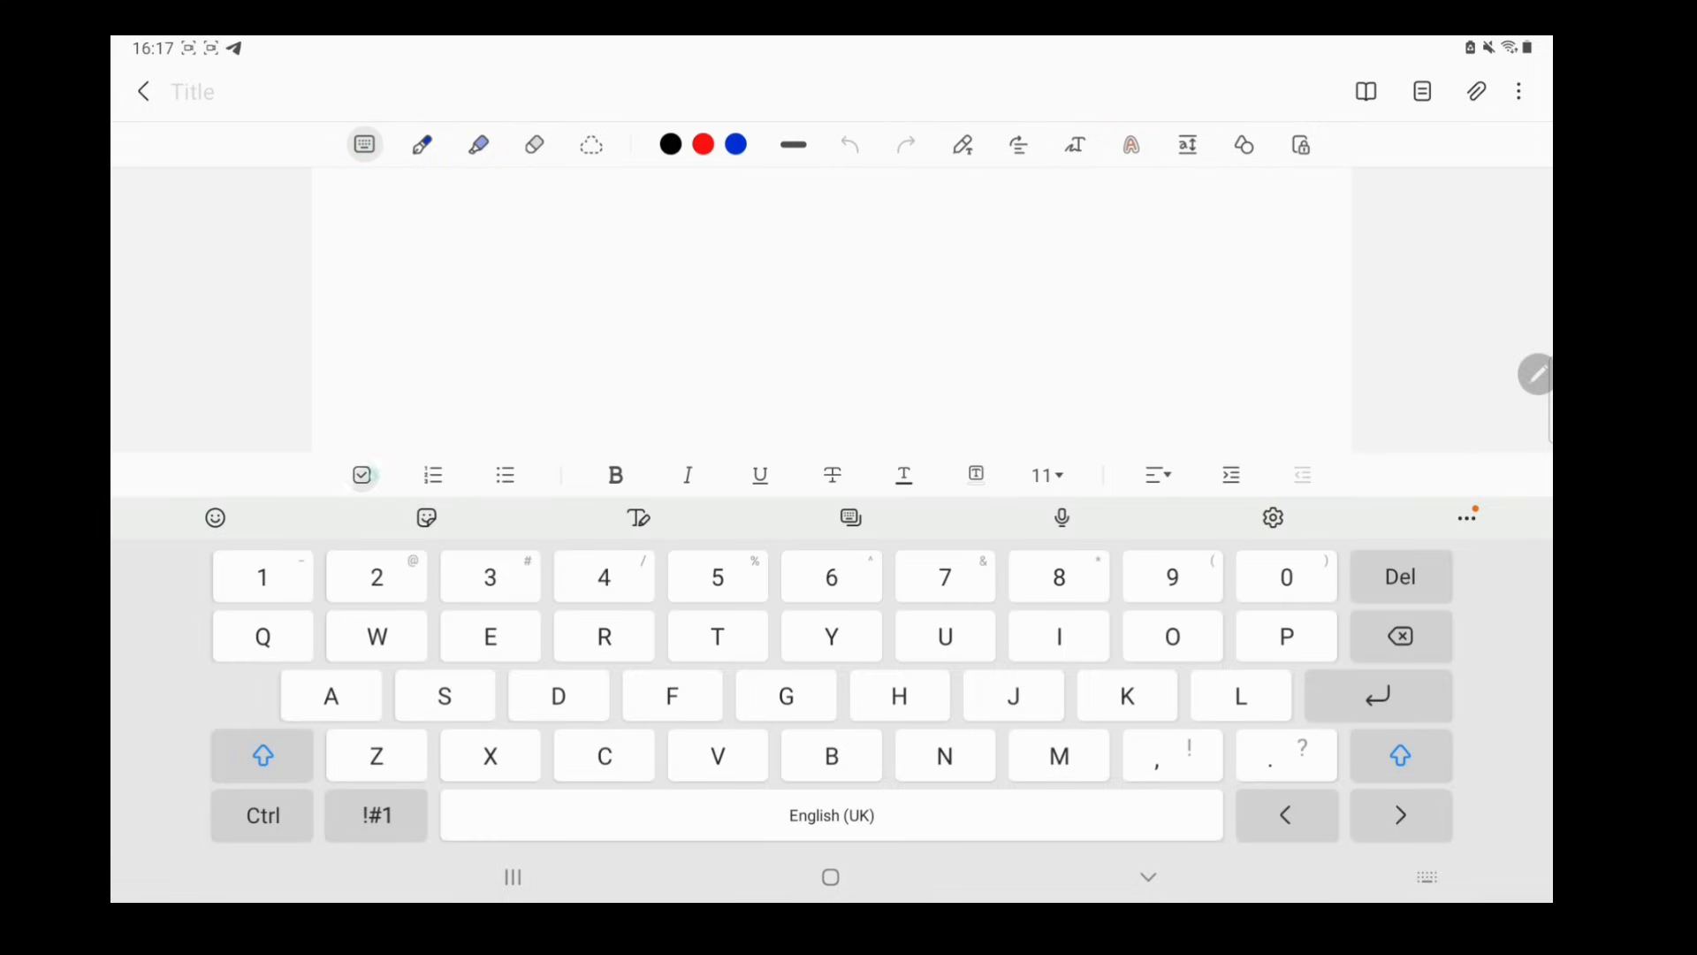
- Bullet the sample line, highlight it yellow at a smaller size, realign it, then choose the pen tool
click(432, 474)
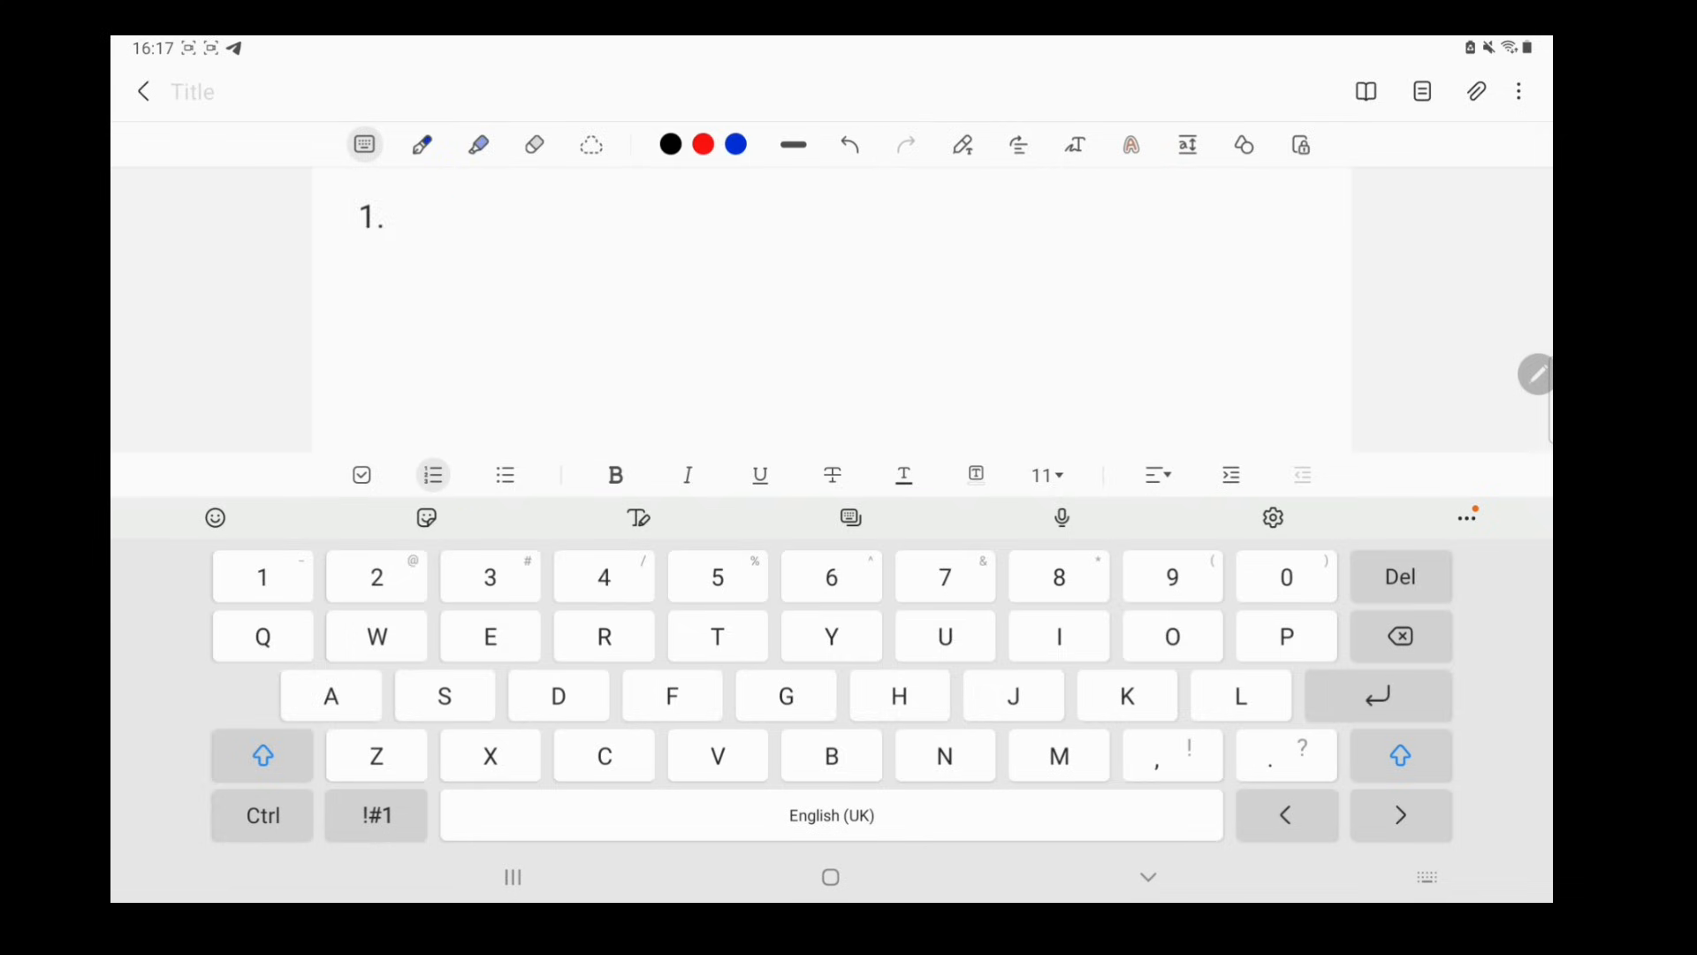
click(505, 474)
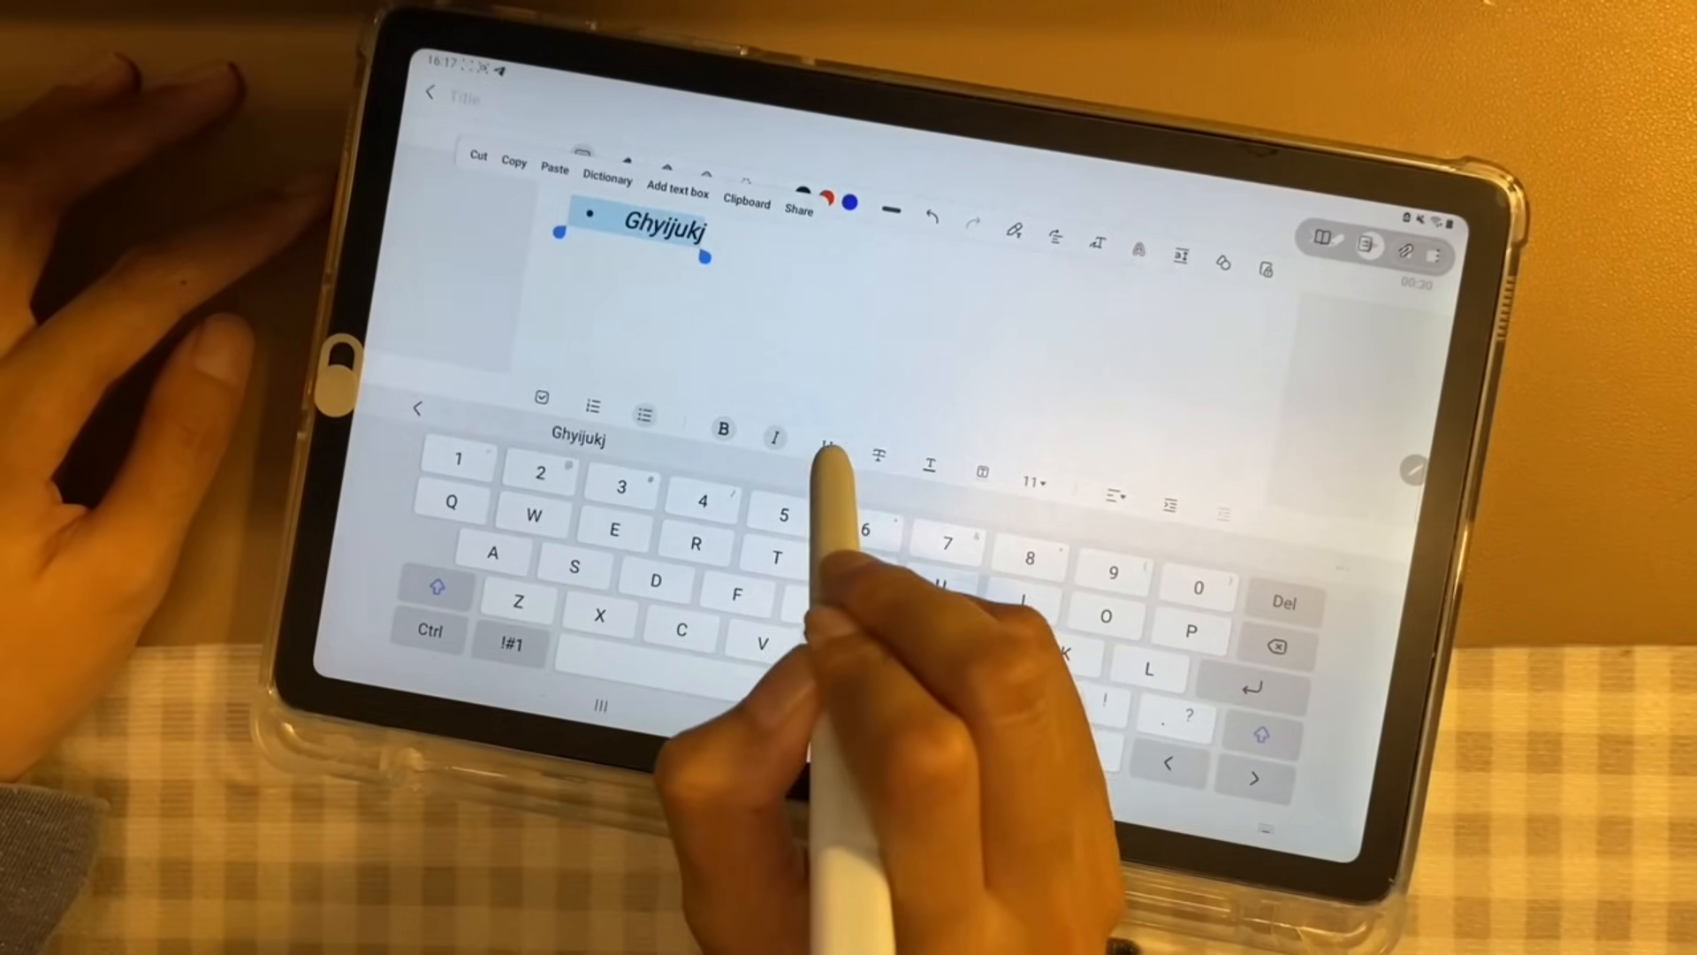
click(827, 442)
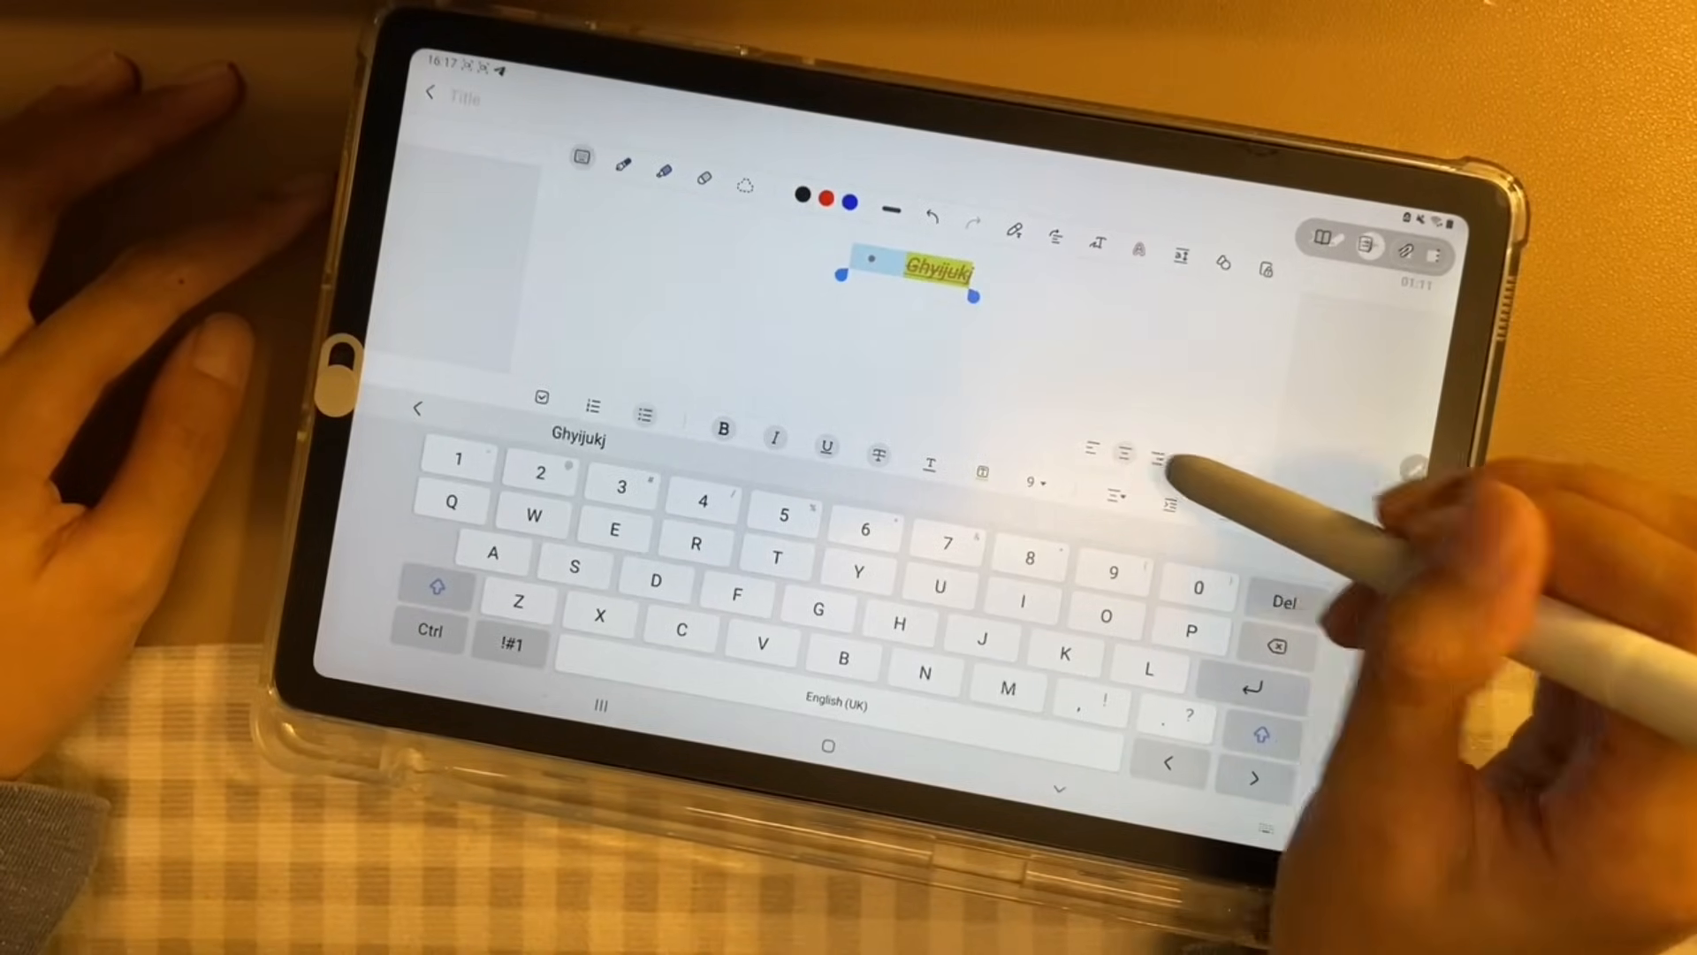
click(926, 269)
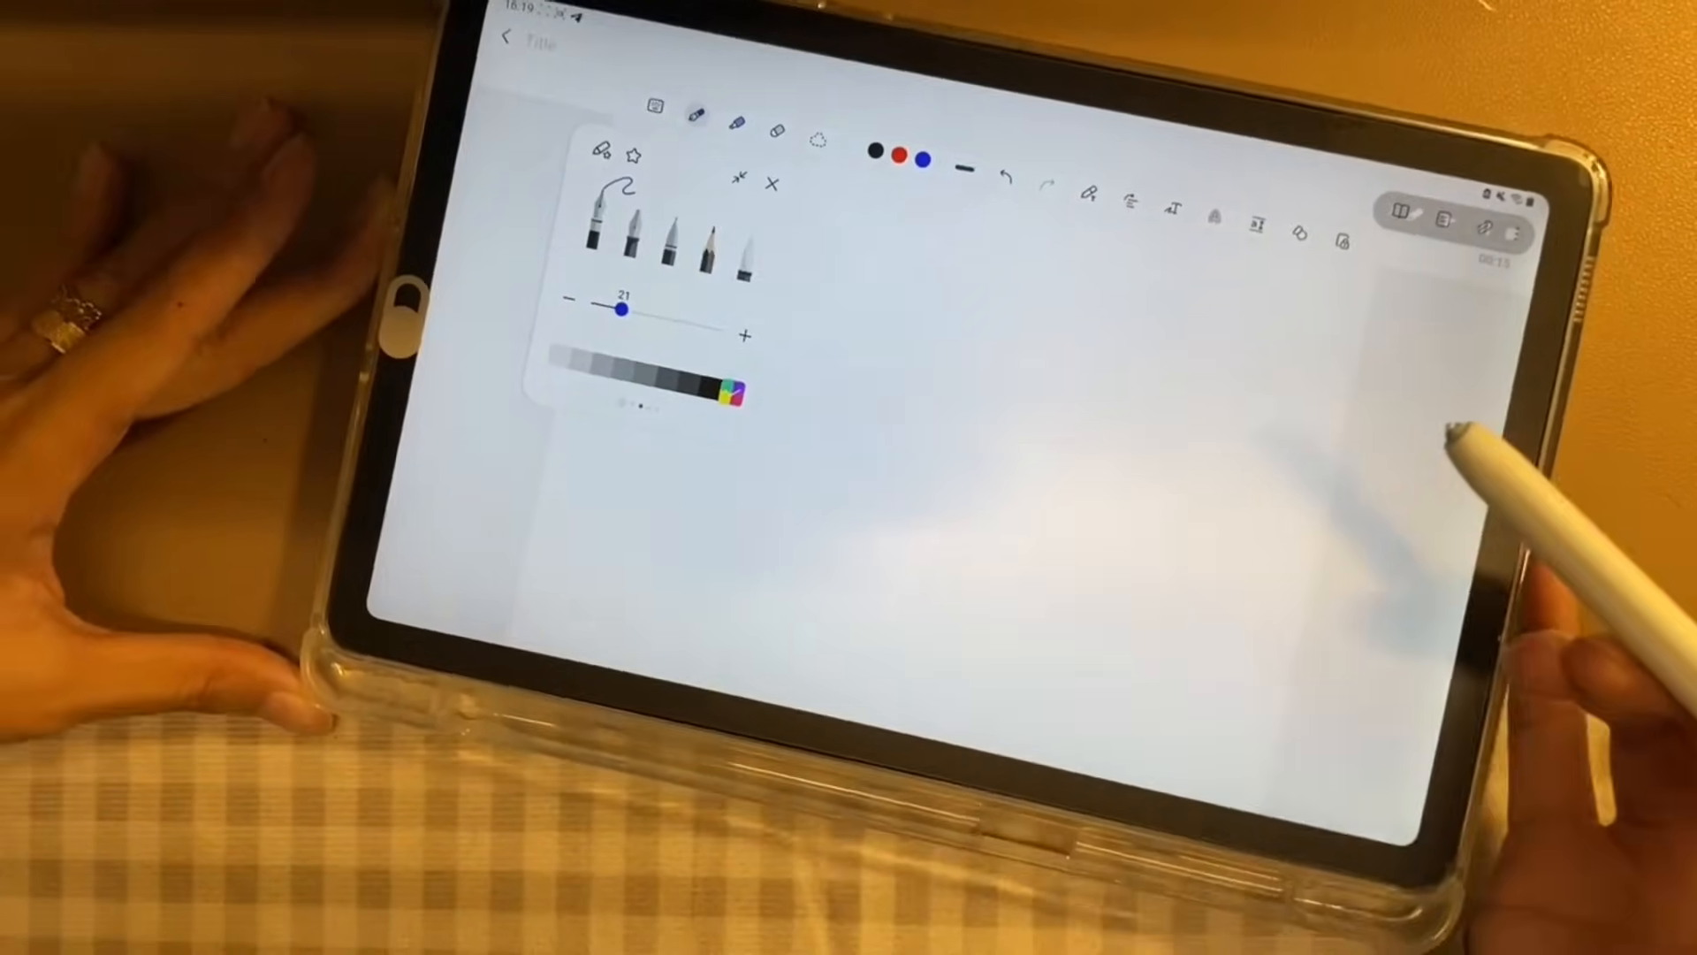
- Thicken the pen and handwrite 'calligraphy pen' in black beneath 'fountain pen'
drag(645, 347, 639, 454)
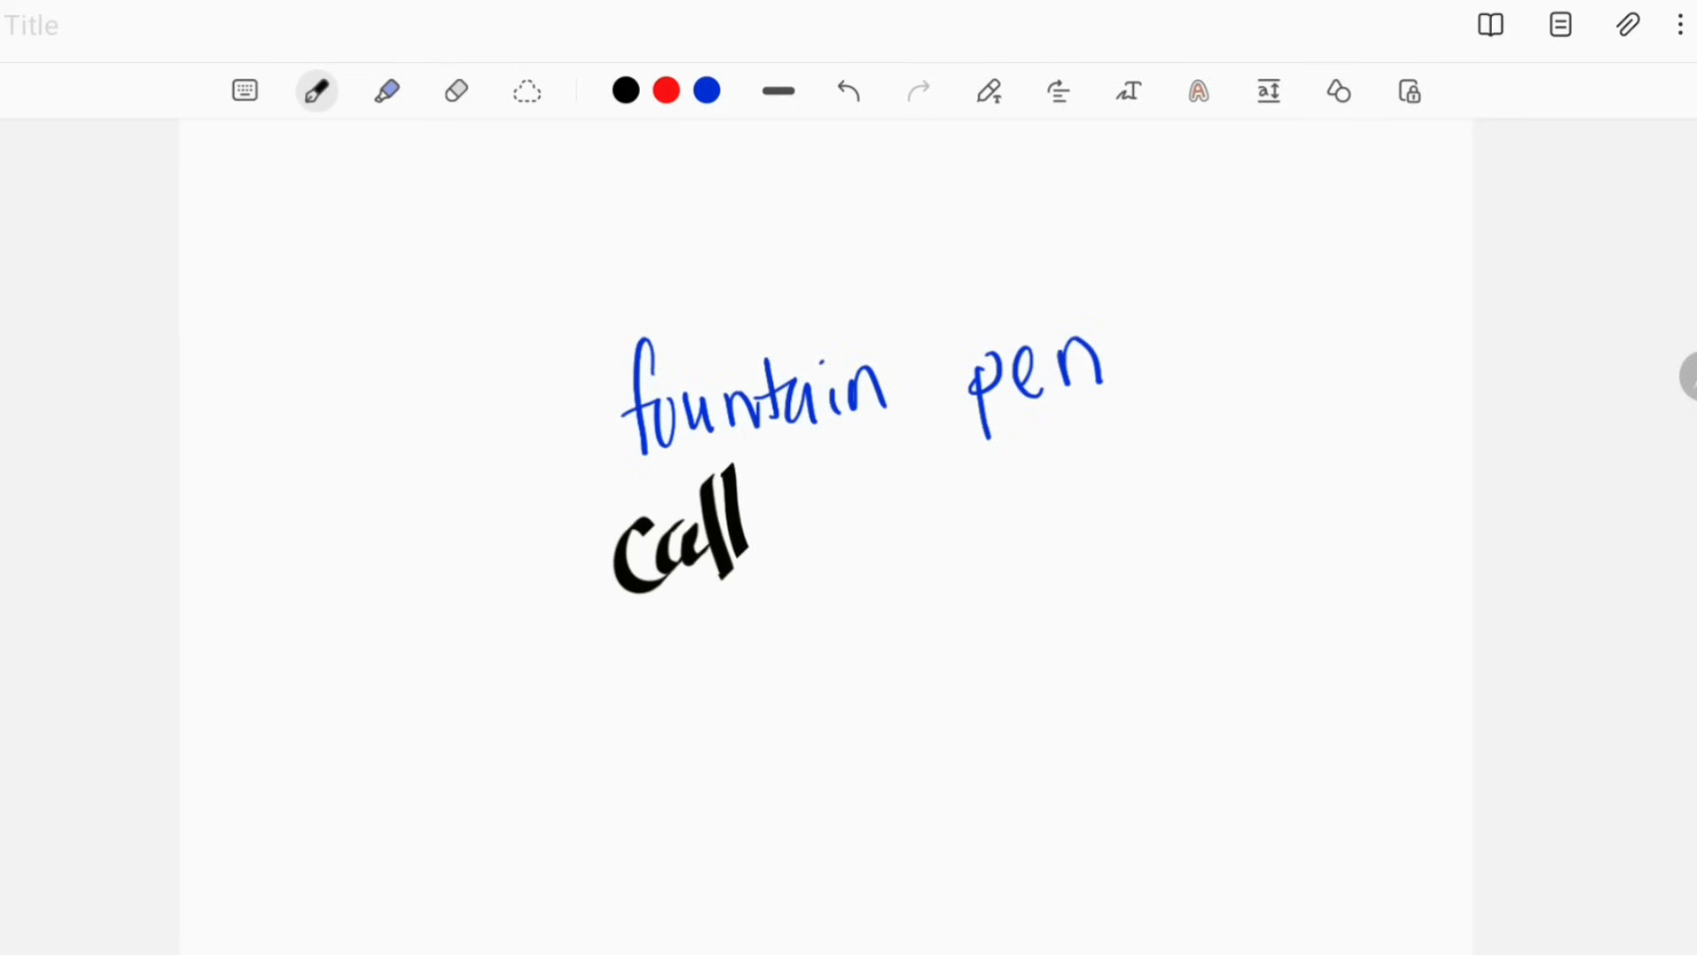
drag(747, 541, 1234, 444)
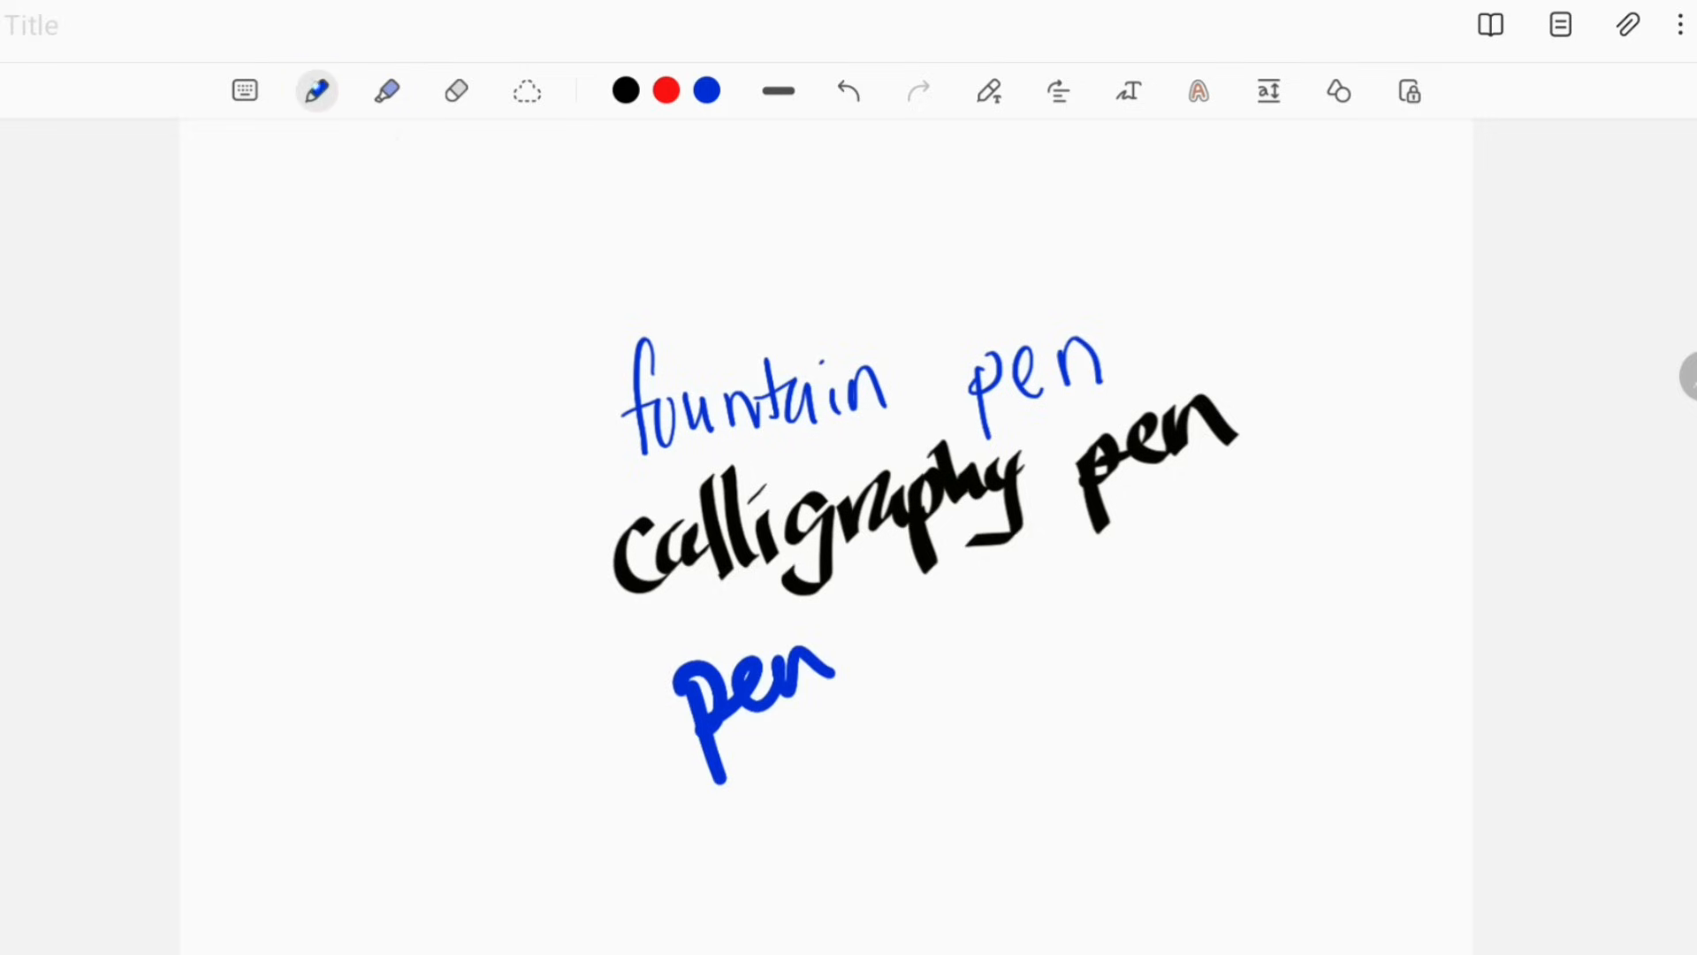
click(316, 90)
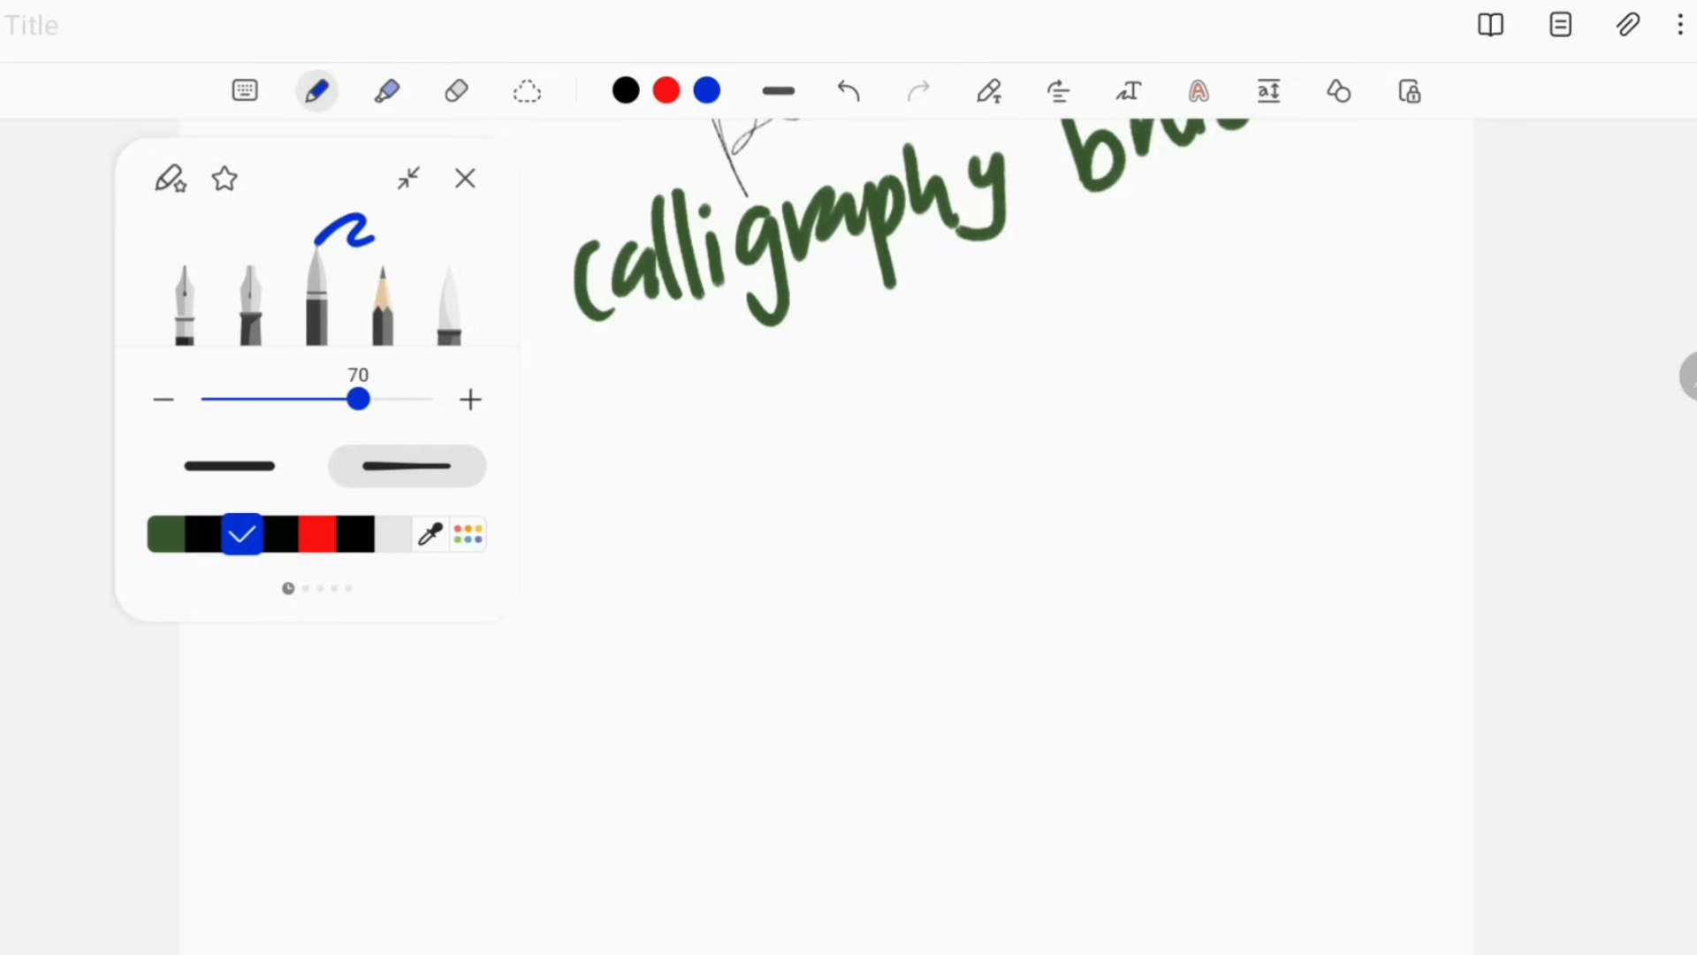
- Change the pen stroke style and handwrite an underlined sample word in thick blue
click(230, 466)
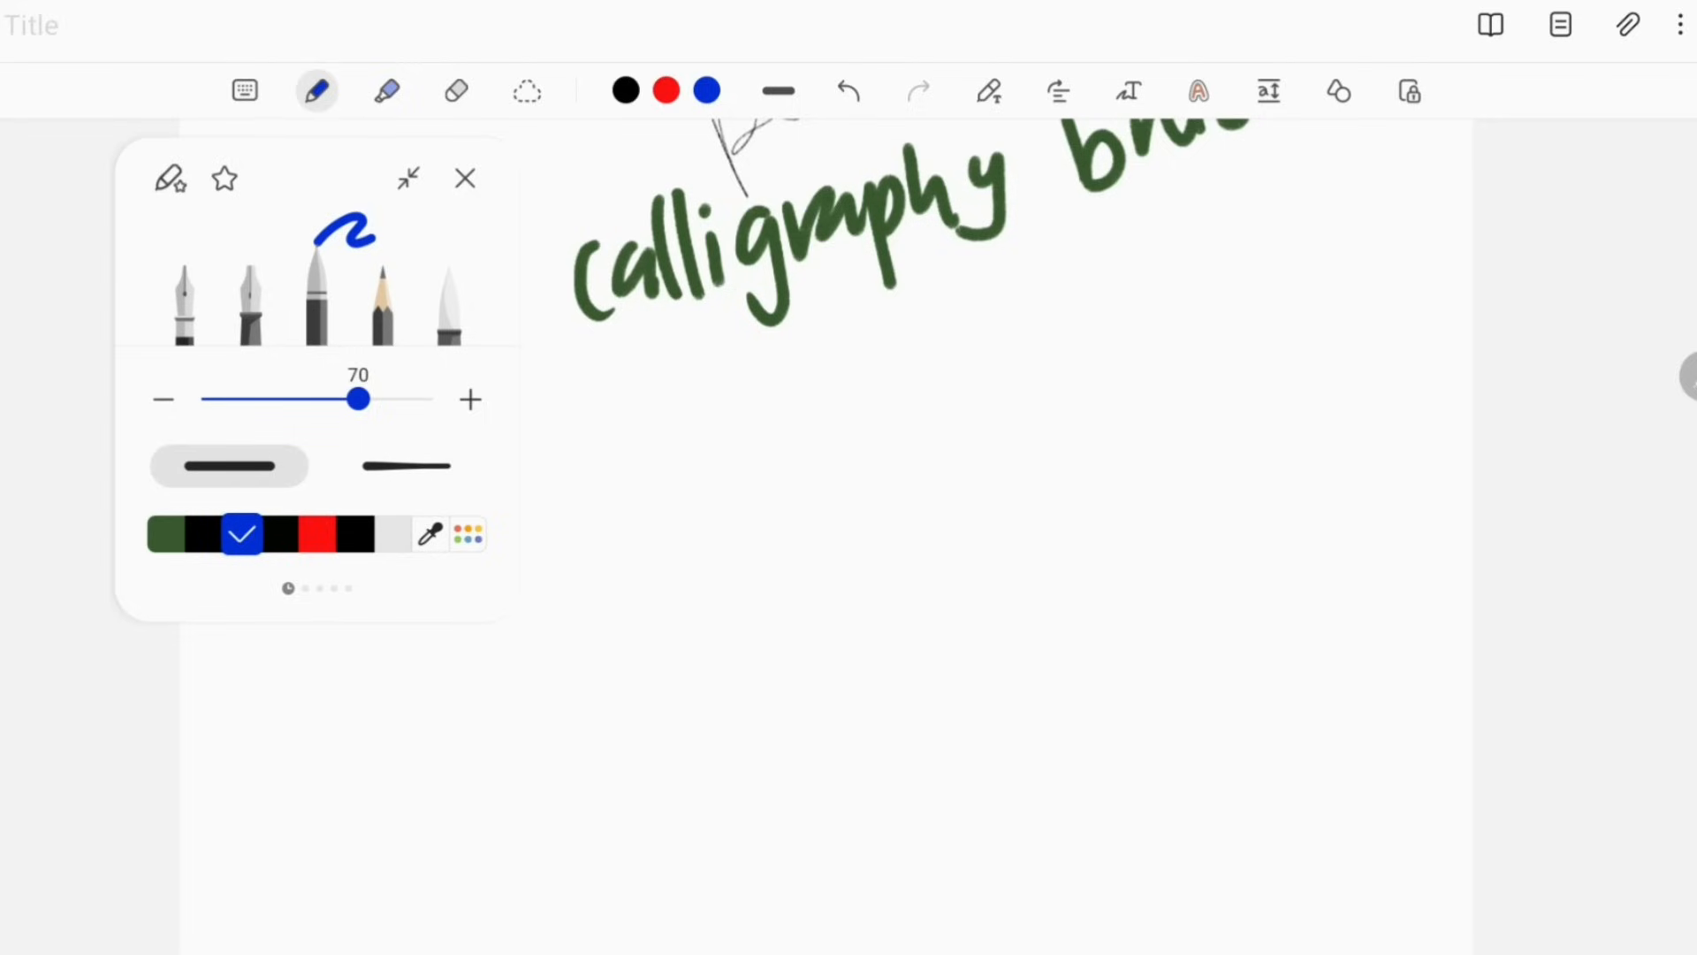
click(166, 534)
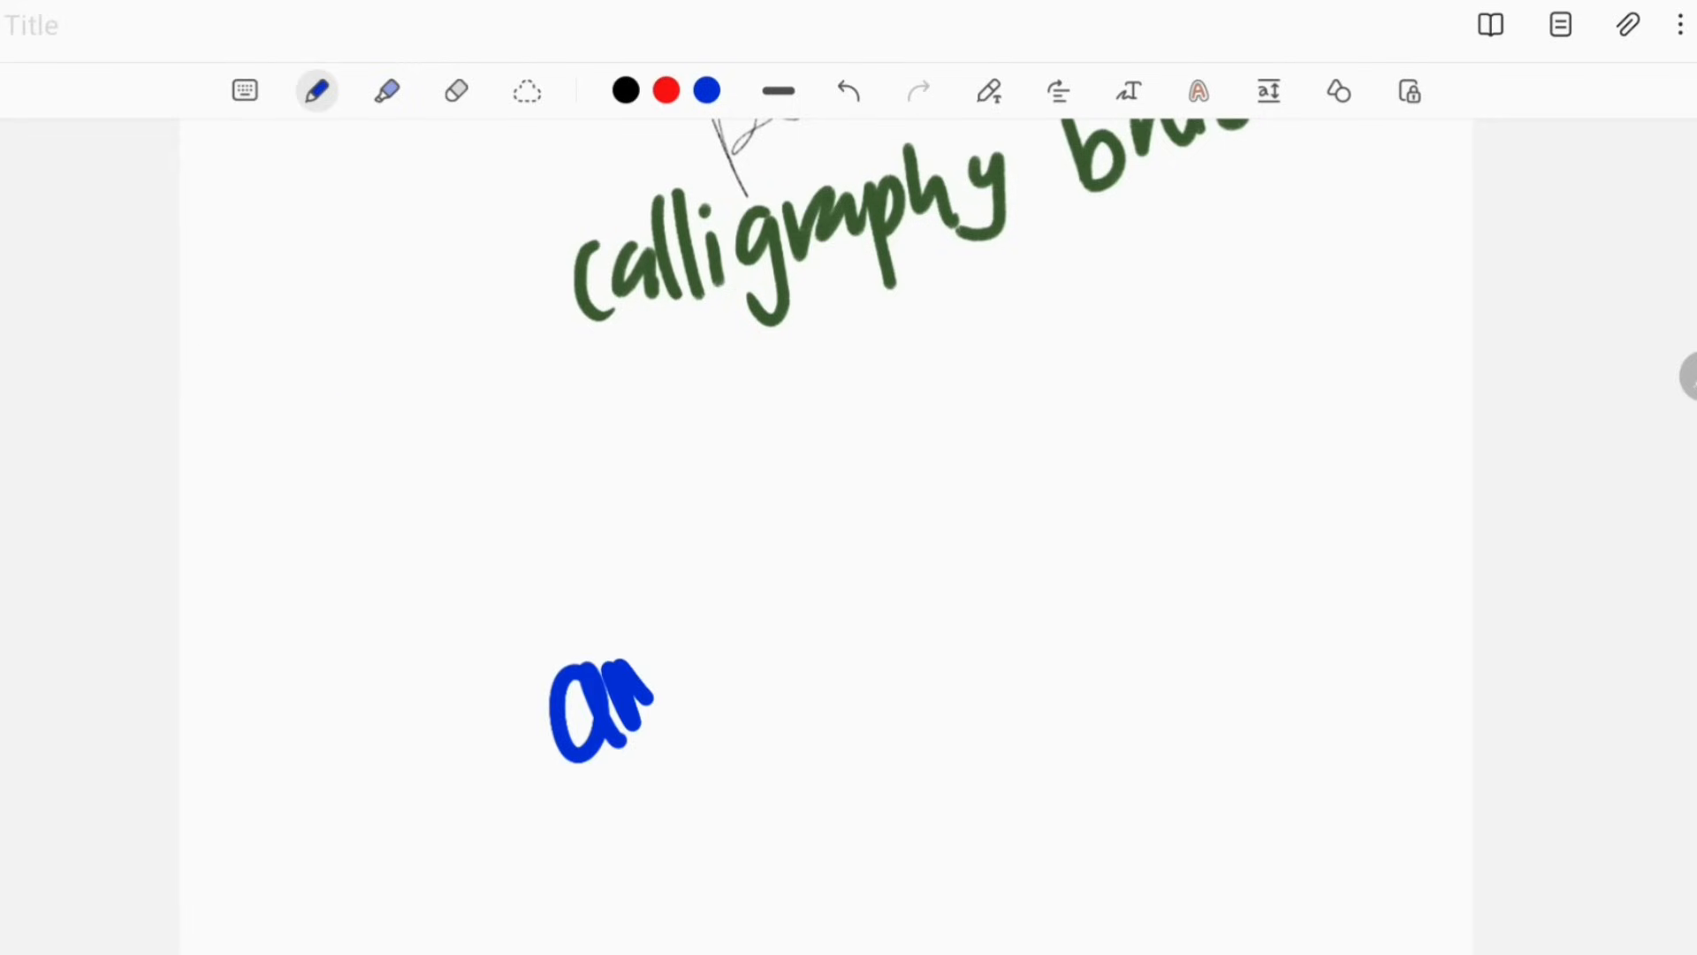
drag(607, 703, 888, 584)
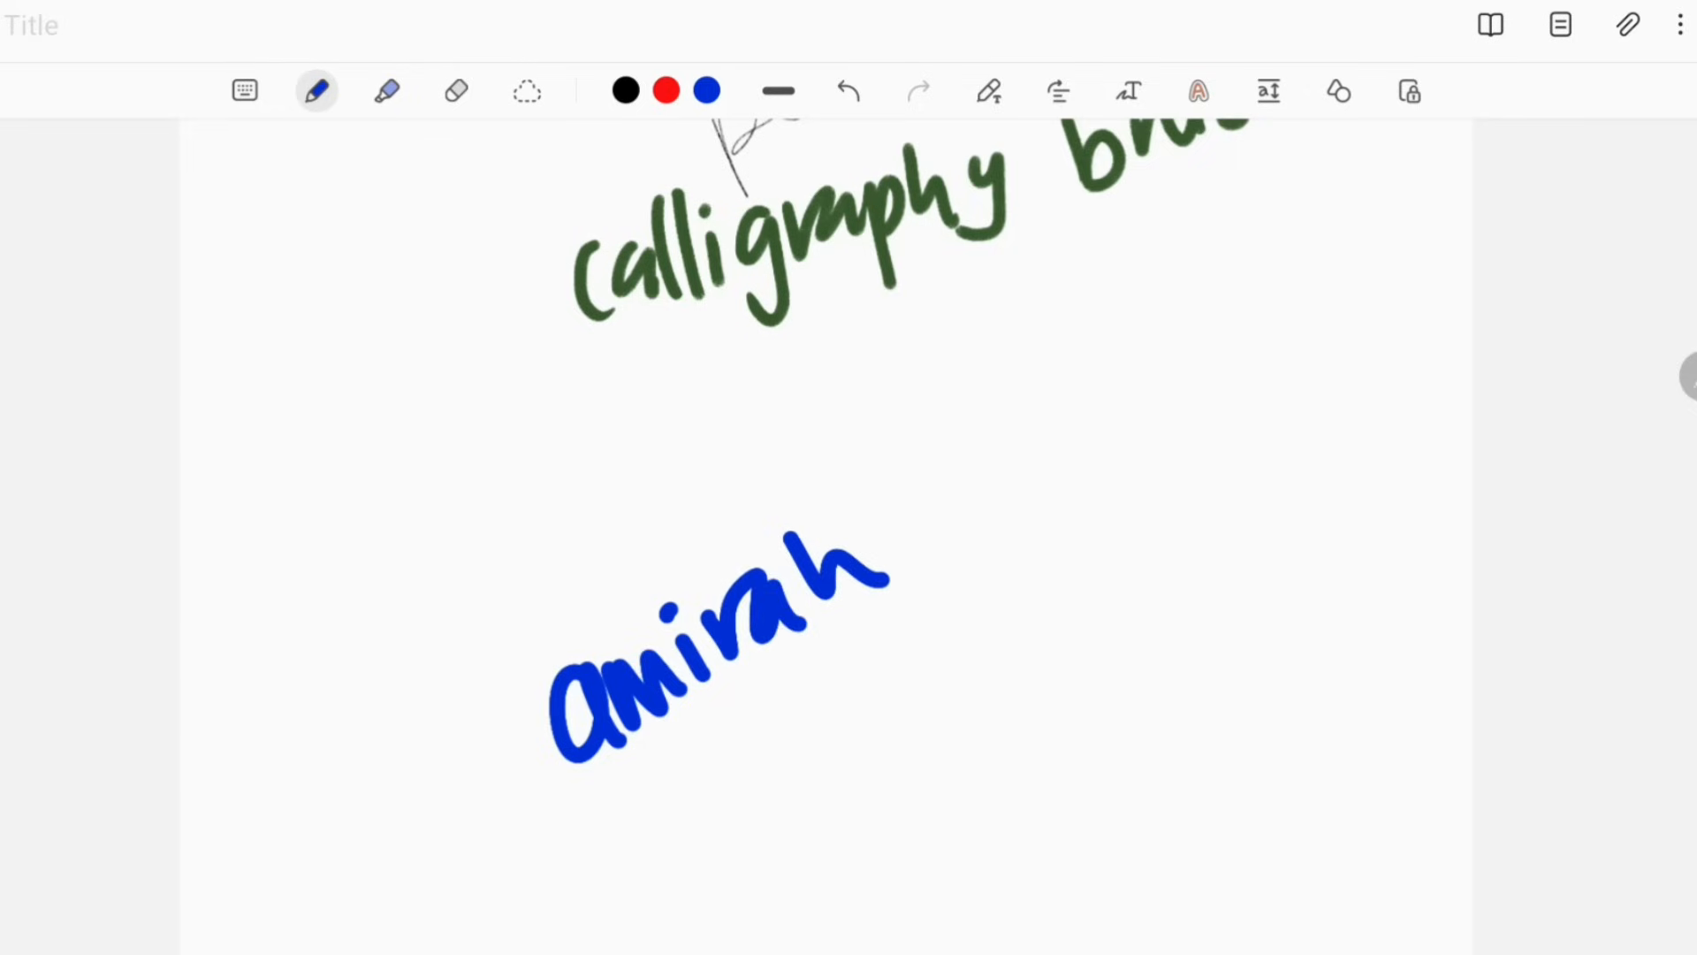
drag(649, 791, 612, 861)
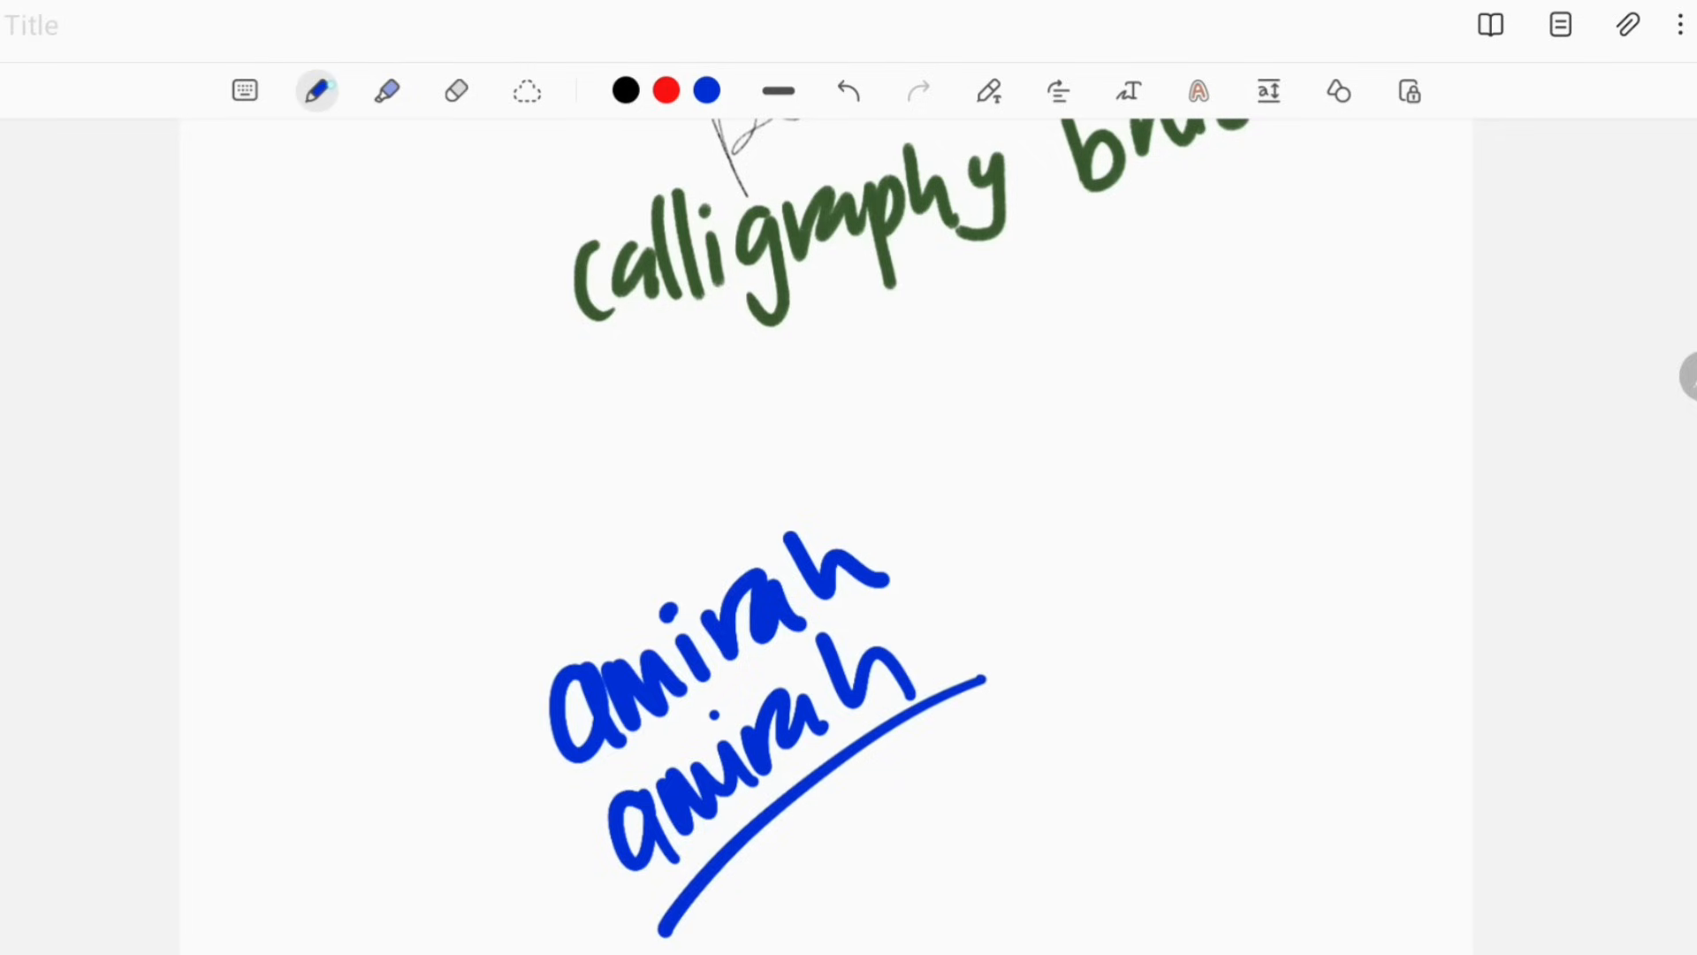
- Switch to the Pencil and set its opacity to full
click(315, 89)
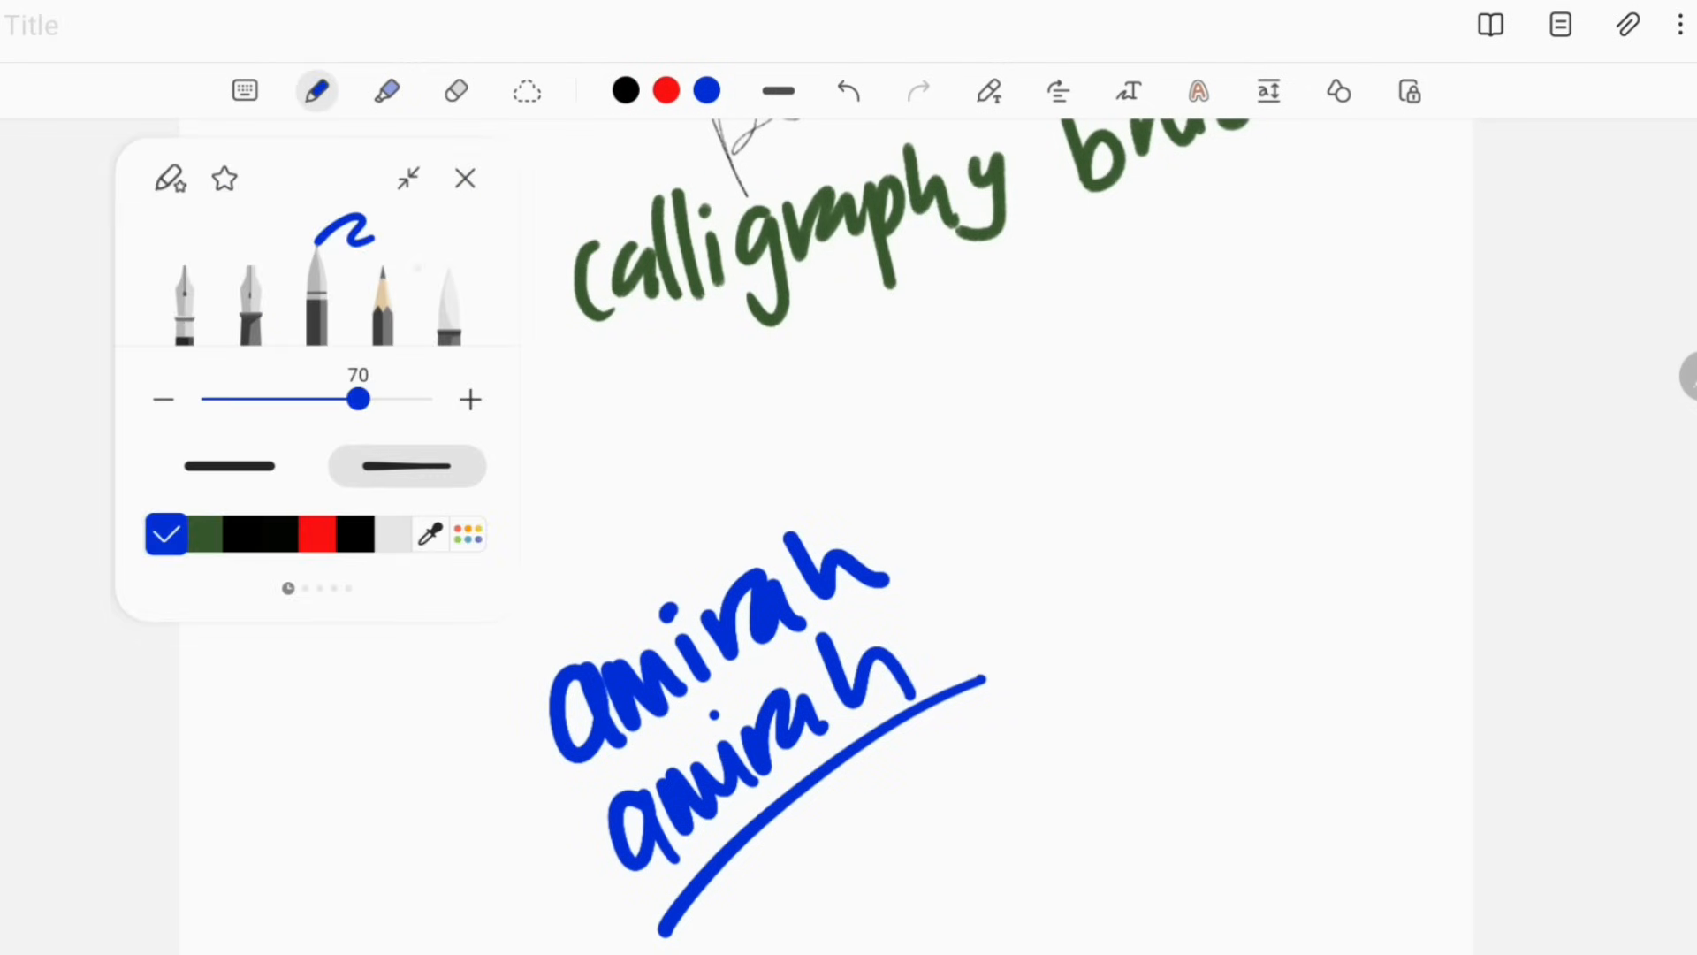
click(382, 300)
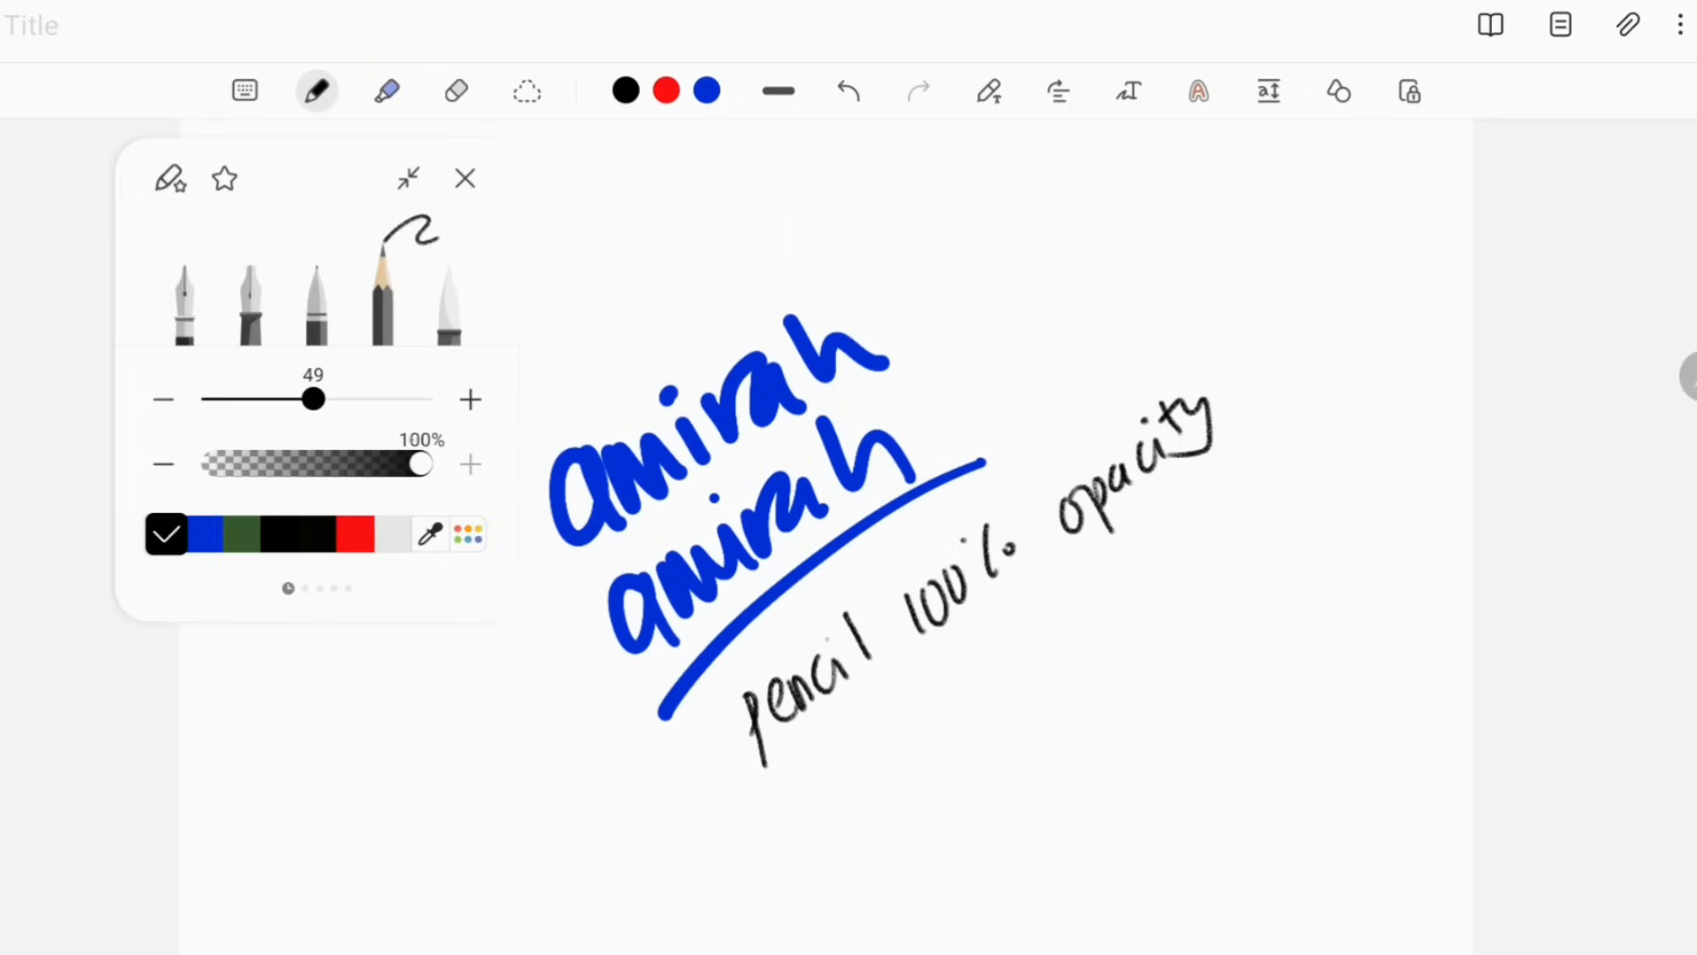
click(464, 179)
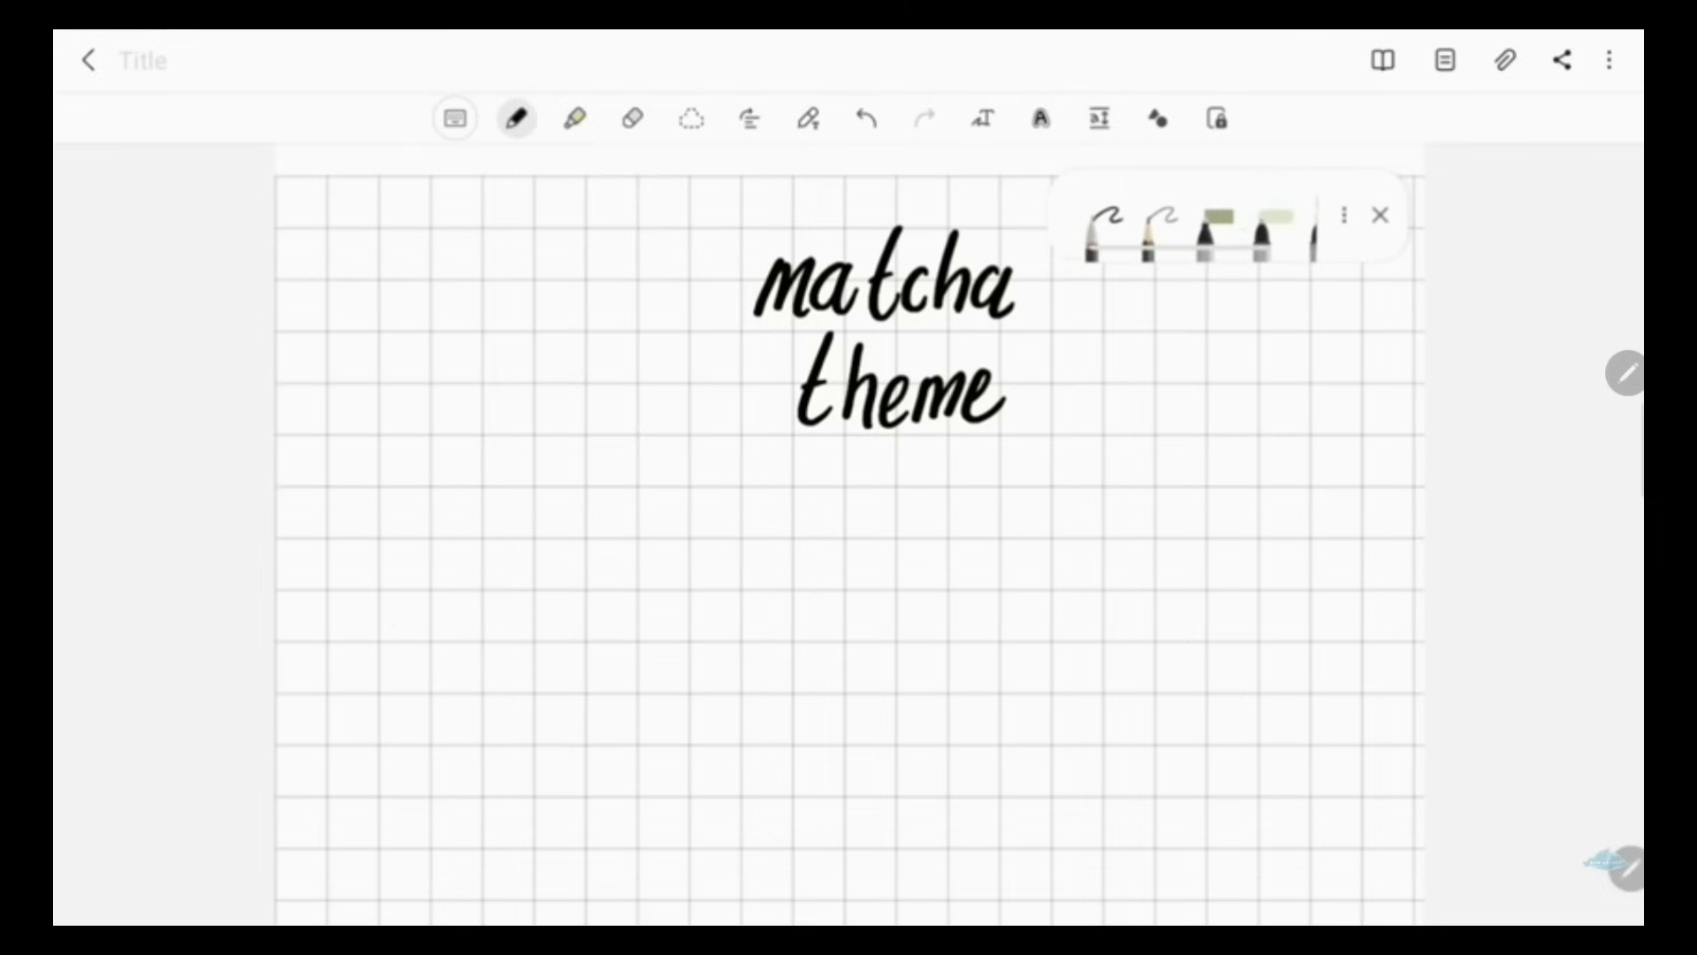
- Handwrite a 'size 22' note on the grid page, then shrink pen settings into the floating mini toolbar
drag(757, 509, 887, 520)
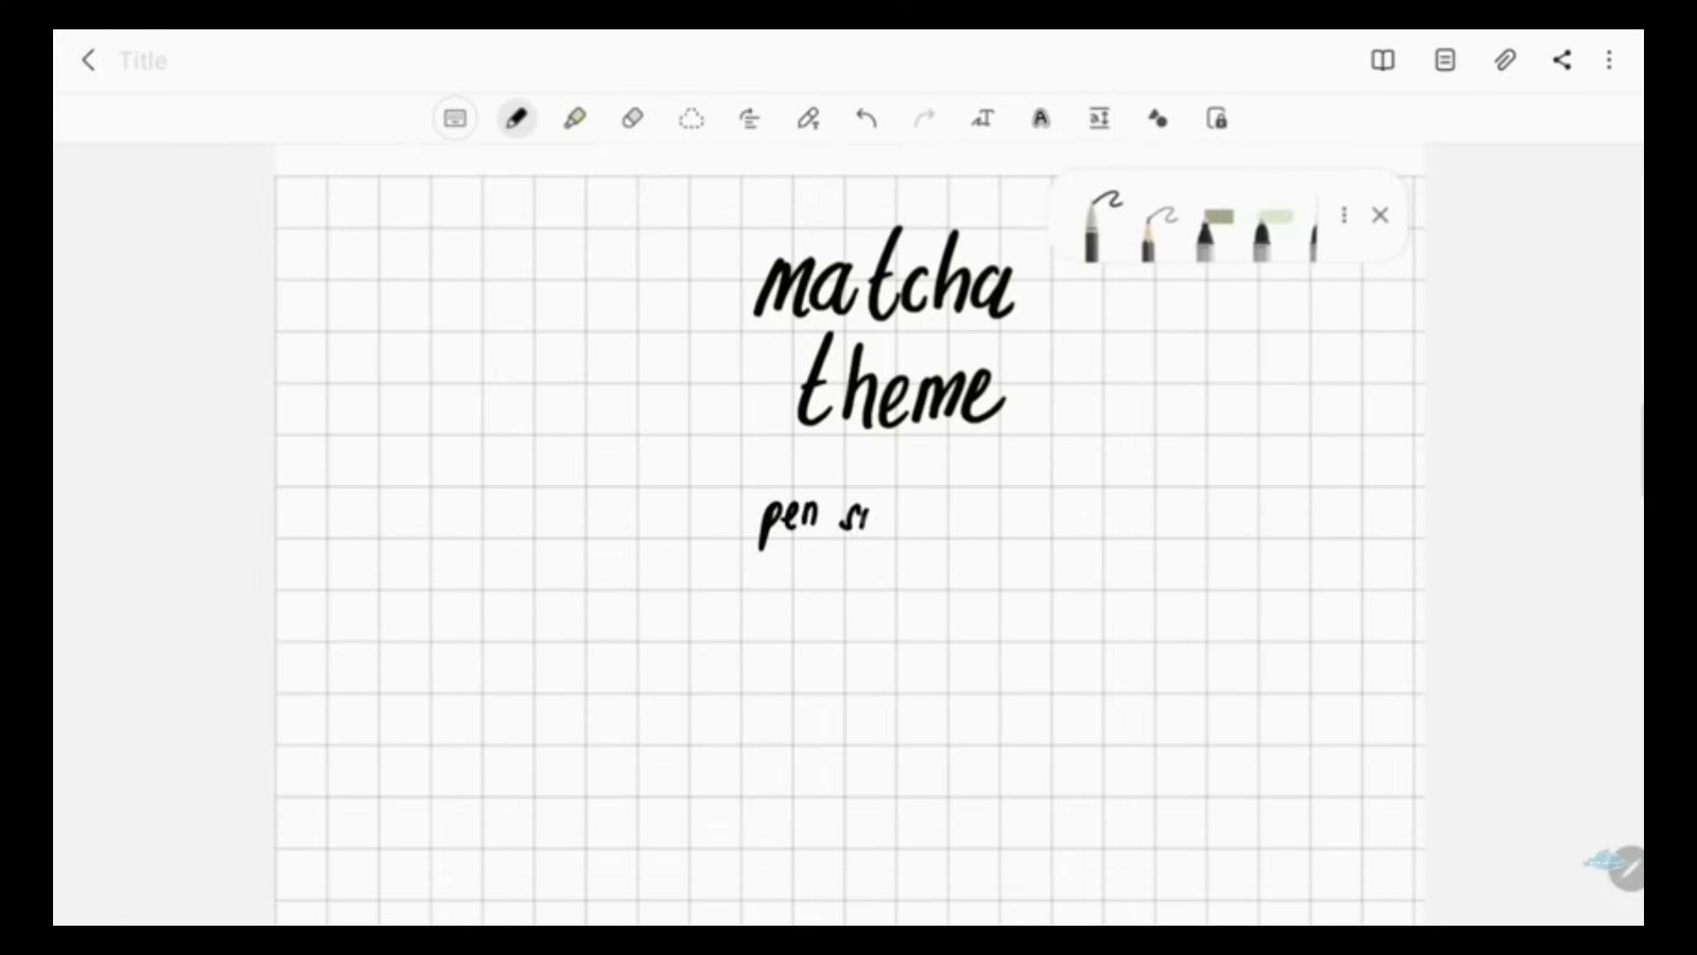
text(ize 22)
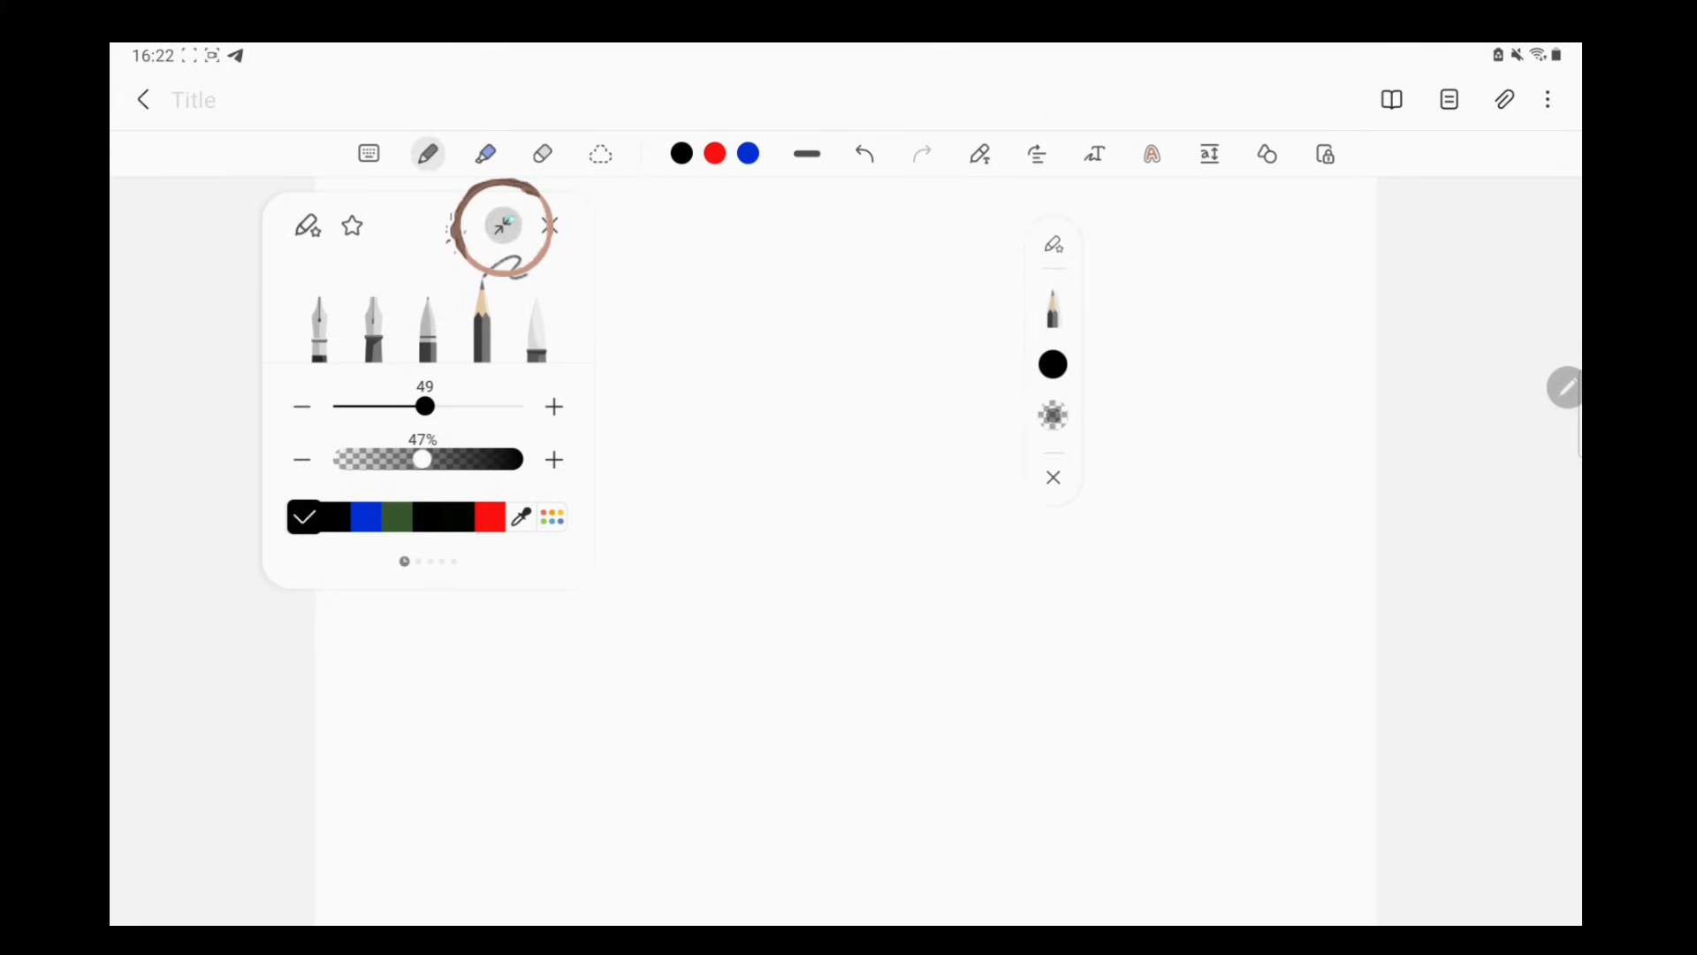
click(551, 226)
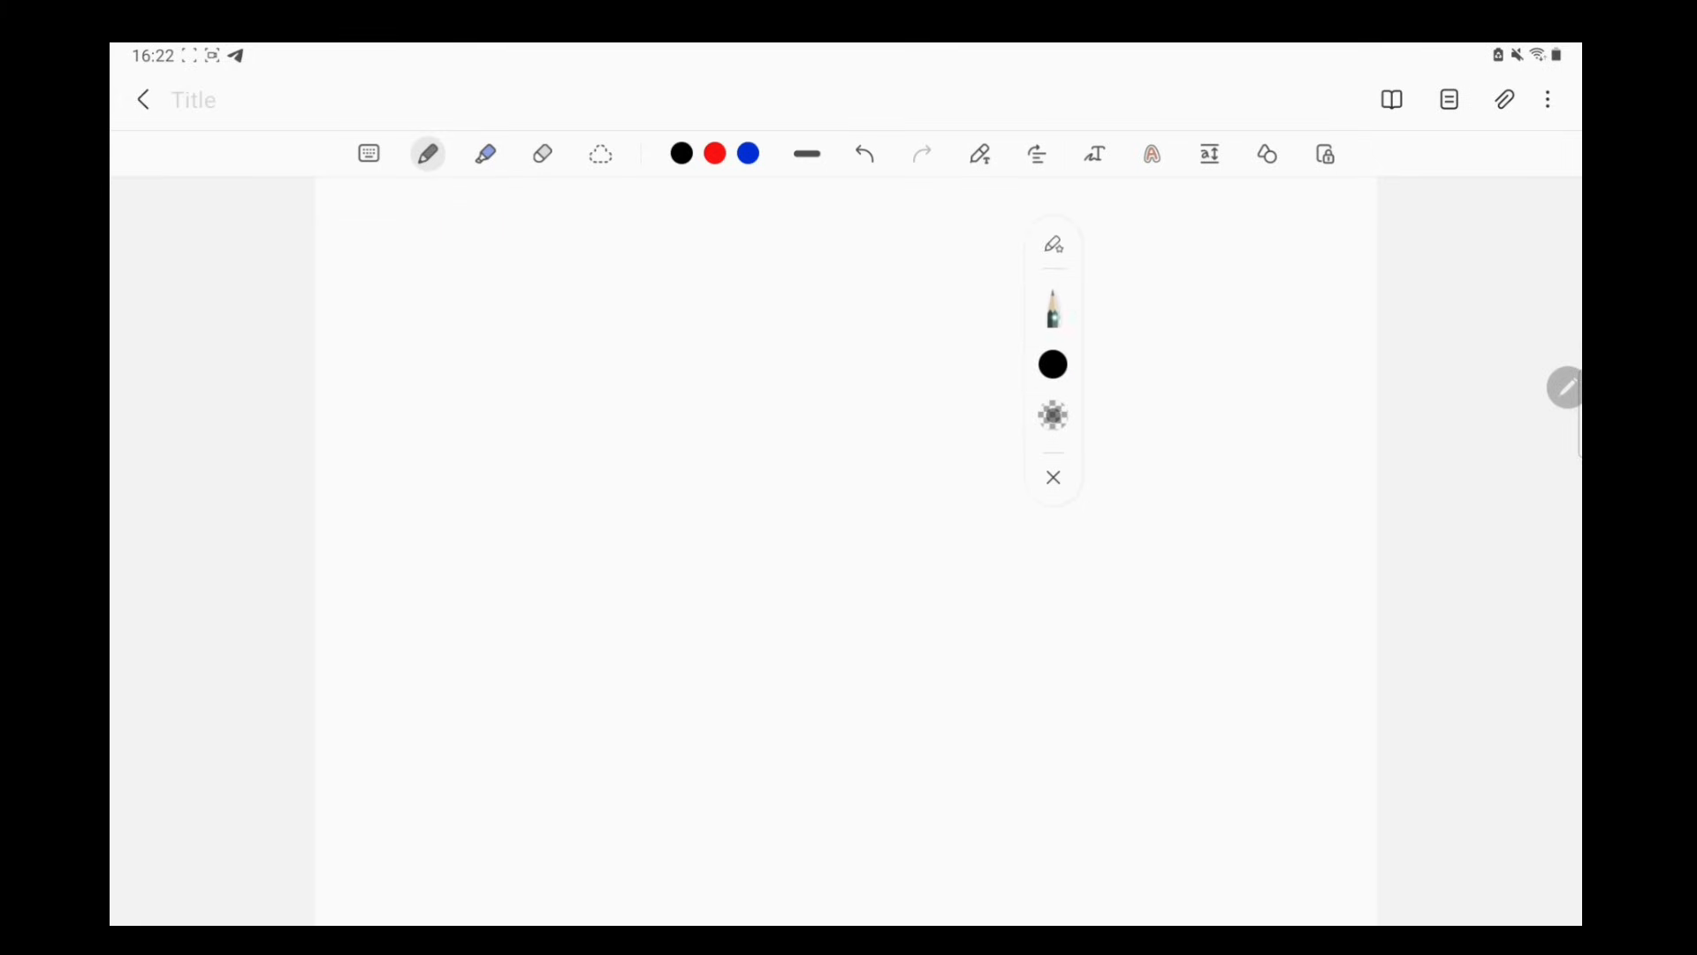
click(1053, 311)
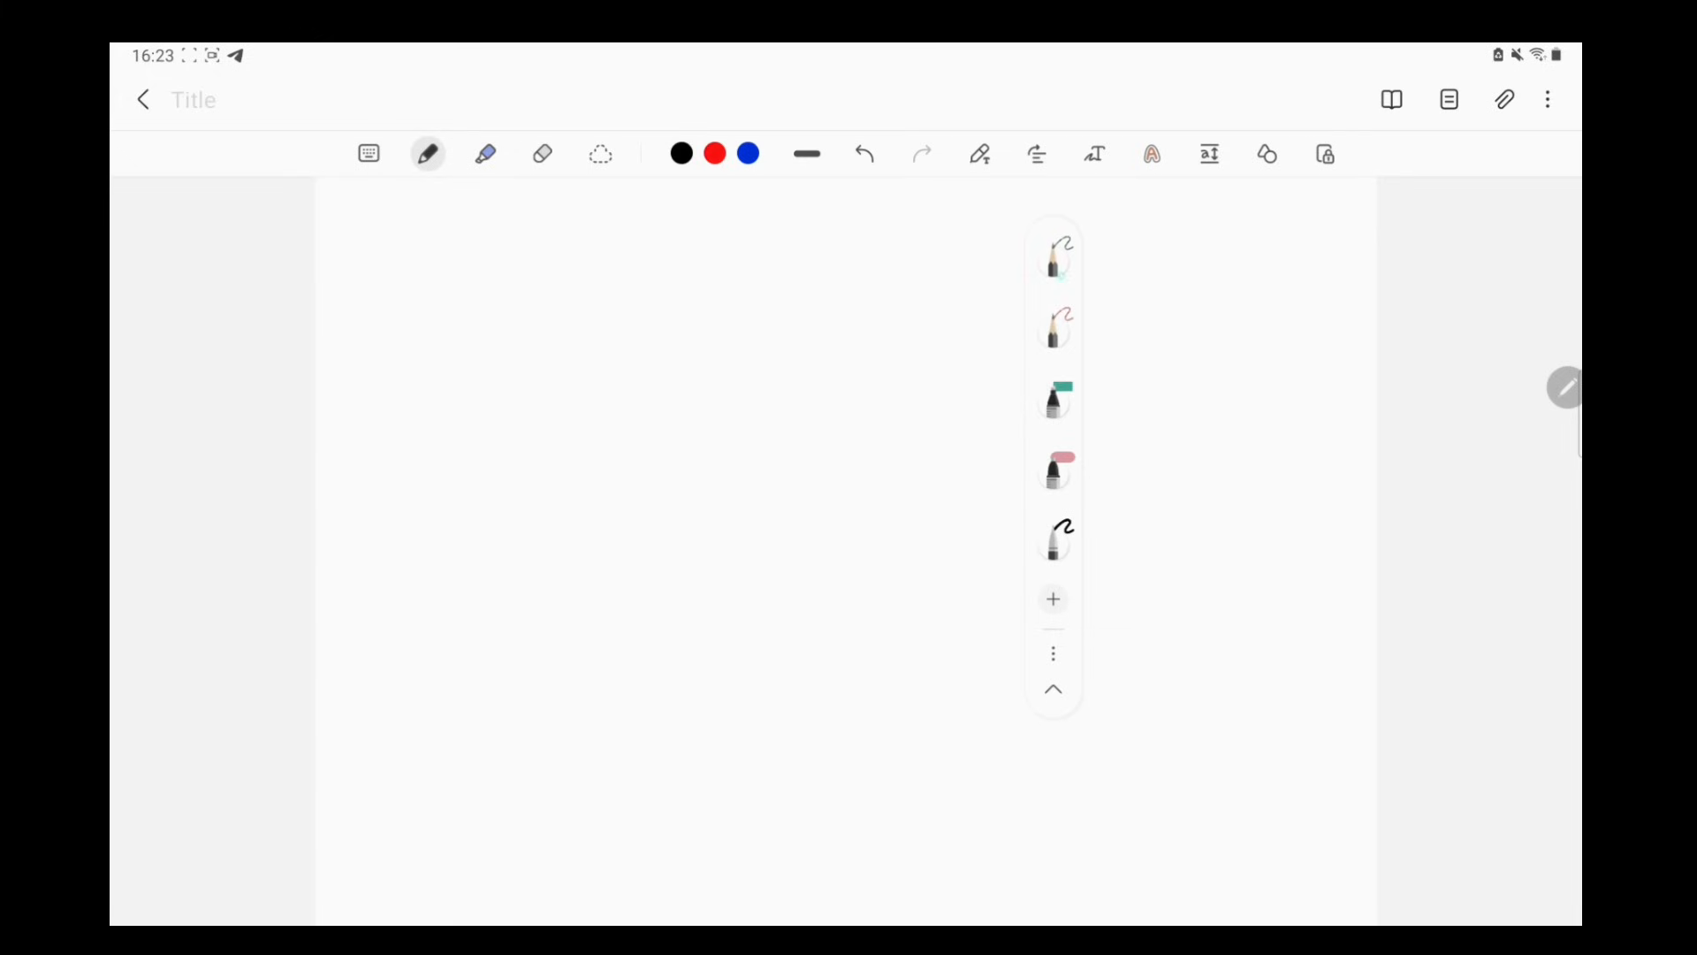
- Scribble test strokes with the favourite pens and add the current pen to favourites
drag(568, 459, 731, 492)
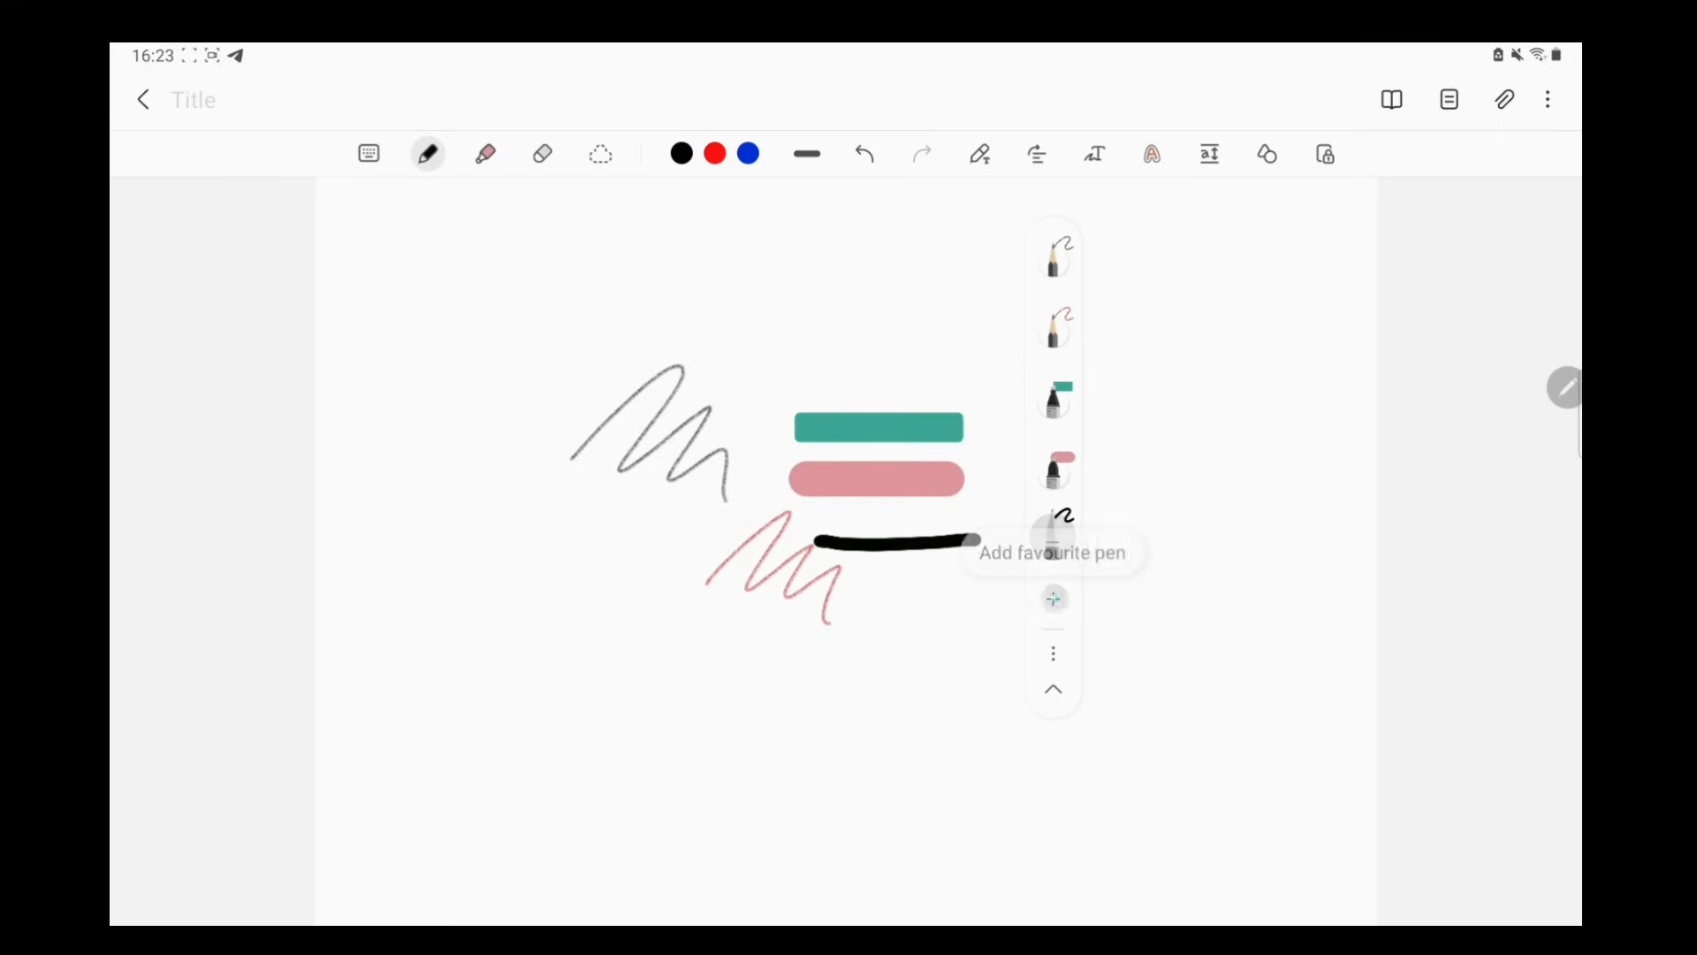
click(485, 153)
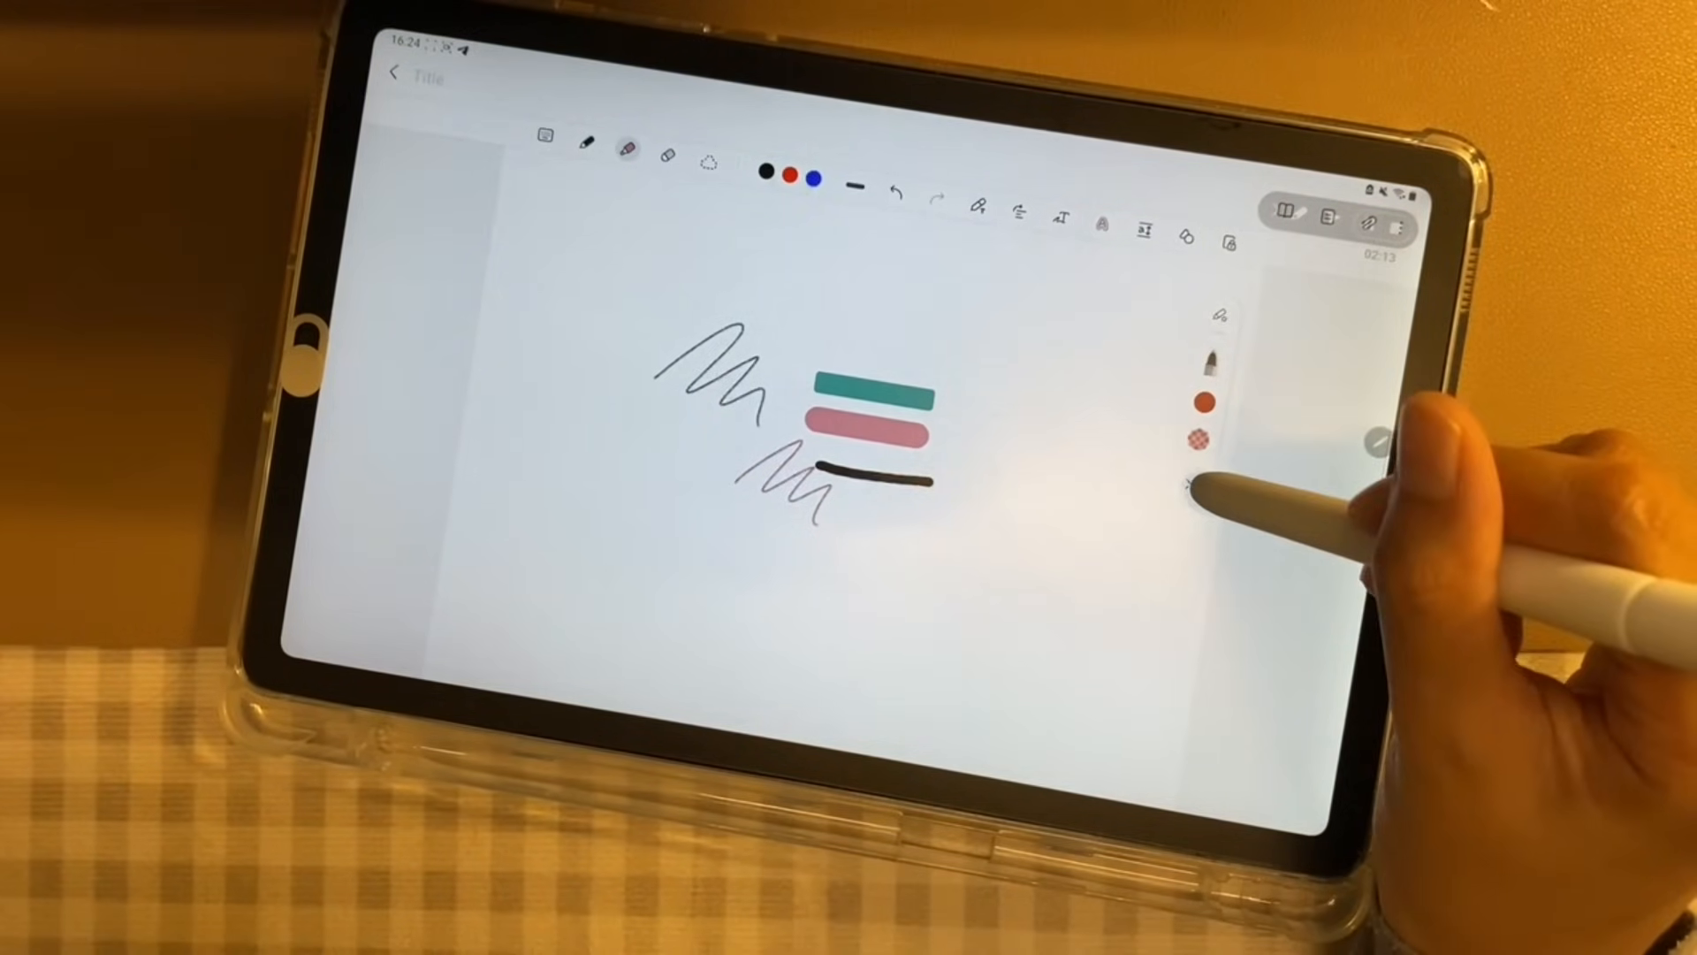
click(632, 147)
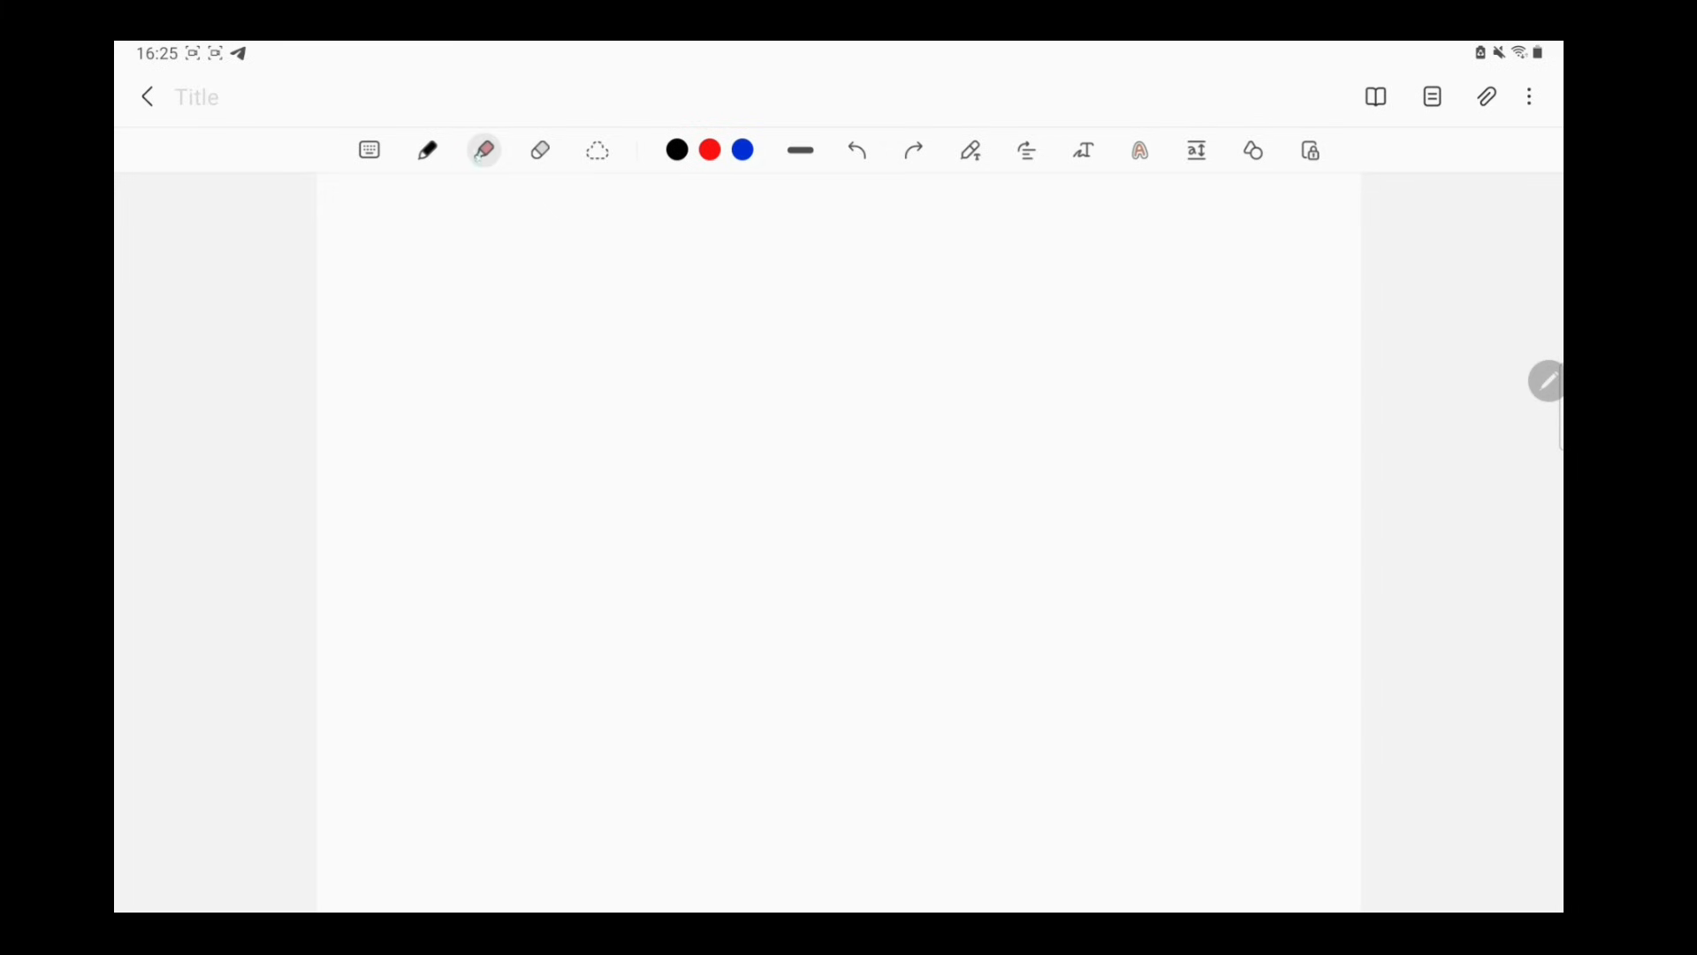
- Draw highlighter strokes in blue and teal, including a straight teal bar with the straight-line marker
click(484, 148)
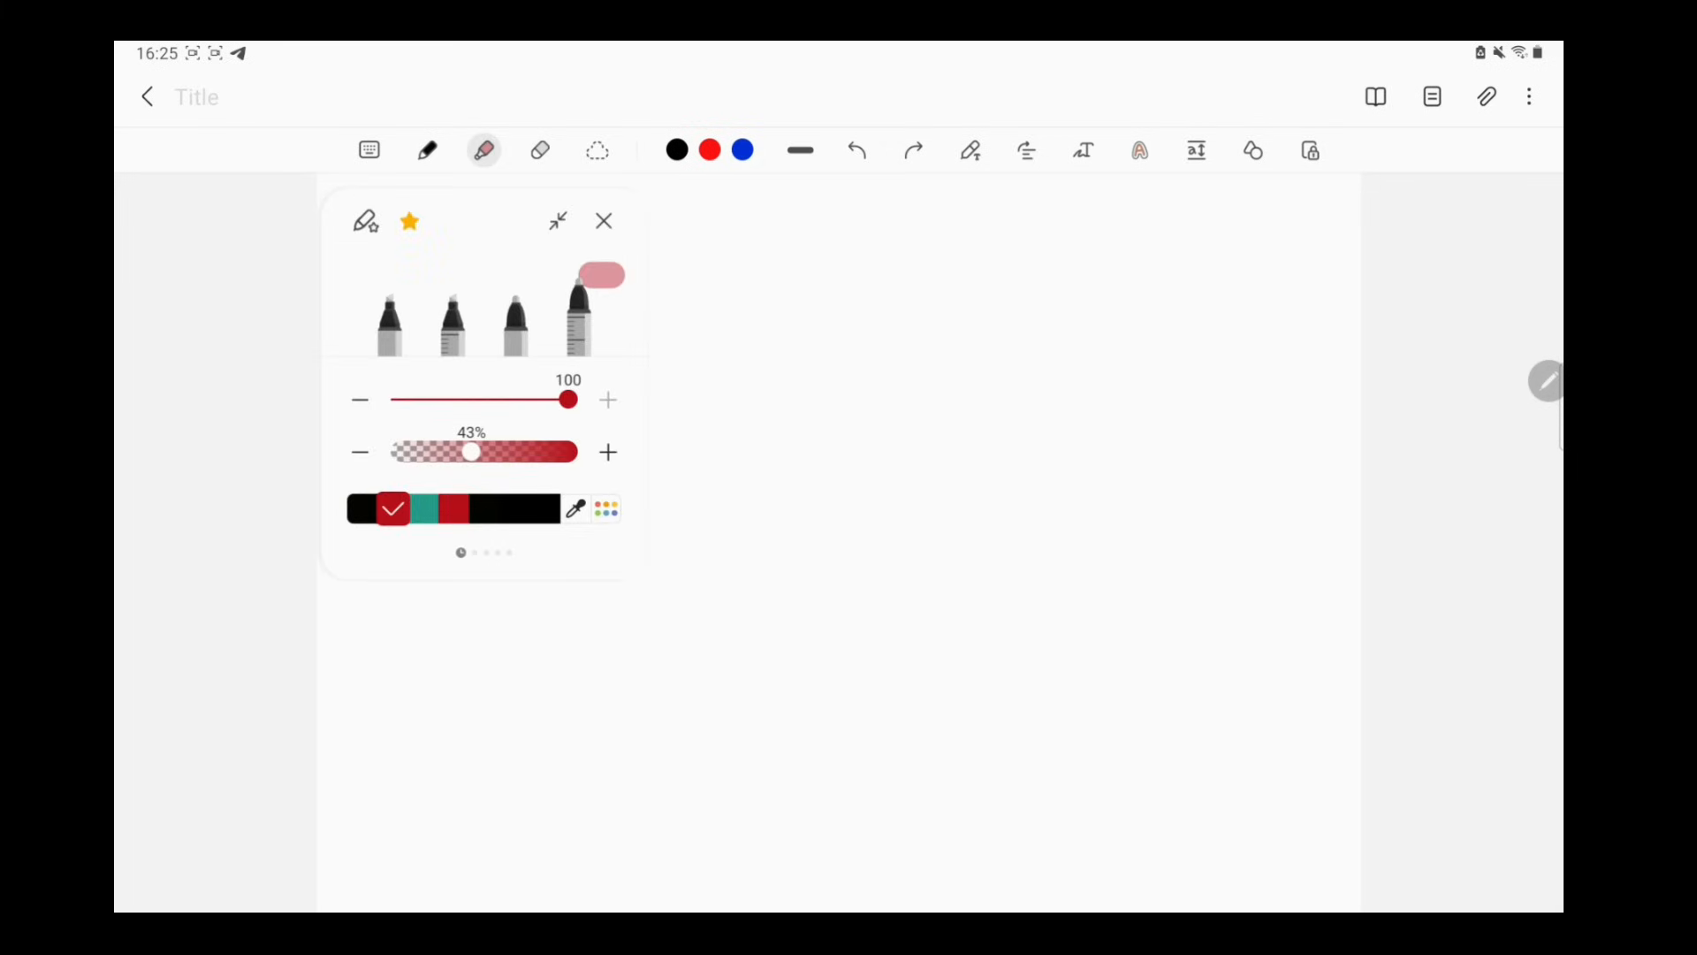
click(604, 220)
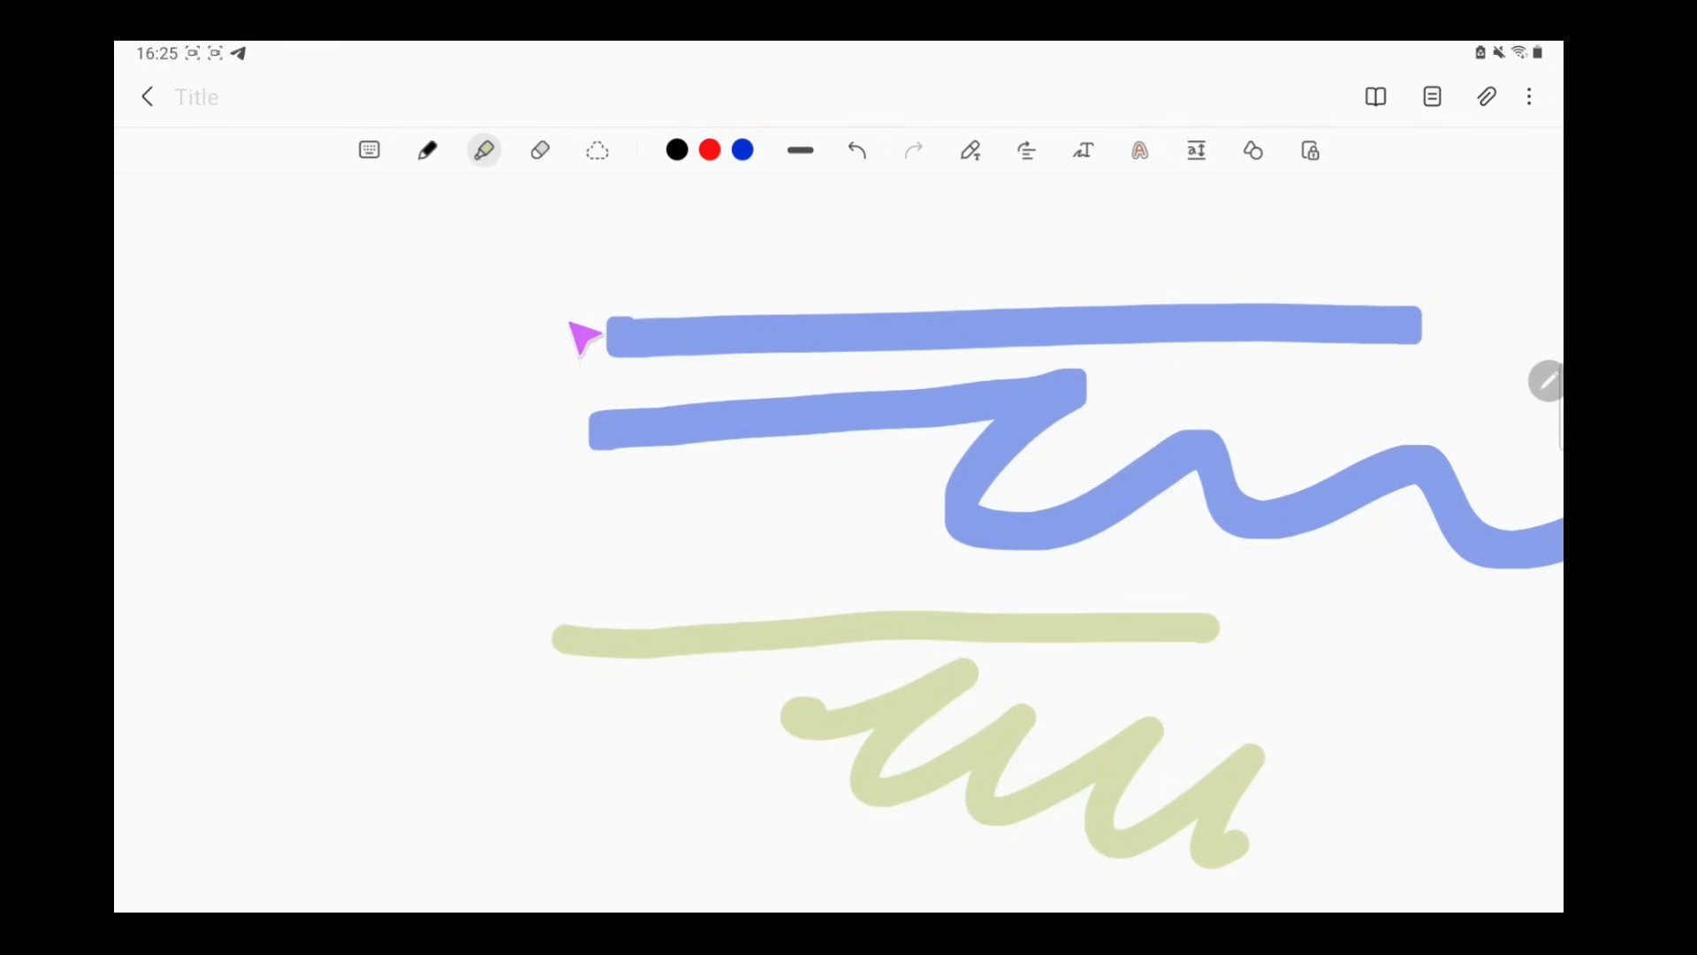
mouse_move(631, 673)
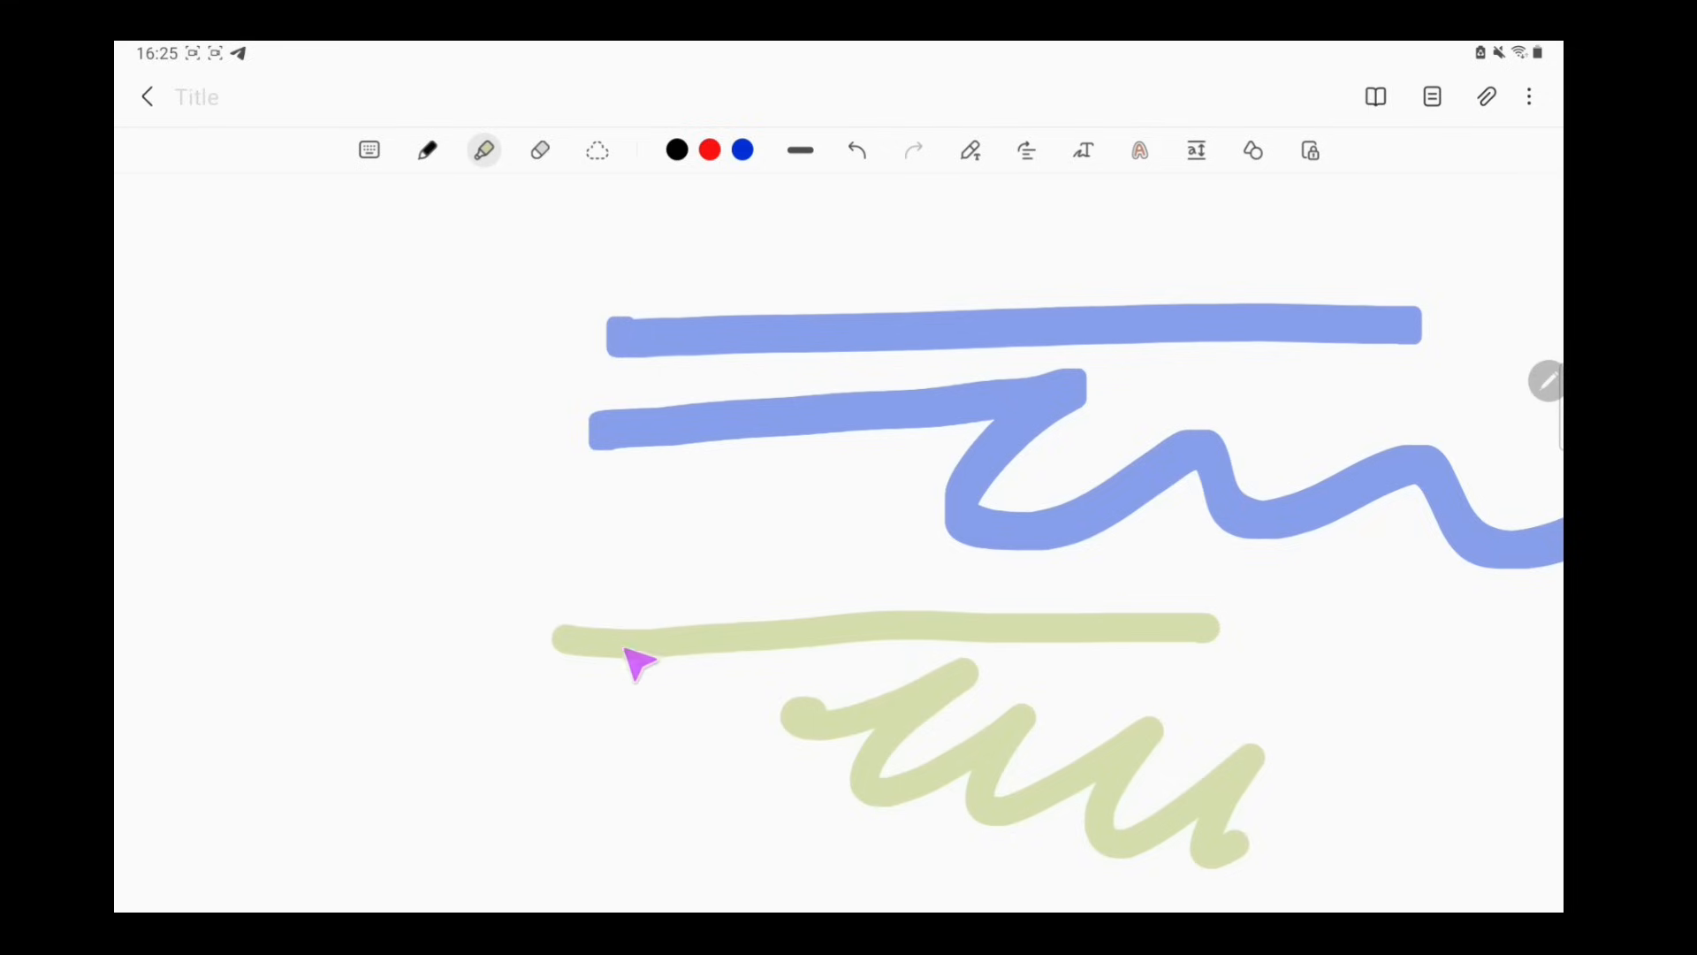
click(485, 149)
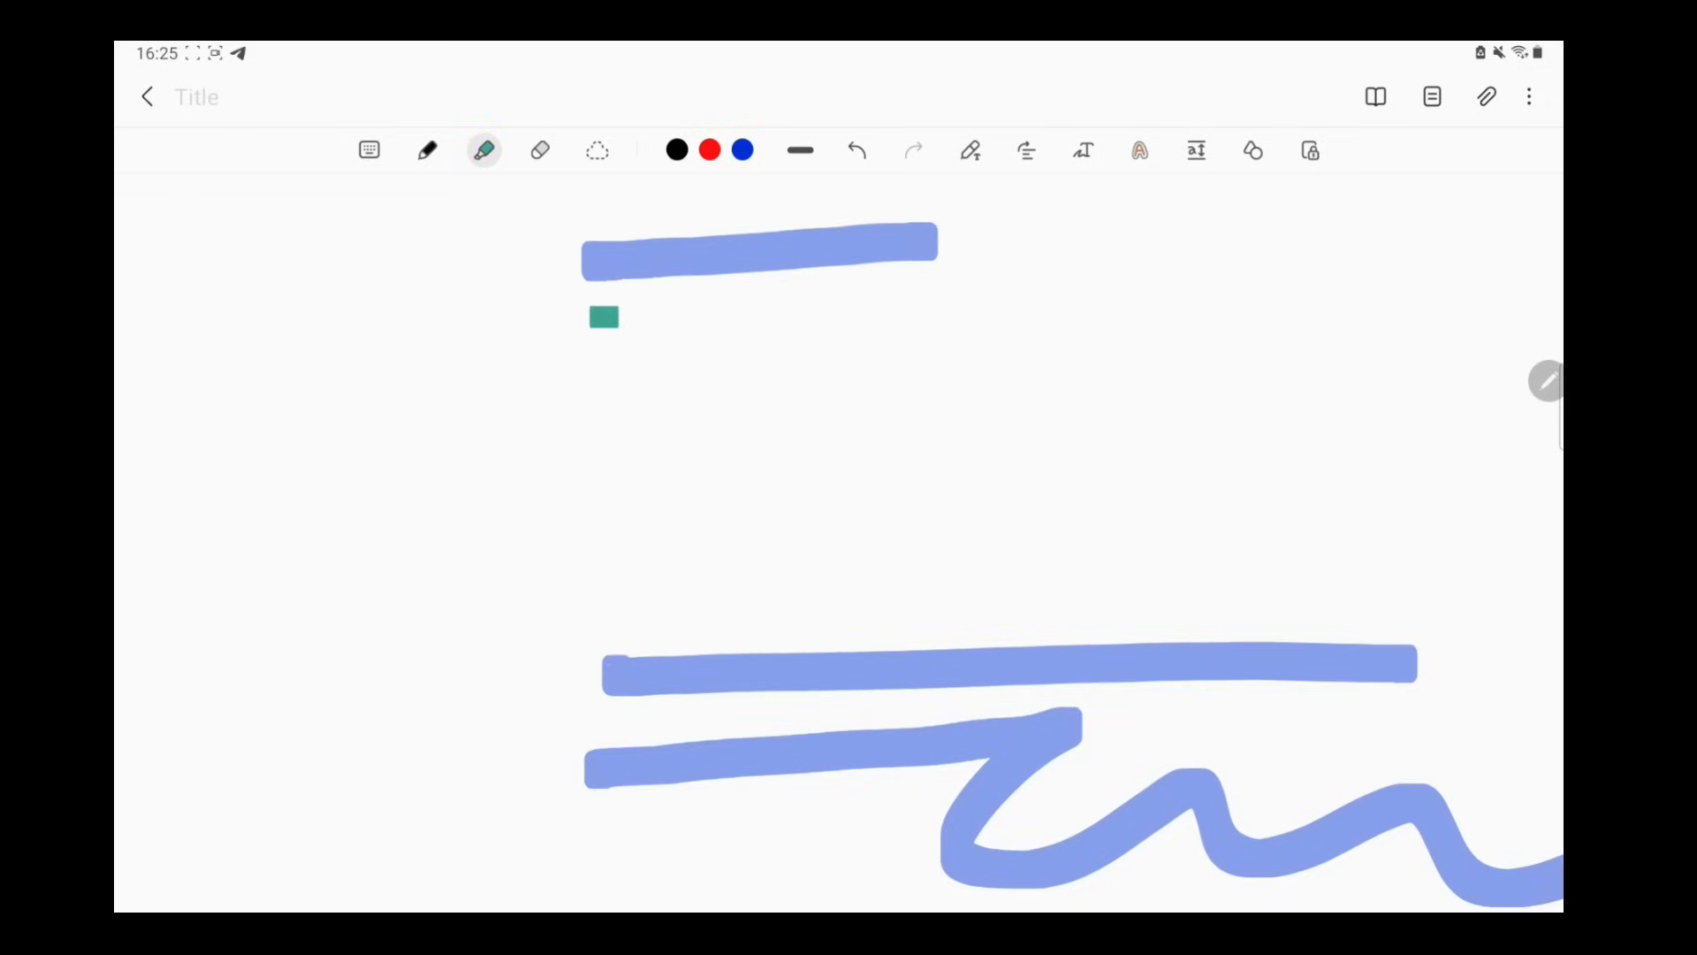
drag(563, 324, 1004, 330)
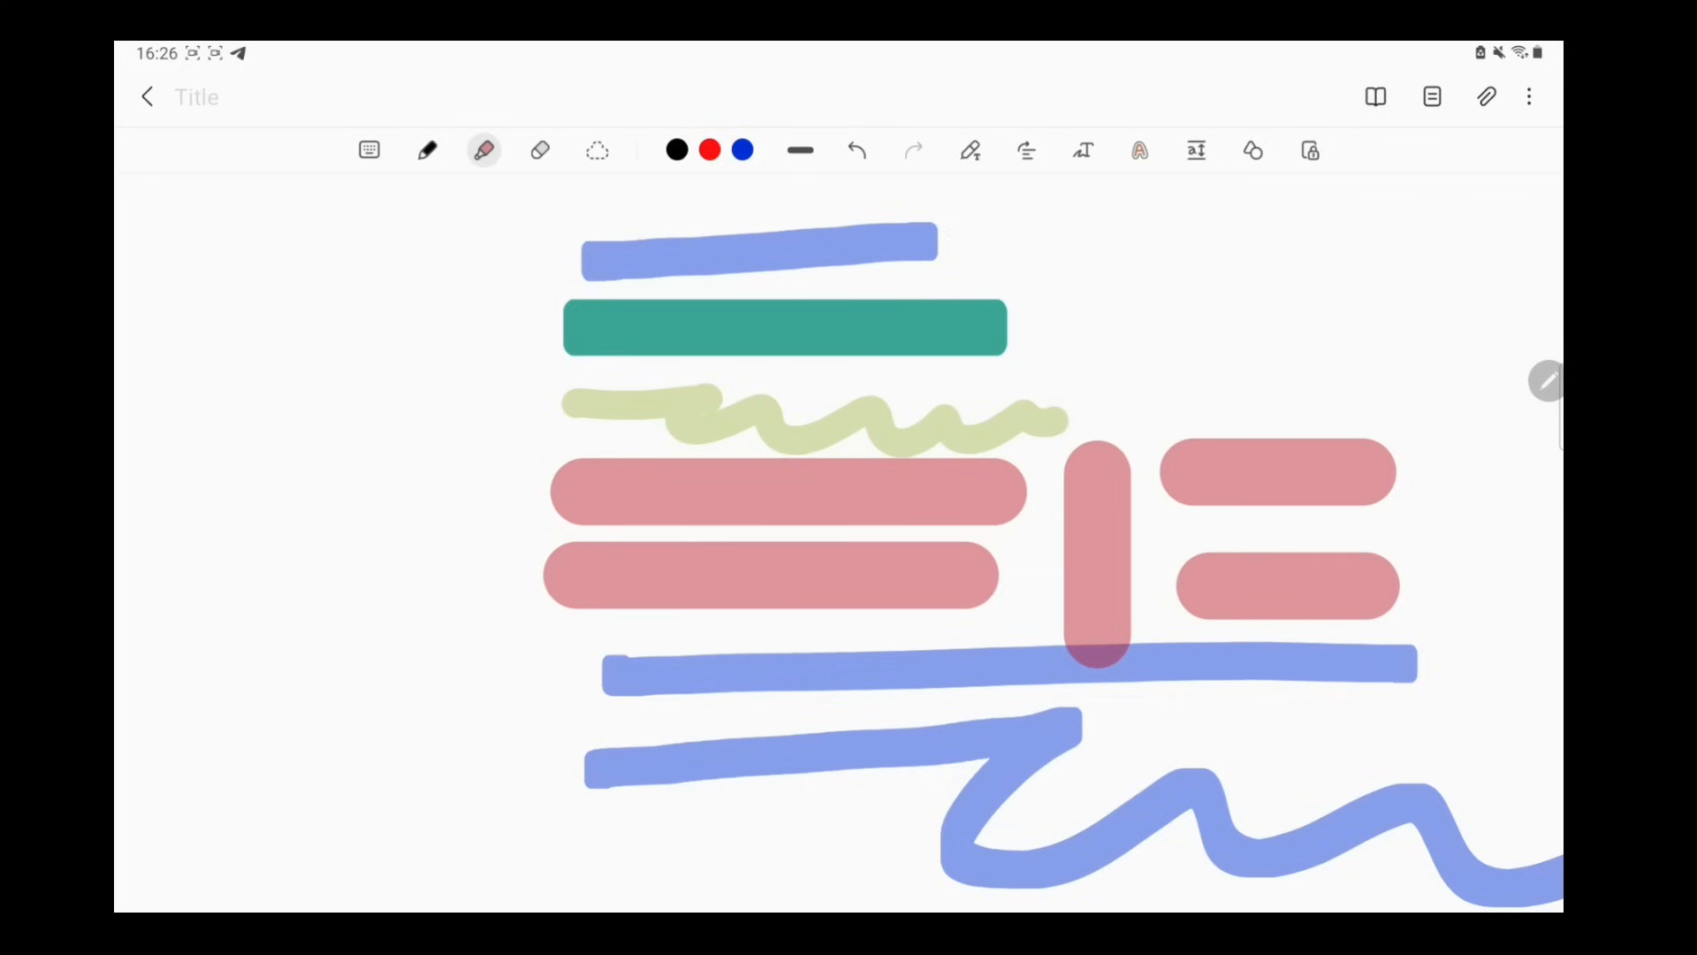
click(484, 149)
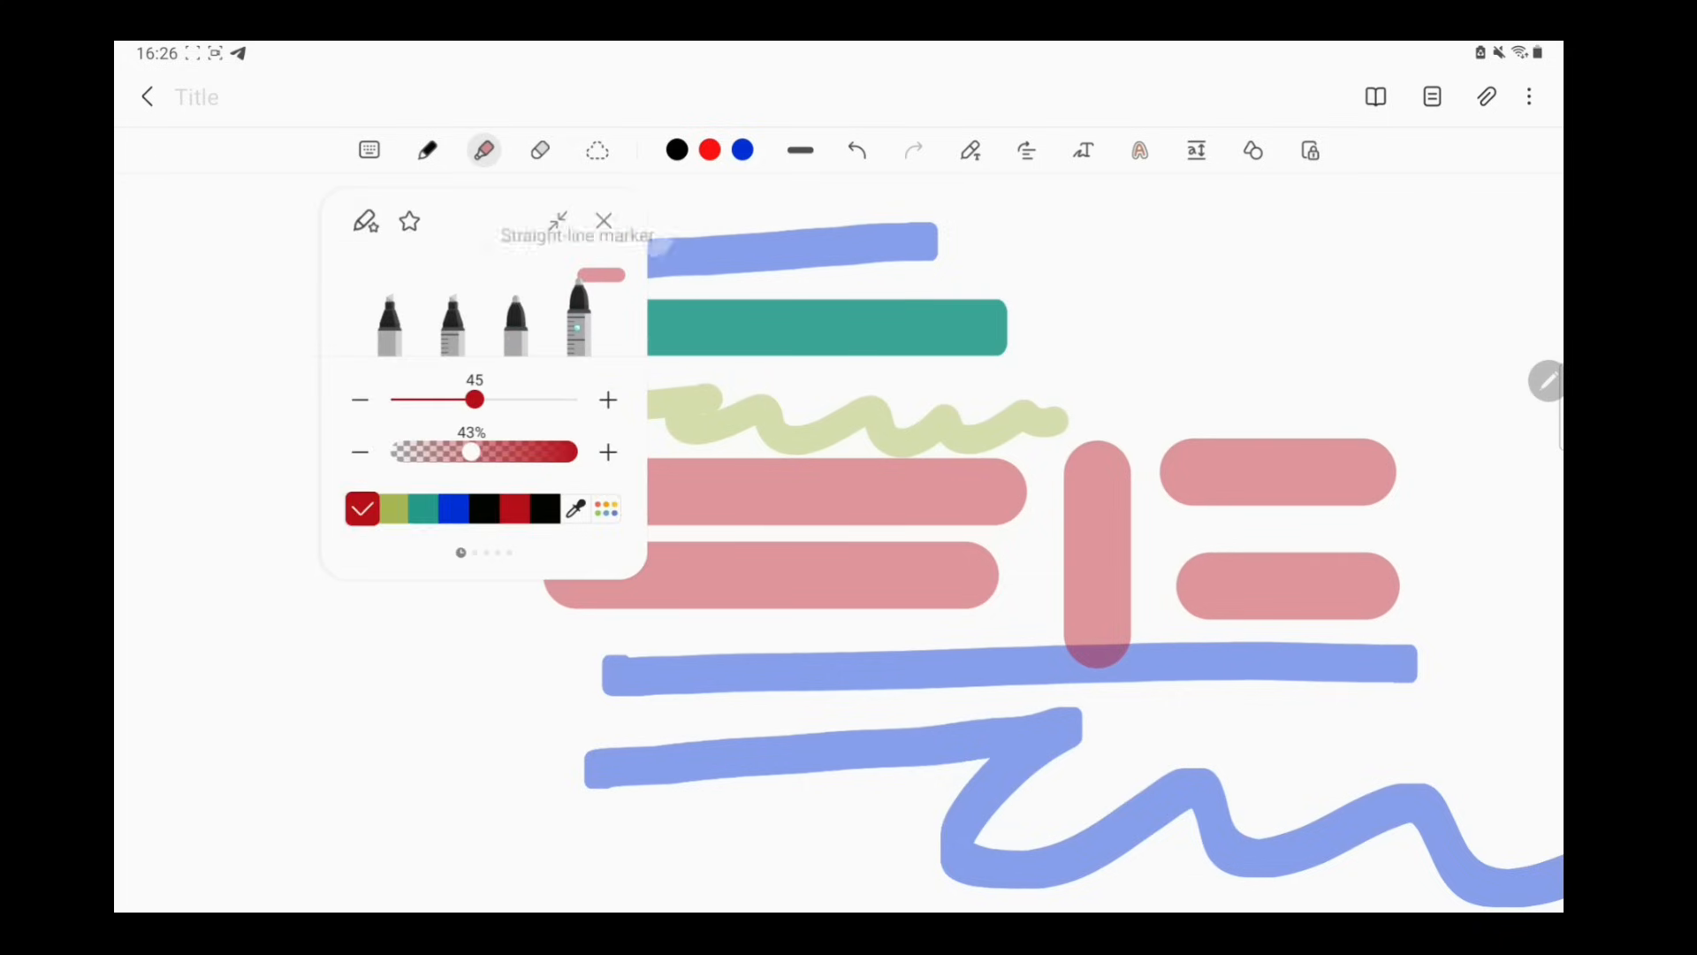
click(604, 221)
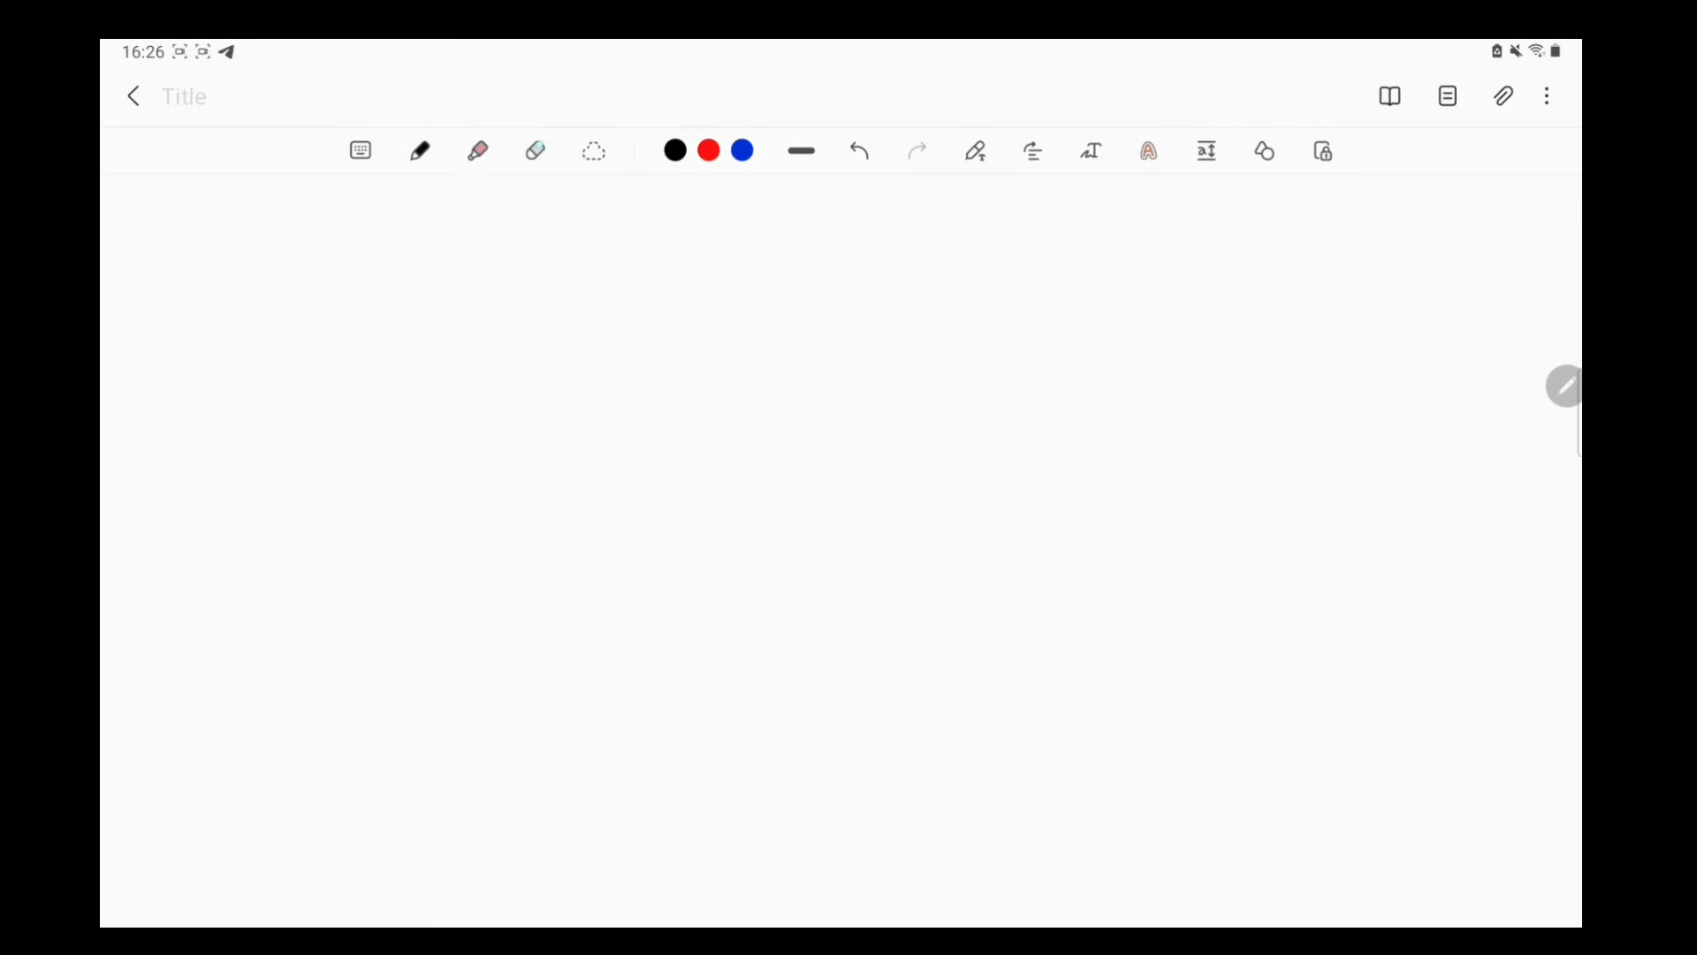
- Review the eraser's Stroke eraser, Area eraser and Erase all handwriting options, then close them
click(536, 149)
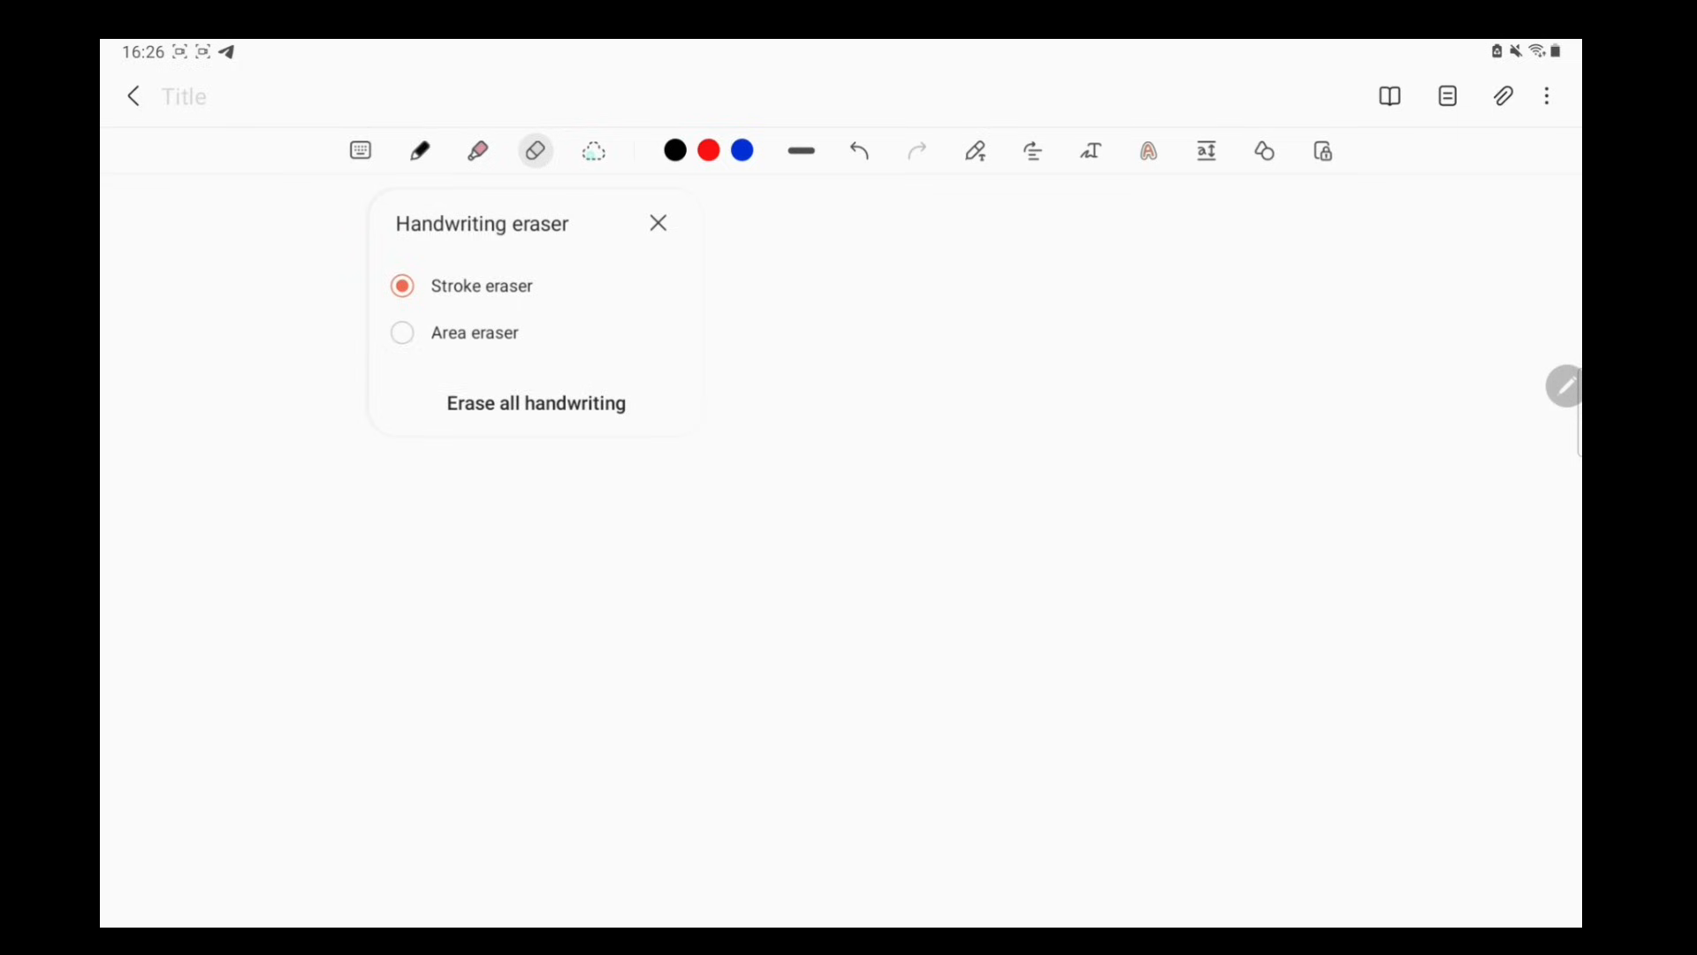
click(593, 150)
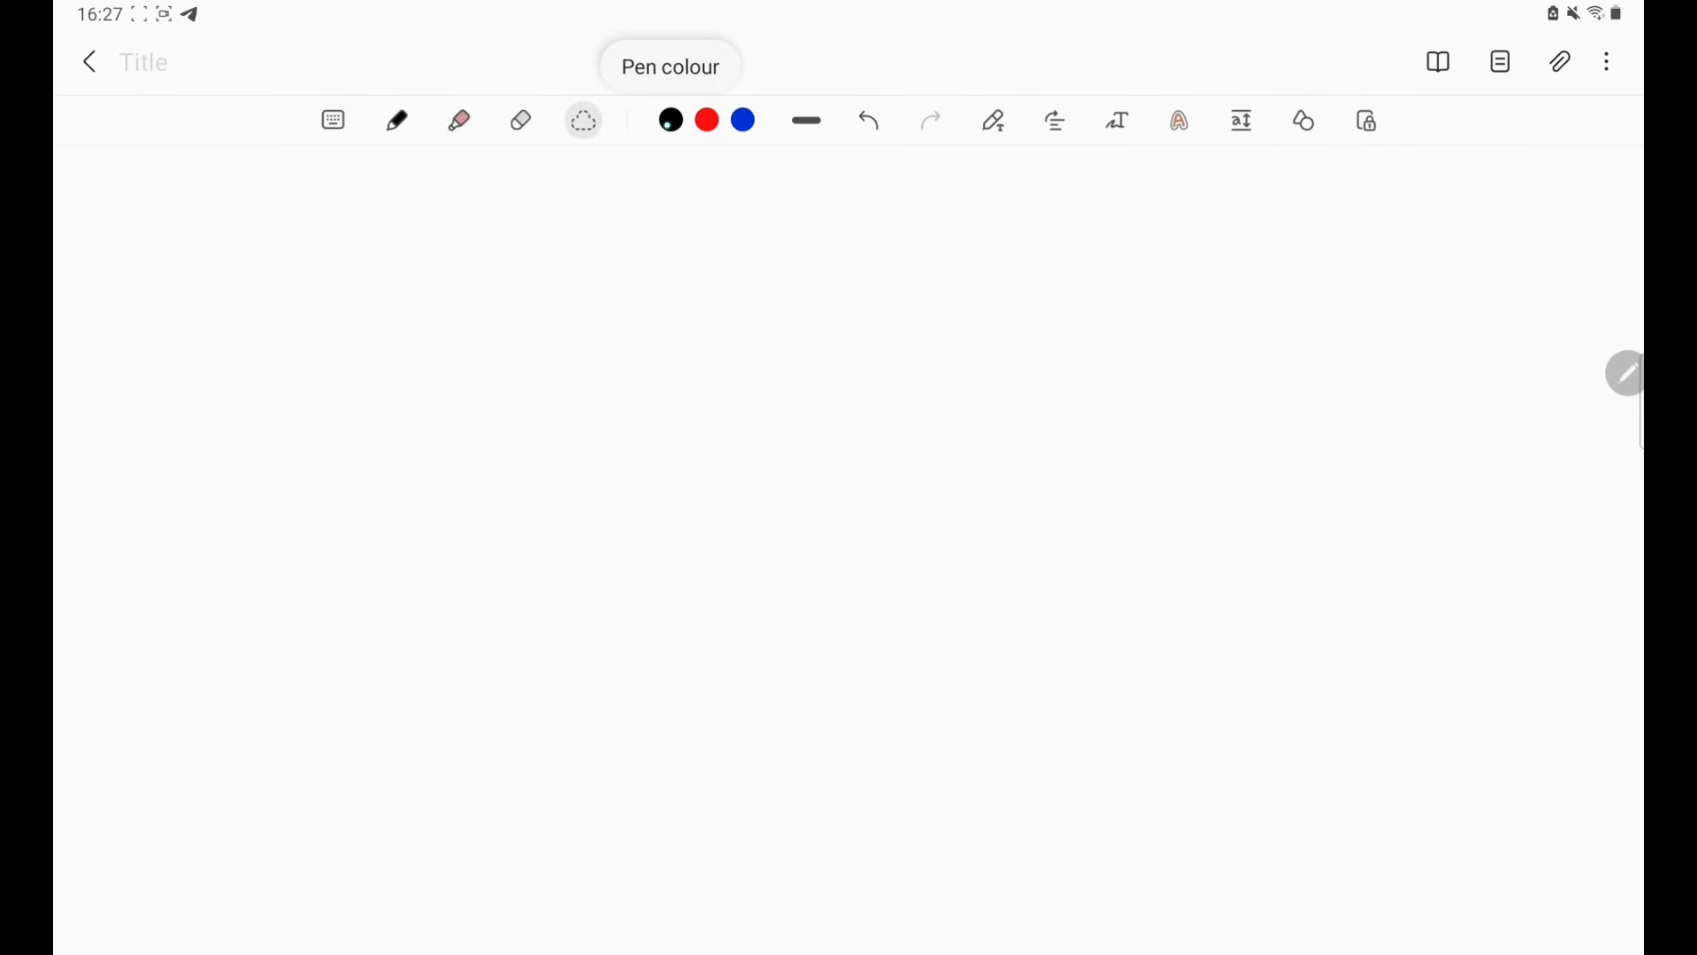
- Choose the pencil-style pen in teal and scribble squiggles in teal, black, red and blue
click(396, 119)
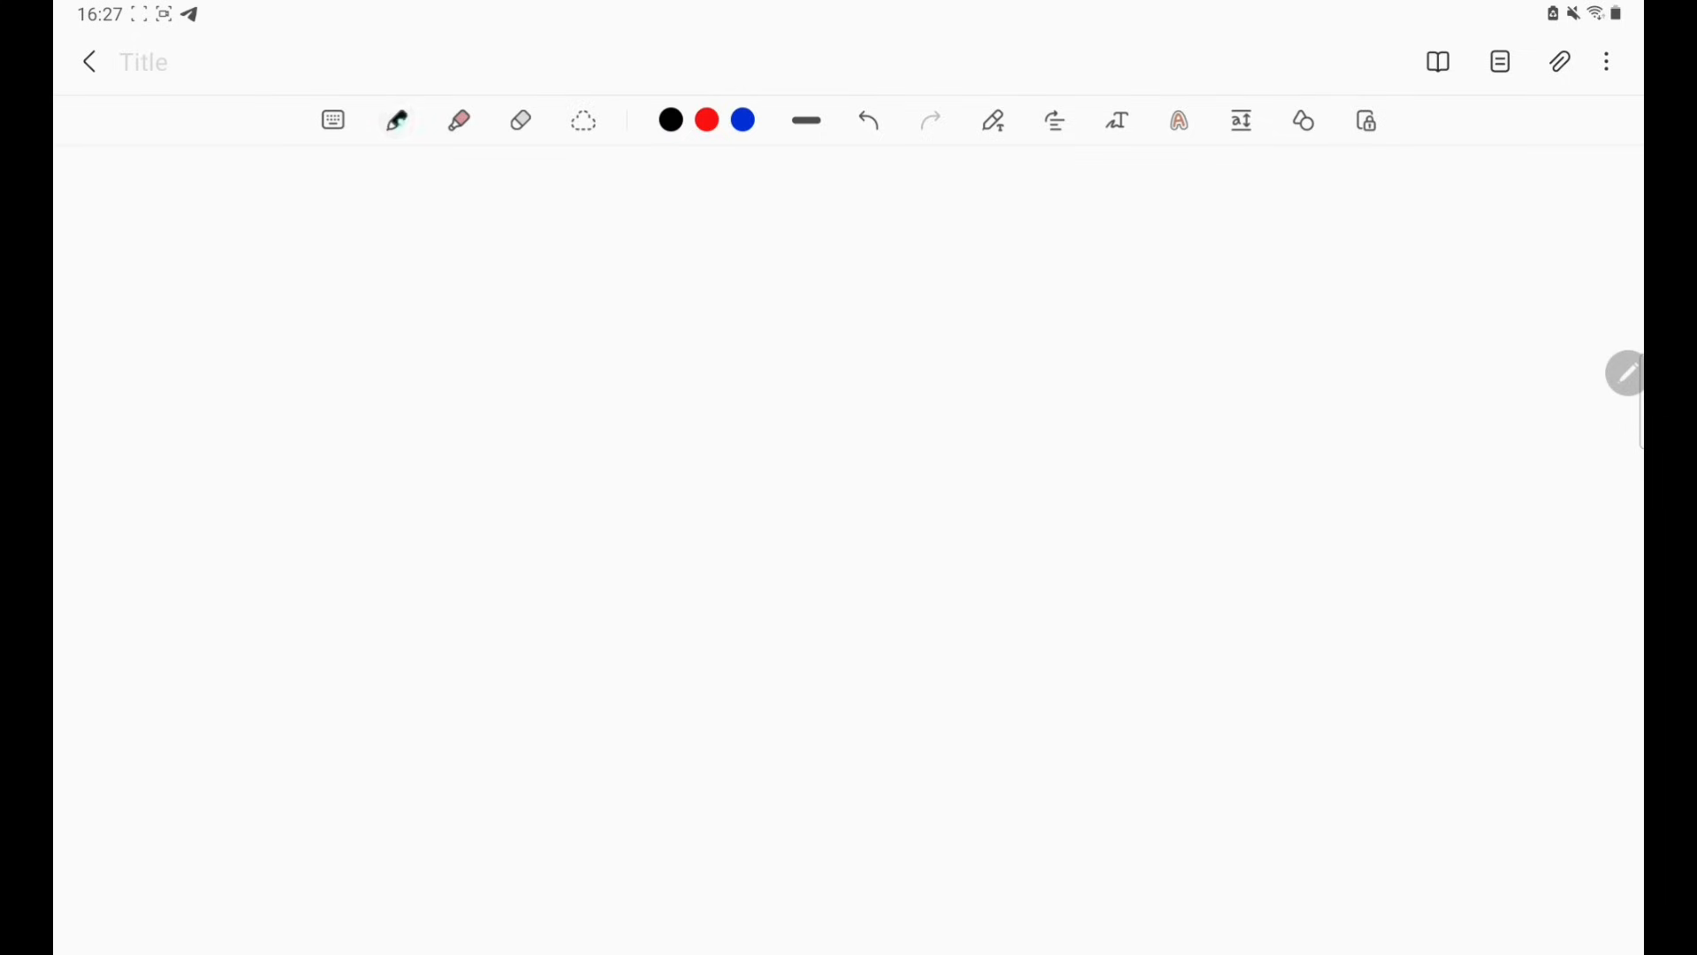
click(396, 119)
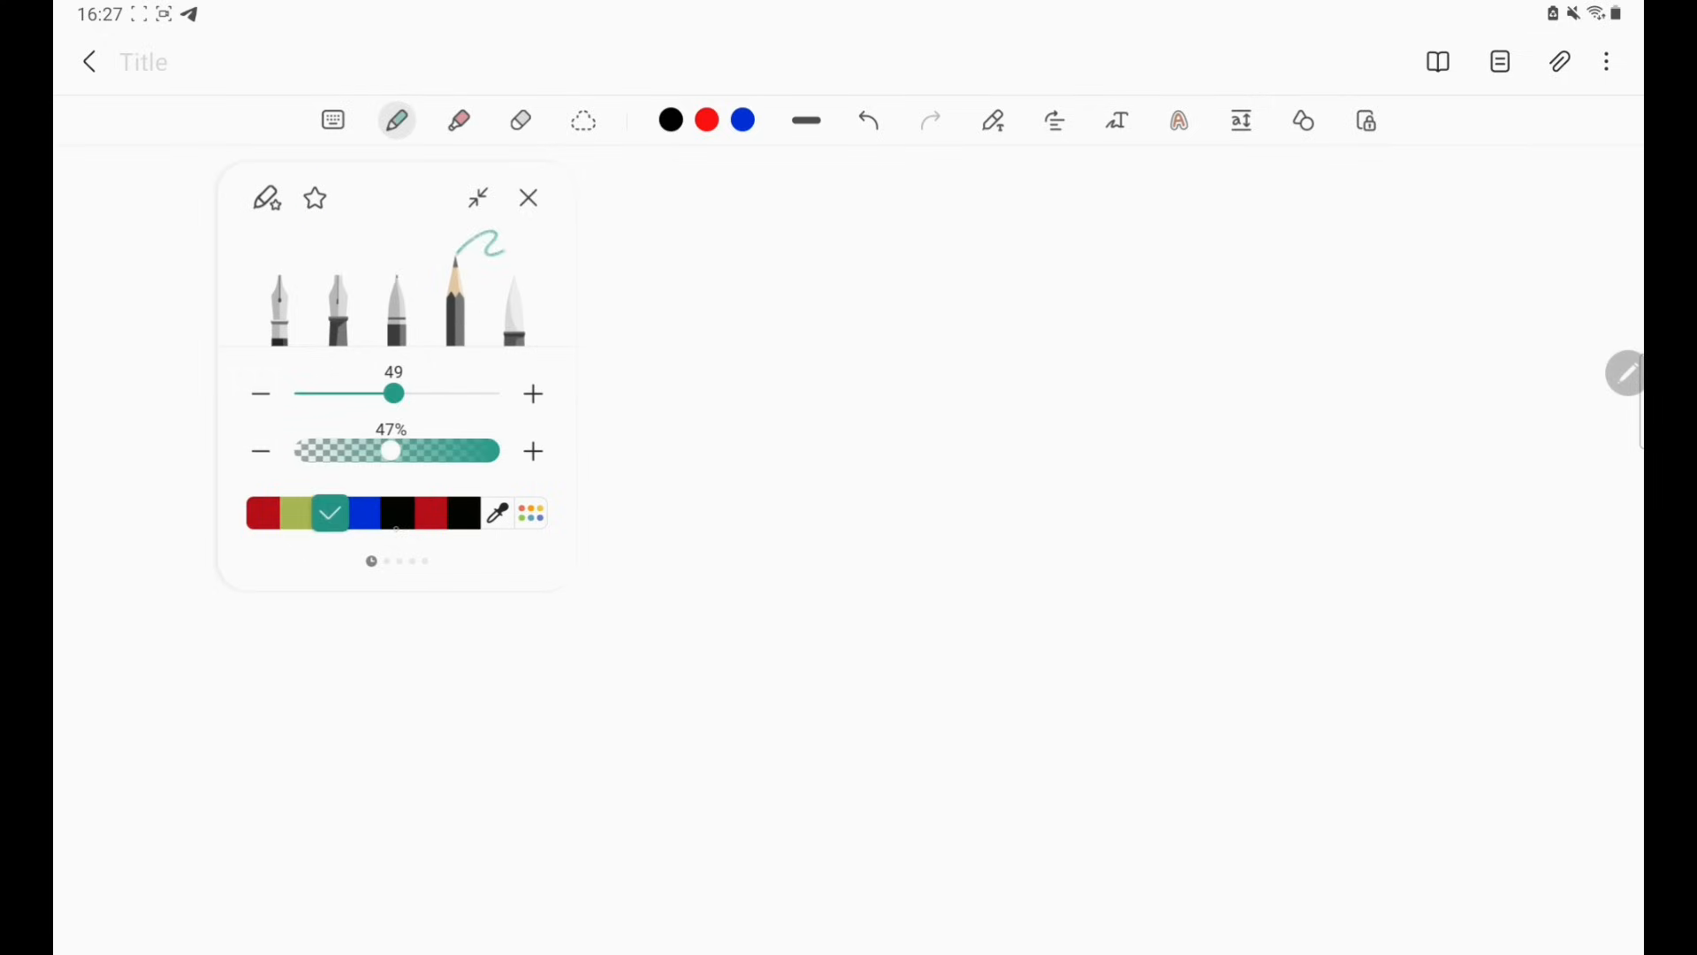
click(527, 197)
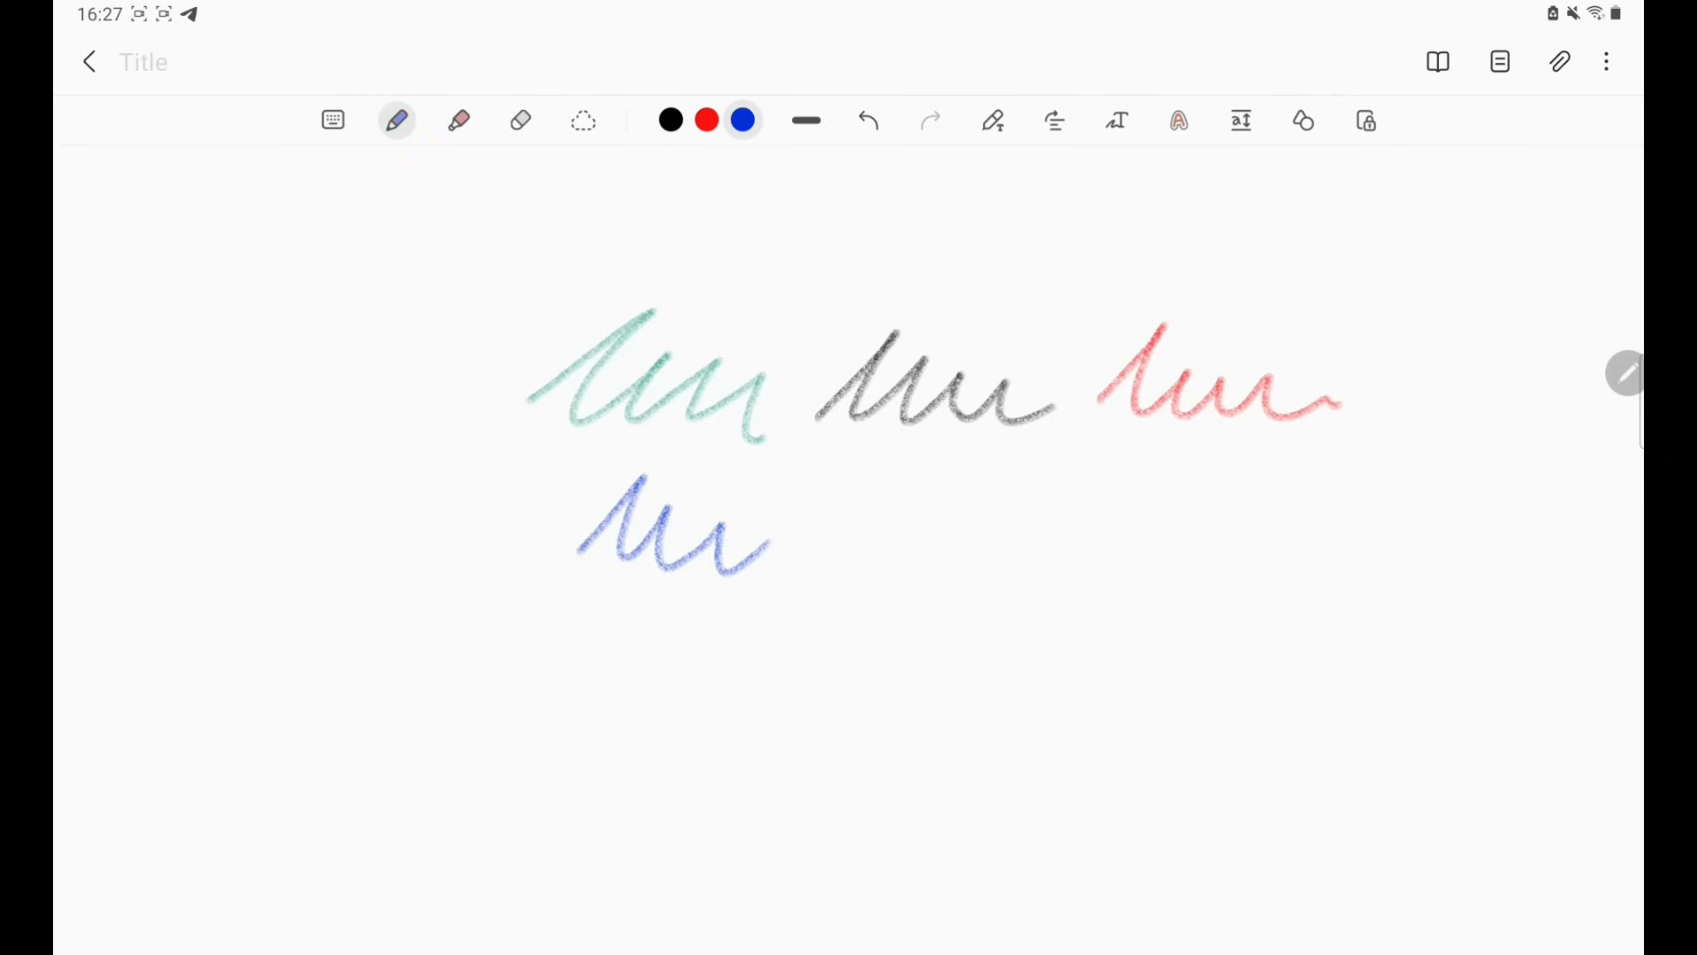
- Set the first colour preset to yellow FFCB30 via Swatches and write a yellow squiggle
click(670, 119)
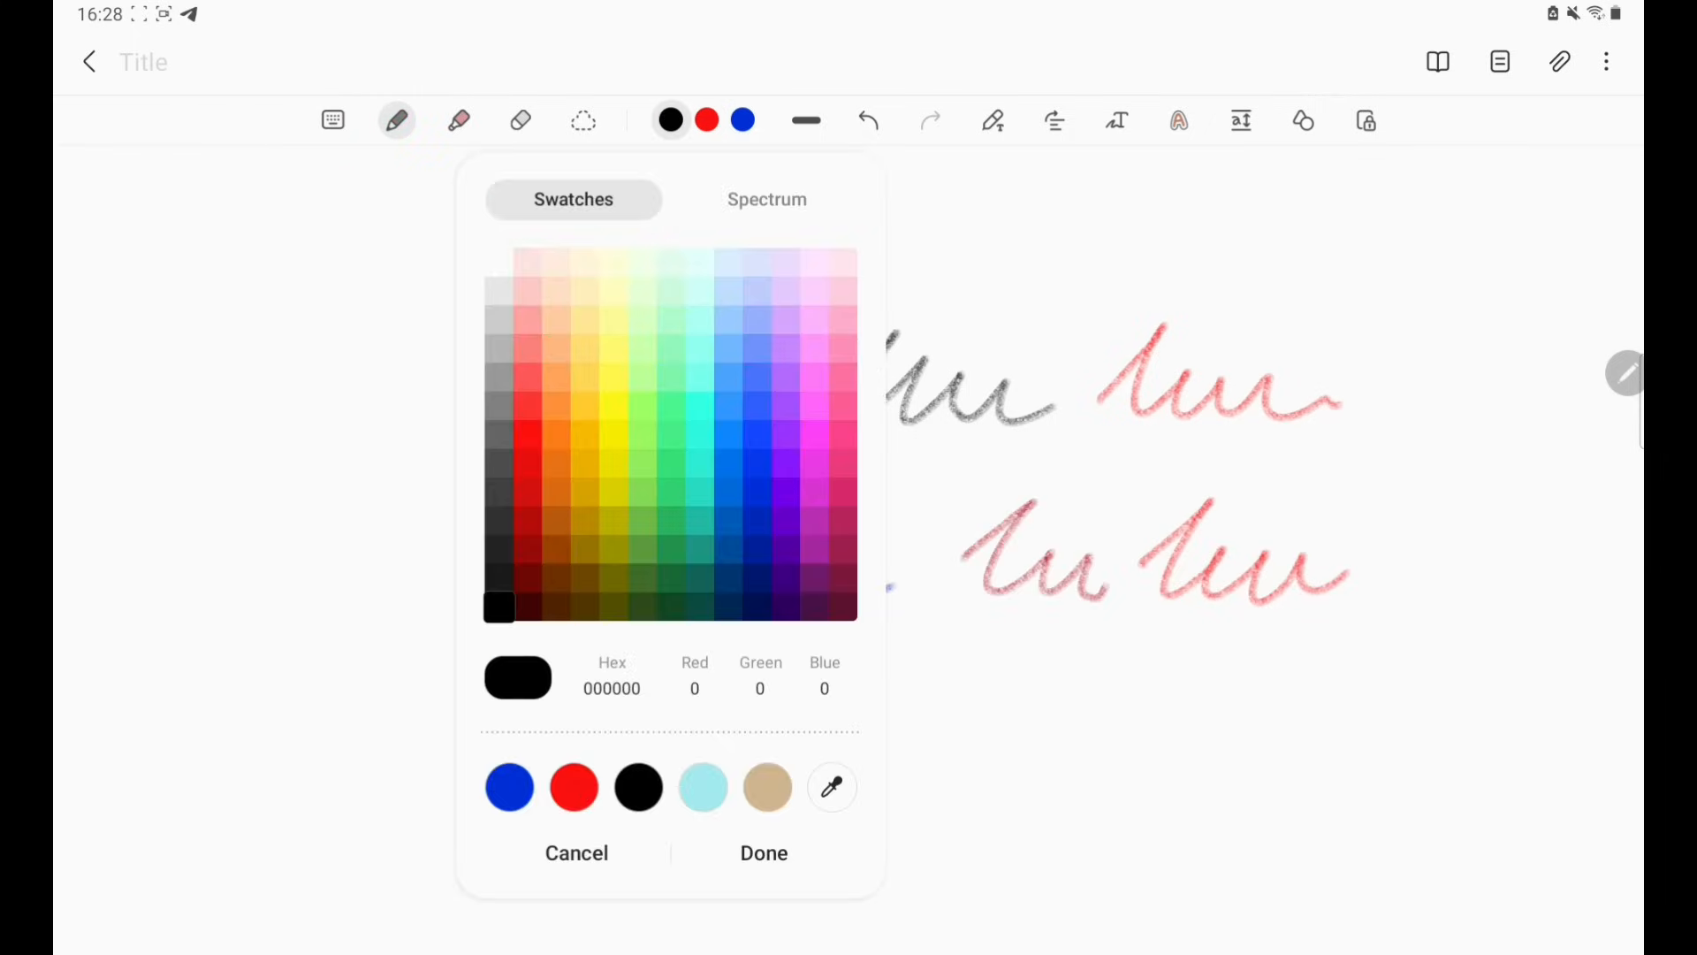
click(766, 199)
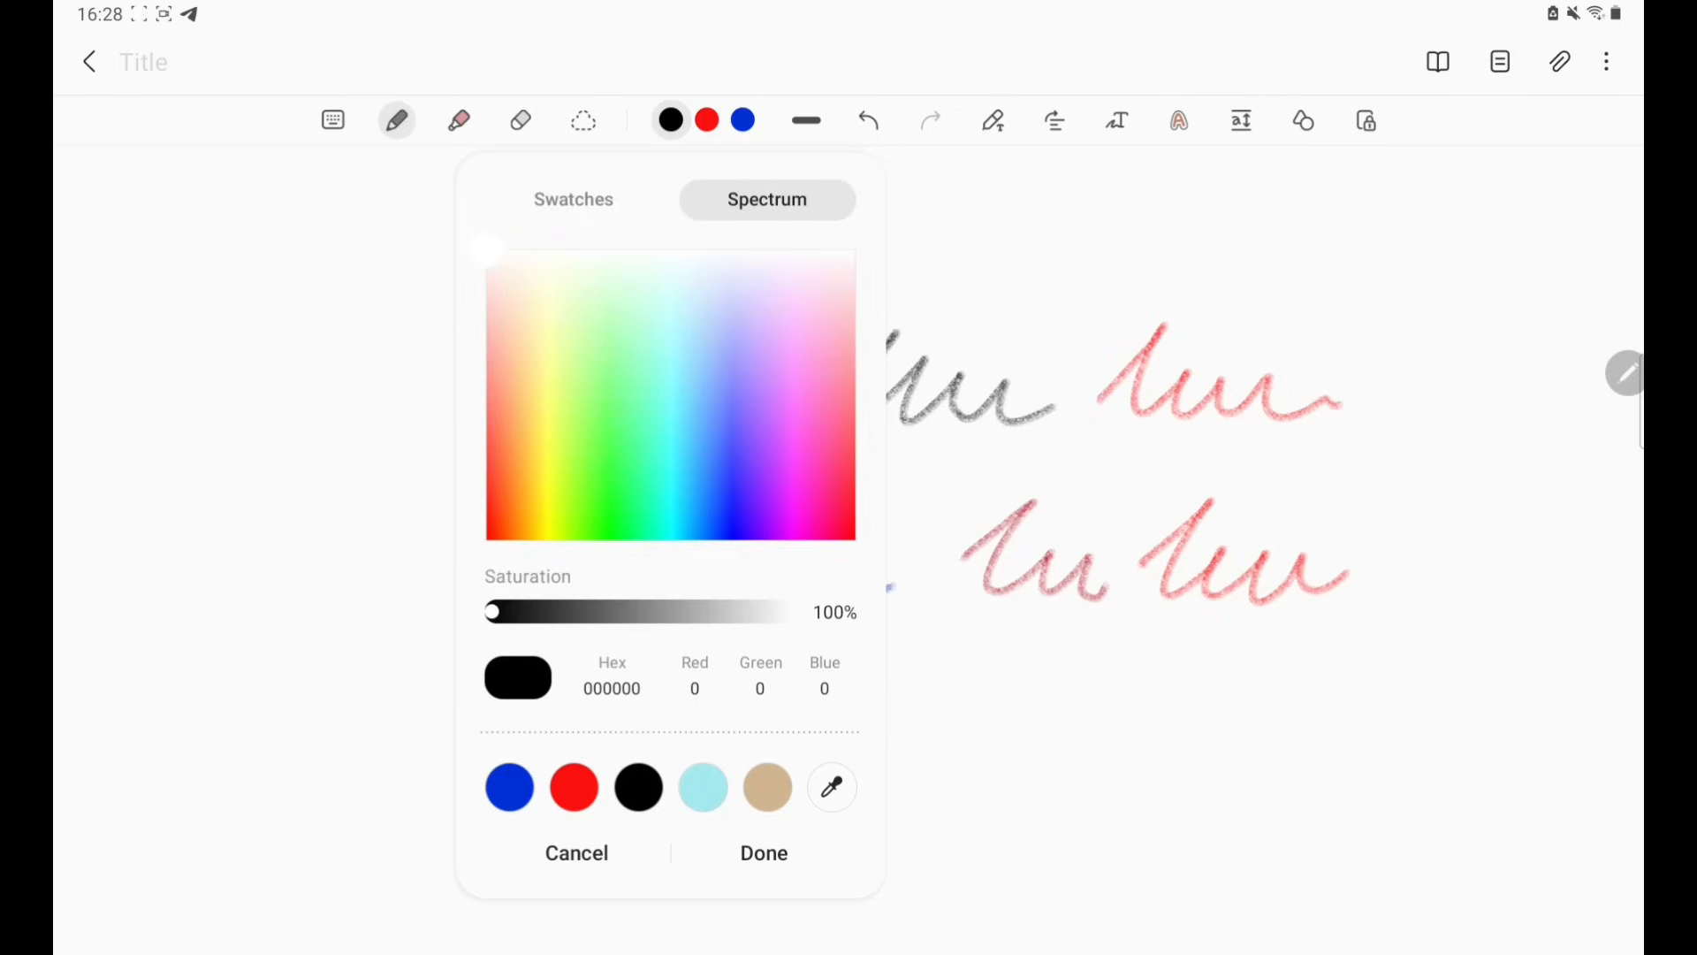
click(574, 199)
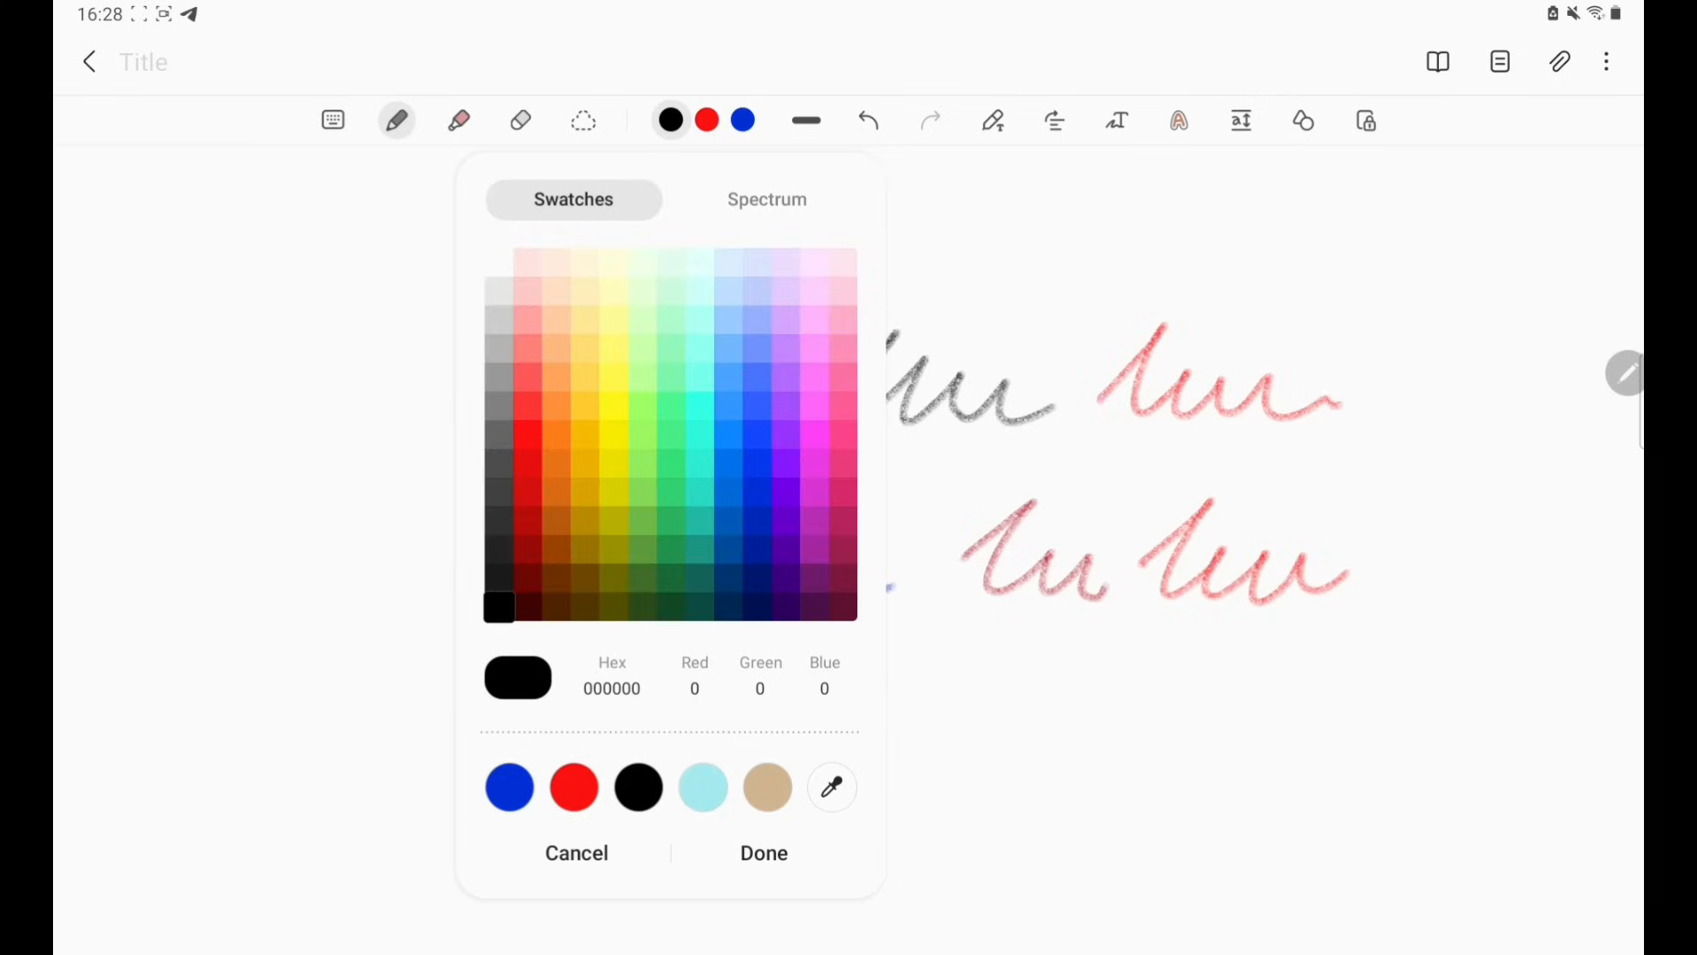
click(584, 408)
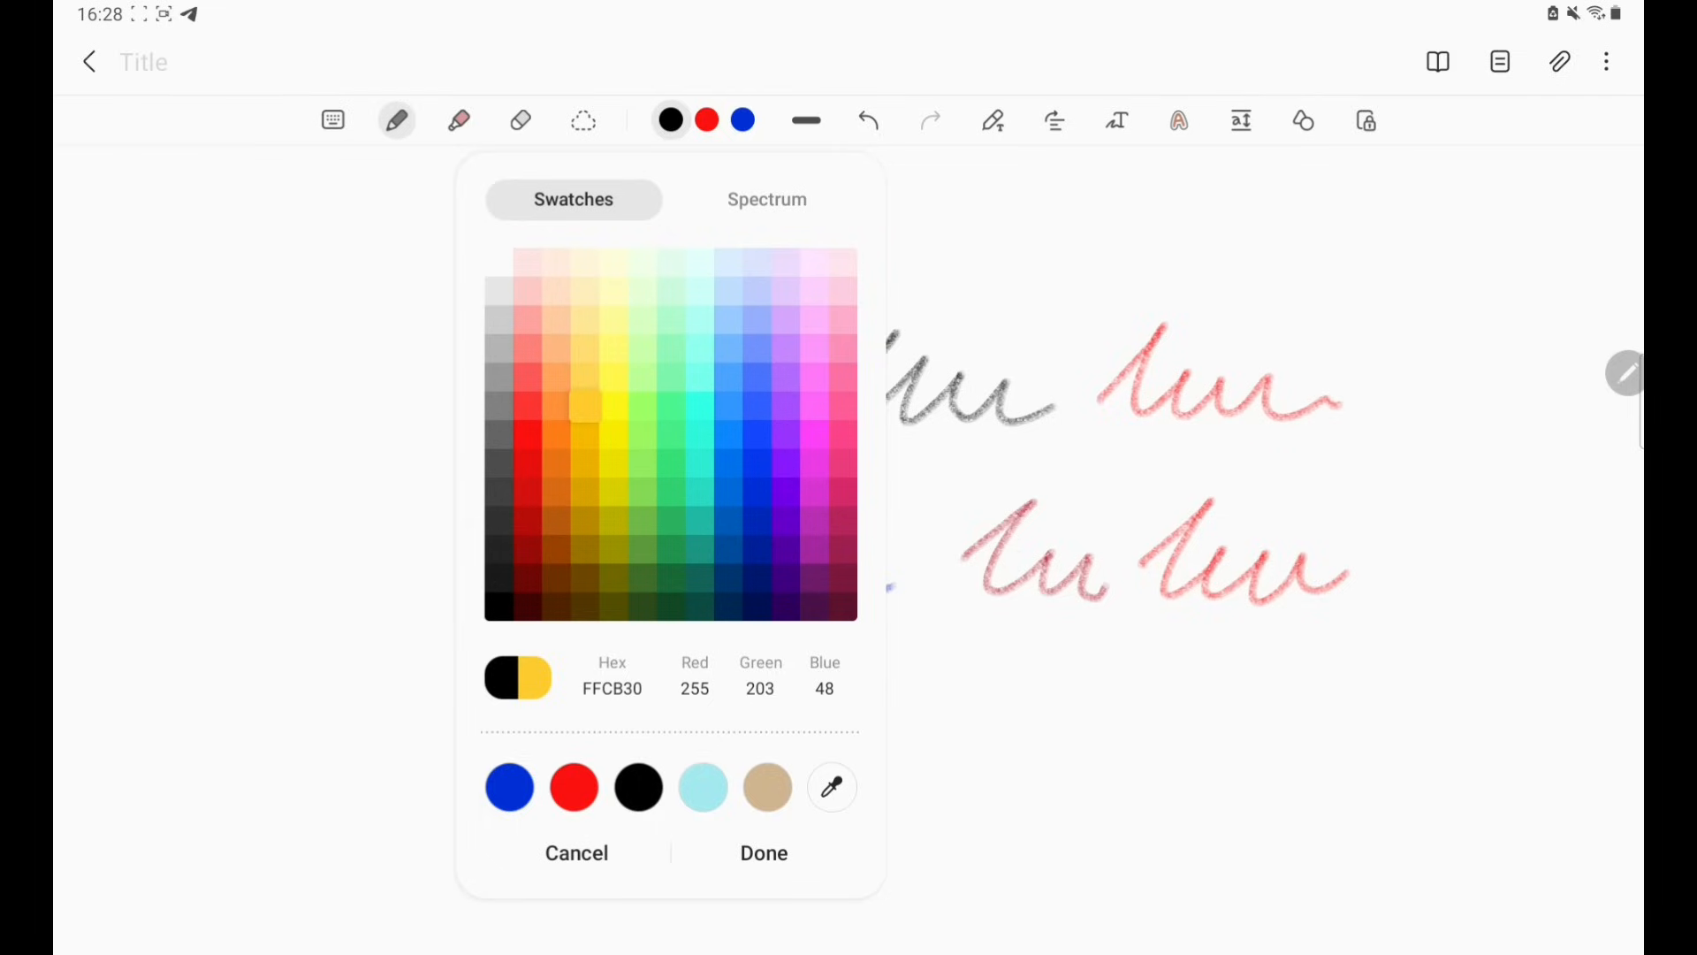
click(763, 853)
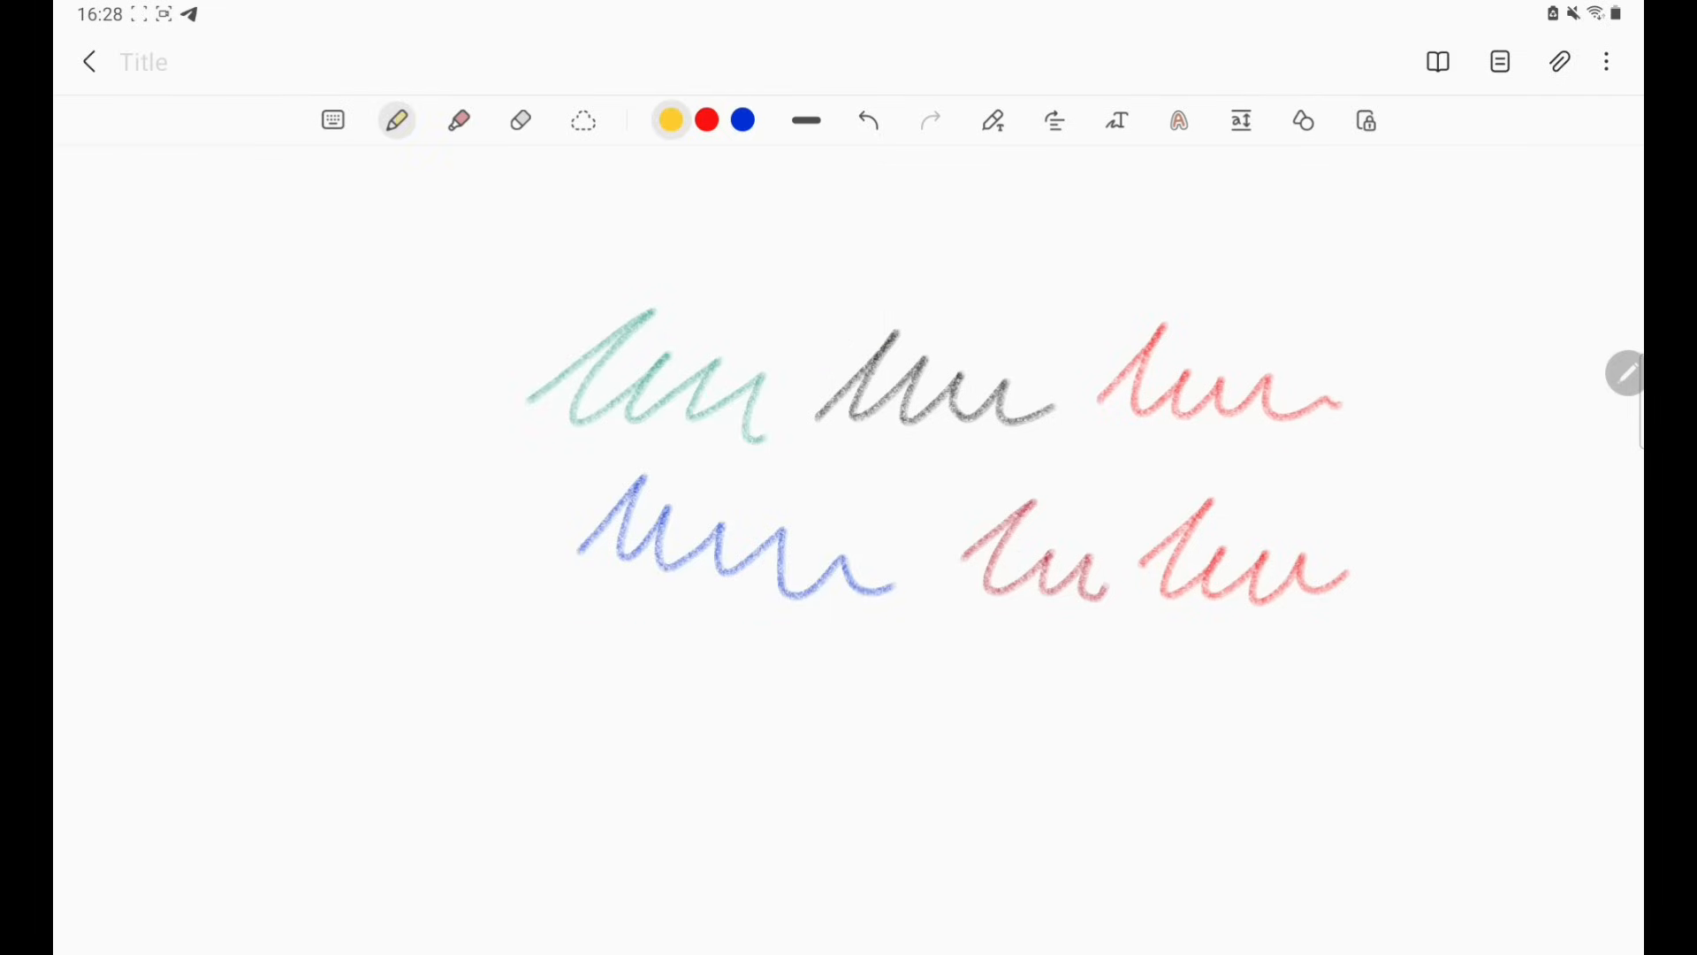
drag(780, 292, 904, 227)
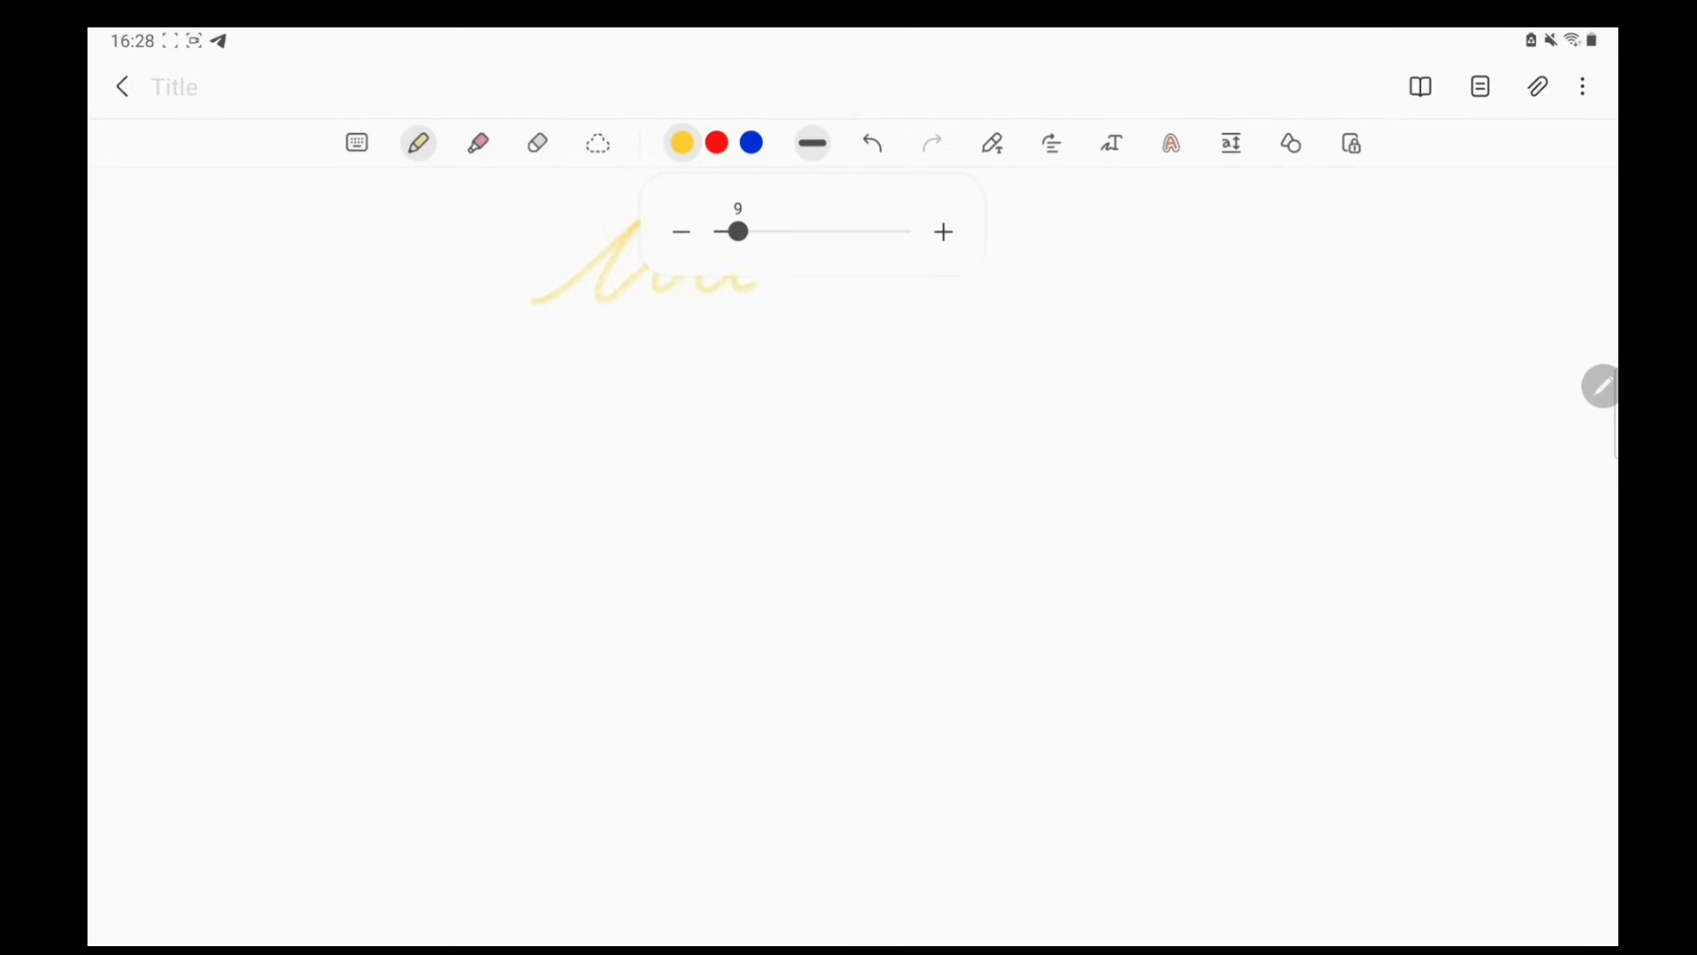
- Thin the pen to size 9 and handwrite 'hello how are you' beside the highlighted greeting
drag(736, 231, 853, 232)
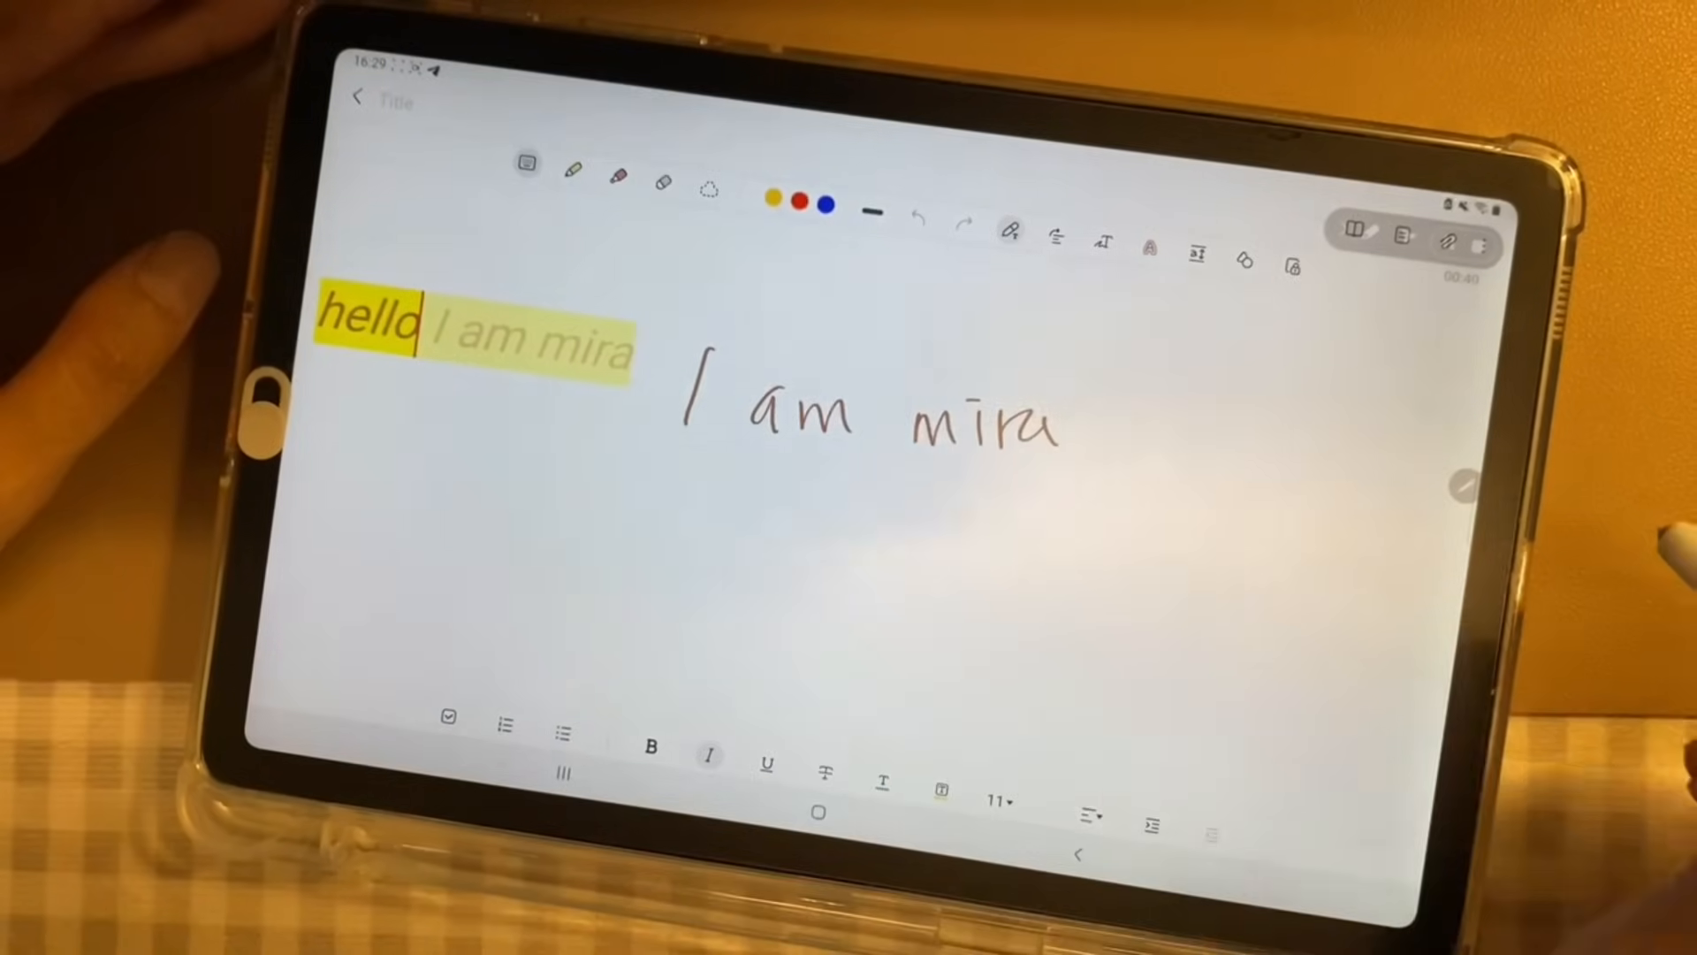
drag(682, 541, 1245, 563)
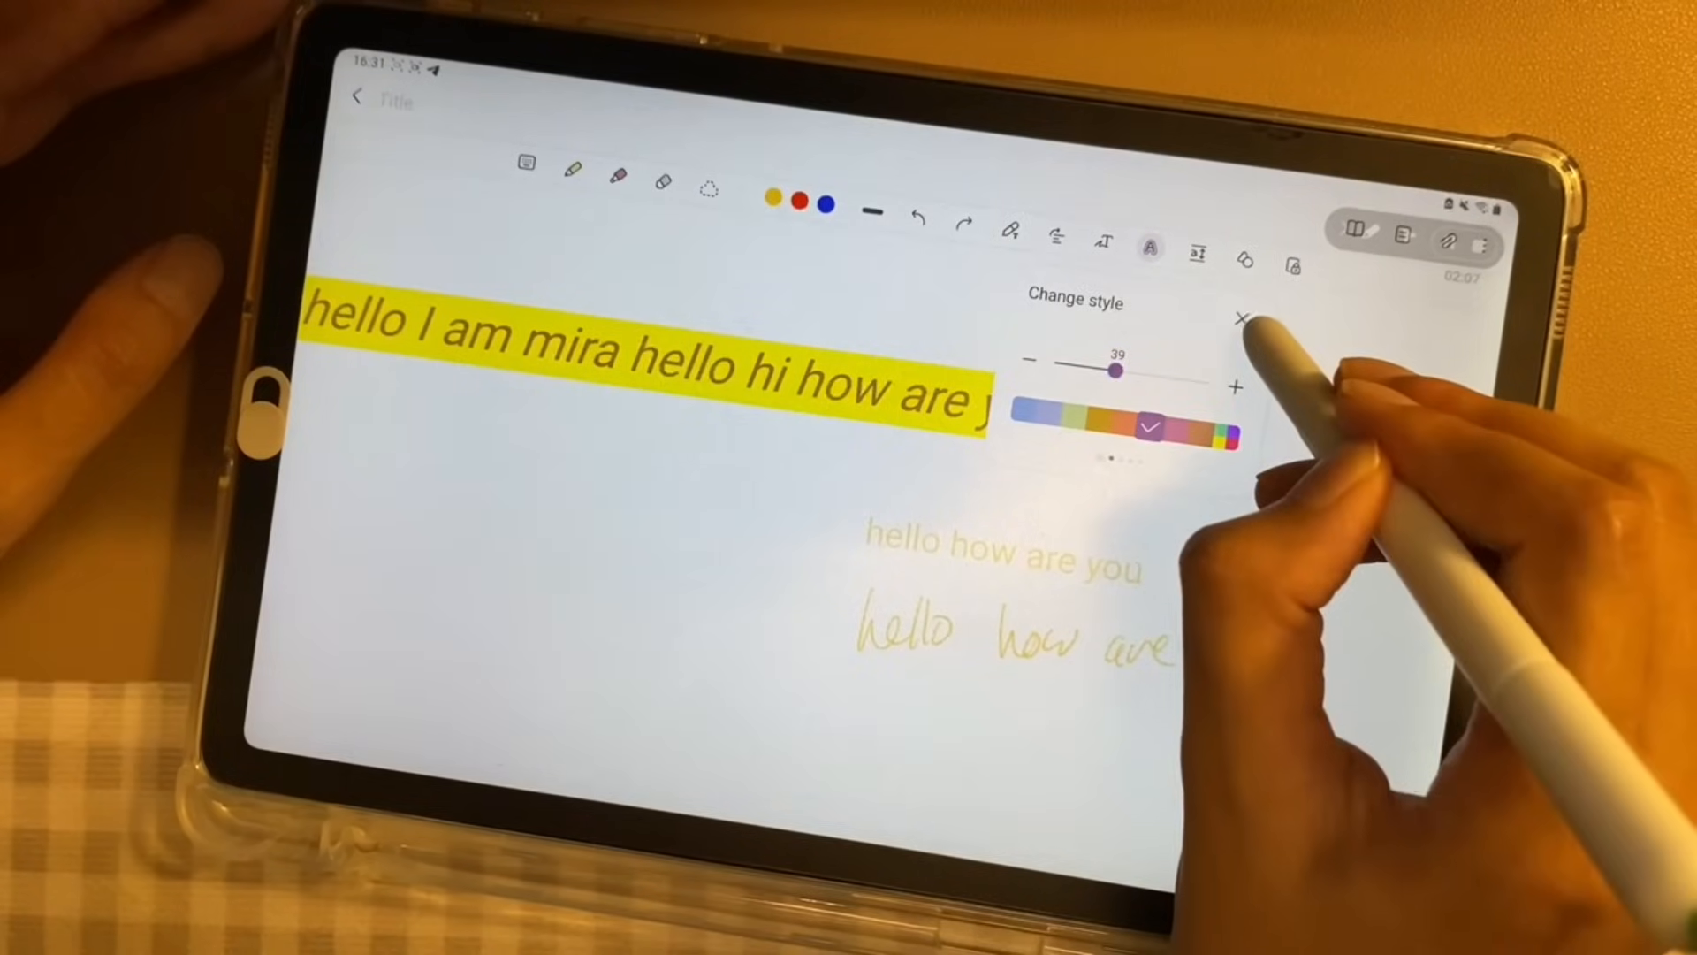
- Apply the yellow style to the handwriting and close the Change style panel
click(1243, 320)
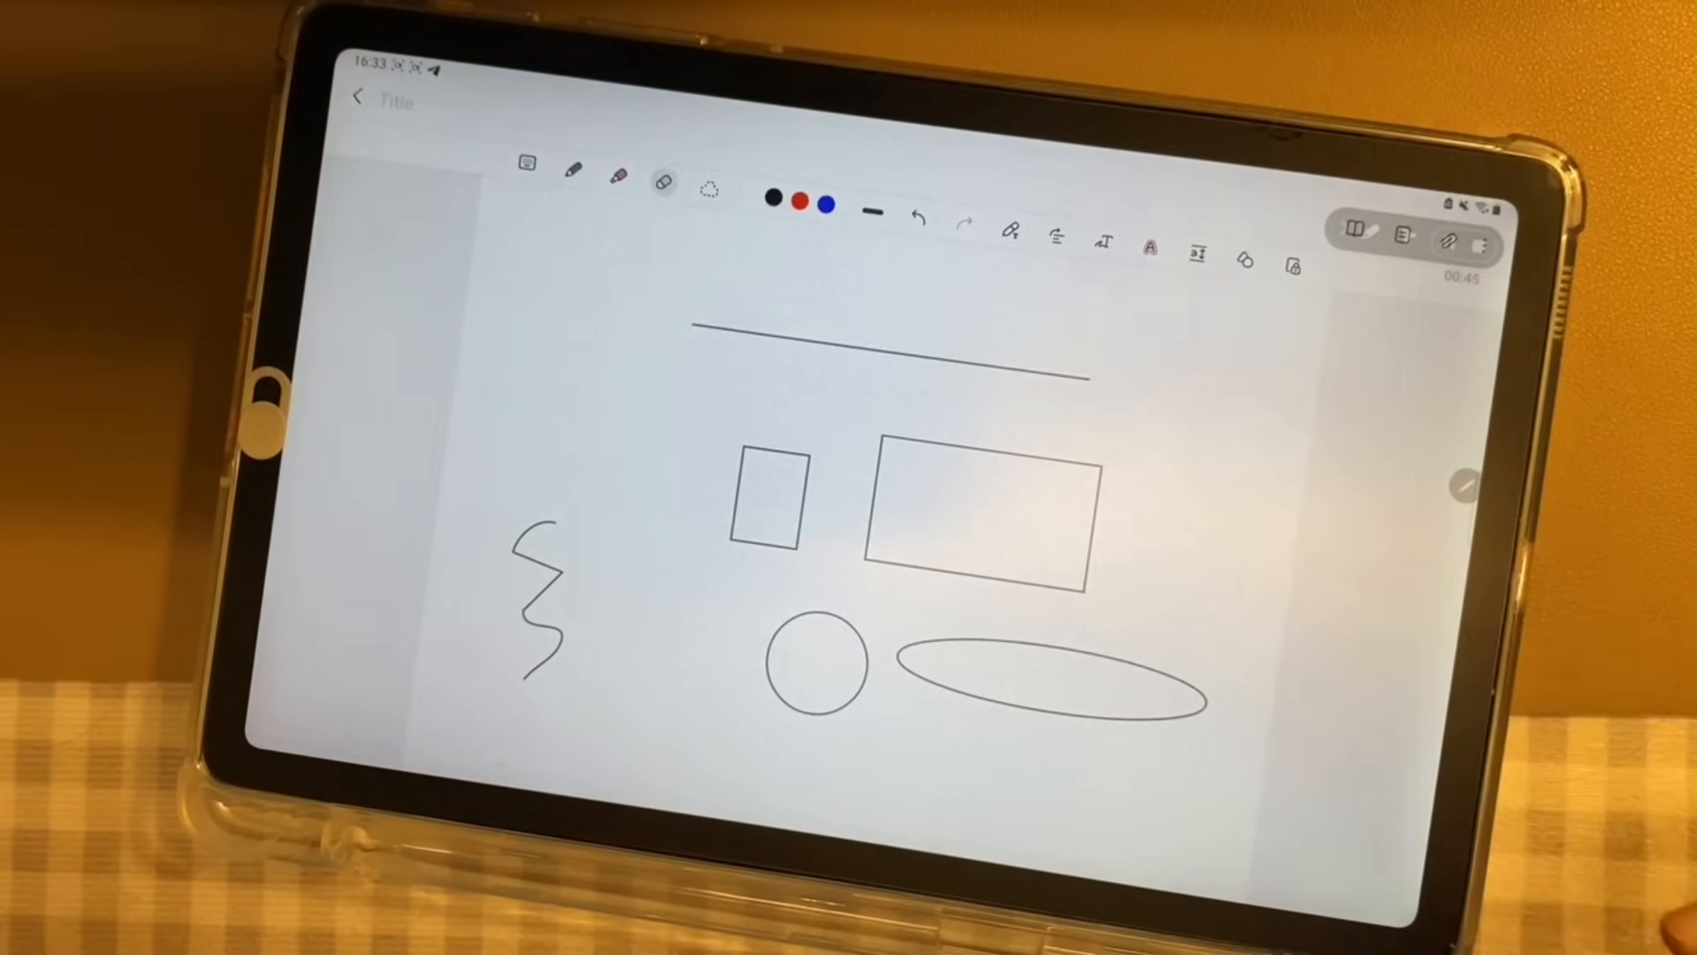
- Draw auto-shaped line, rectangles, circle and ellipse, then select the larger rectangle for Cut/Copy/Delete options
click(575, 168)
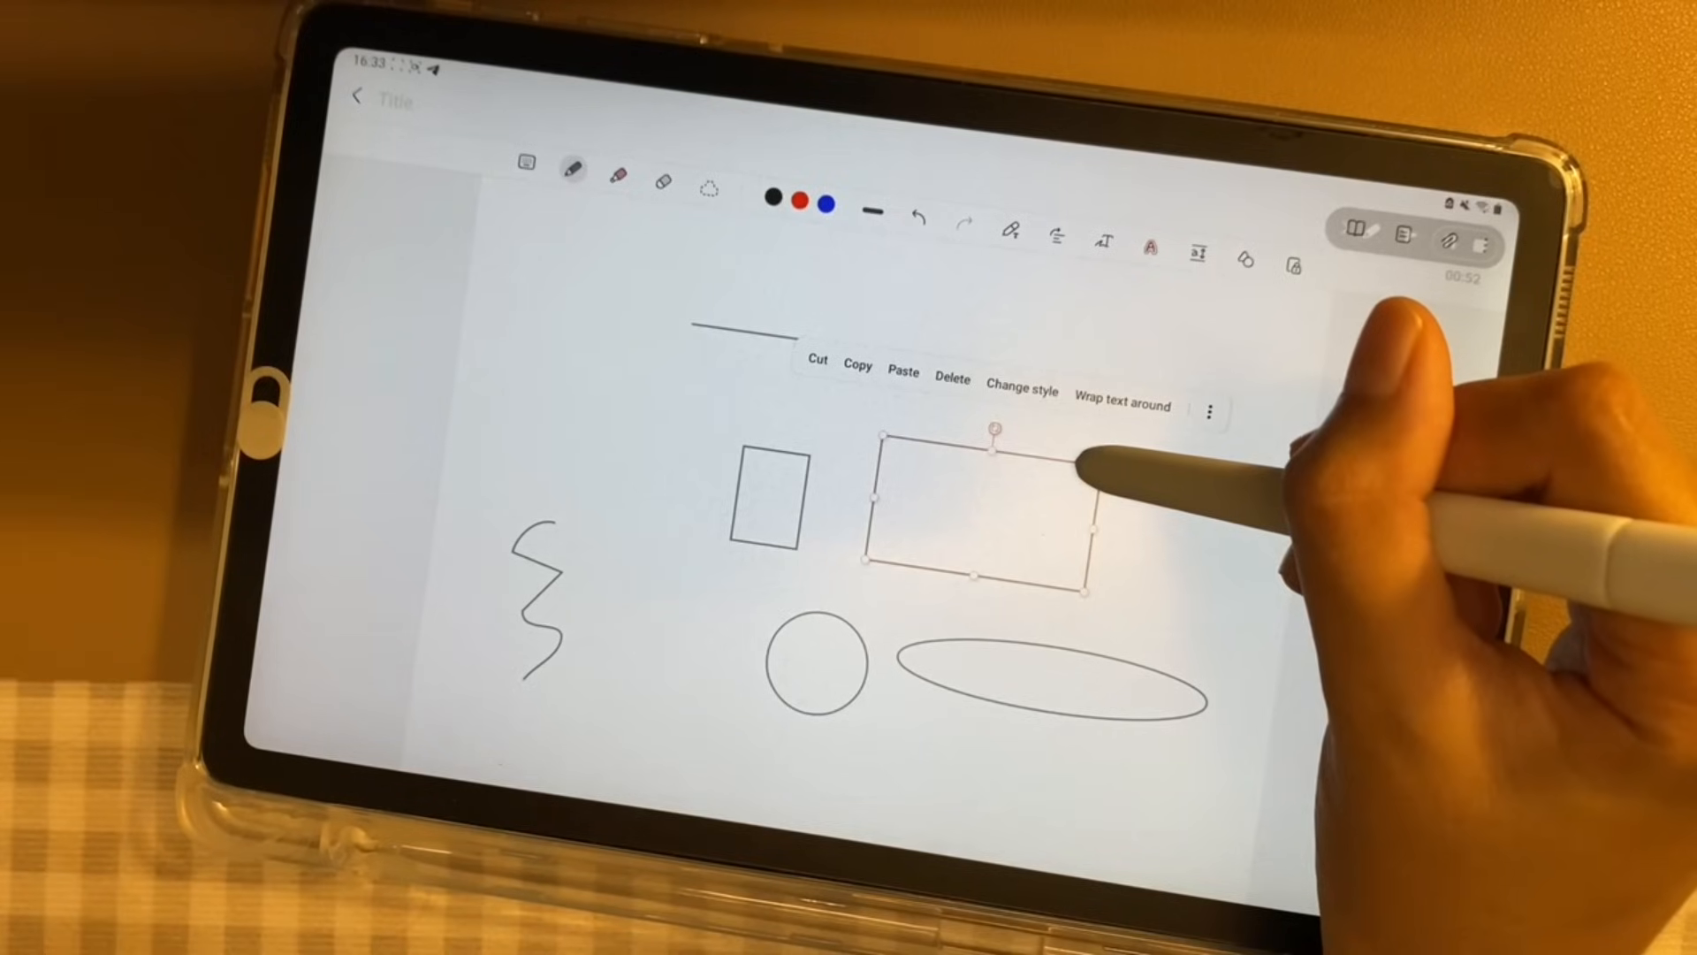
click(953, 381)
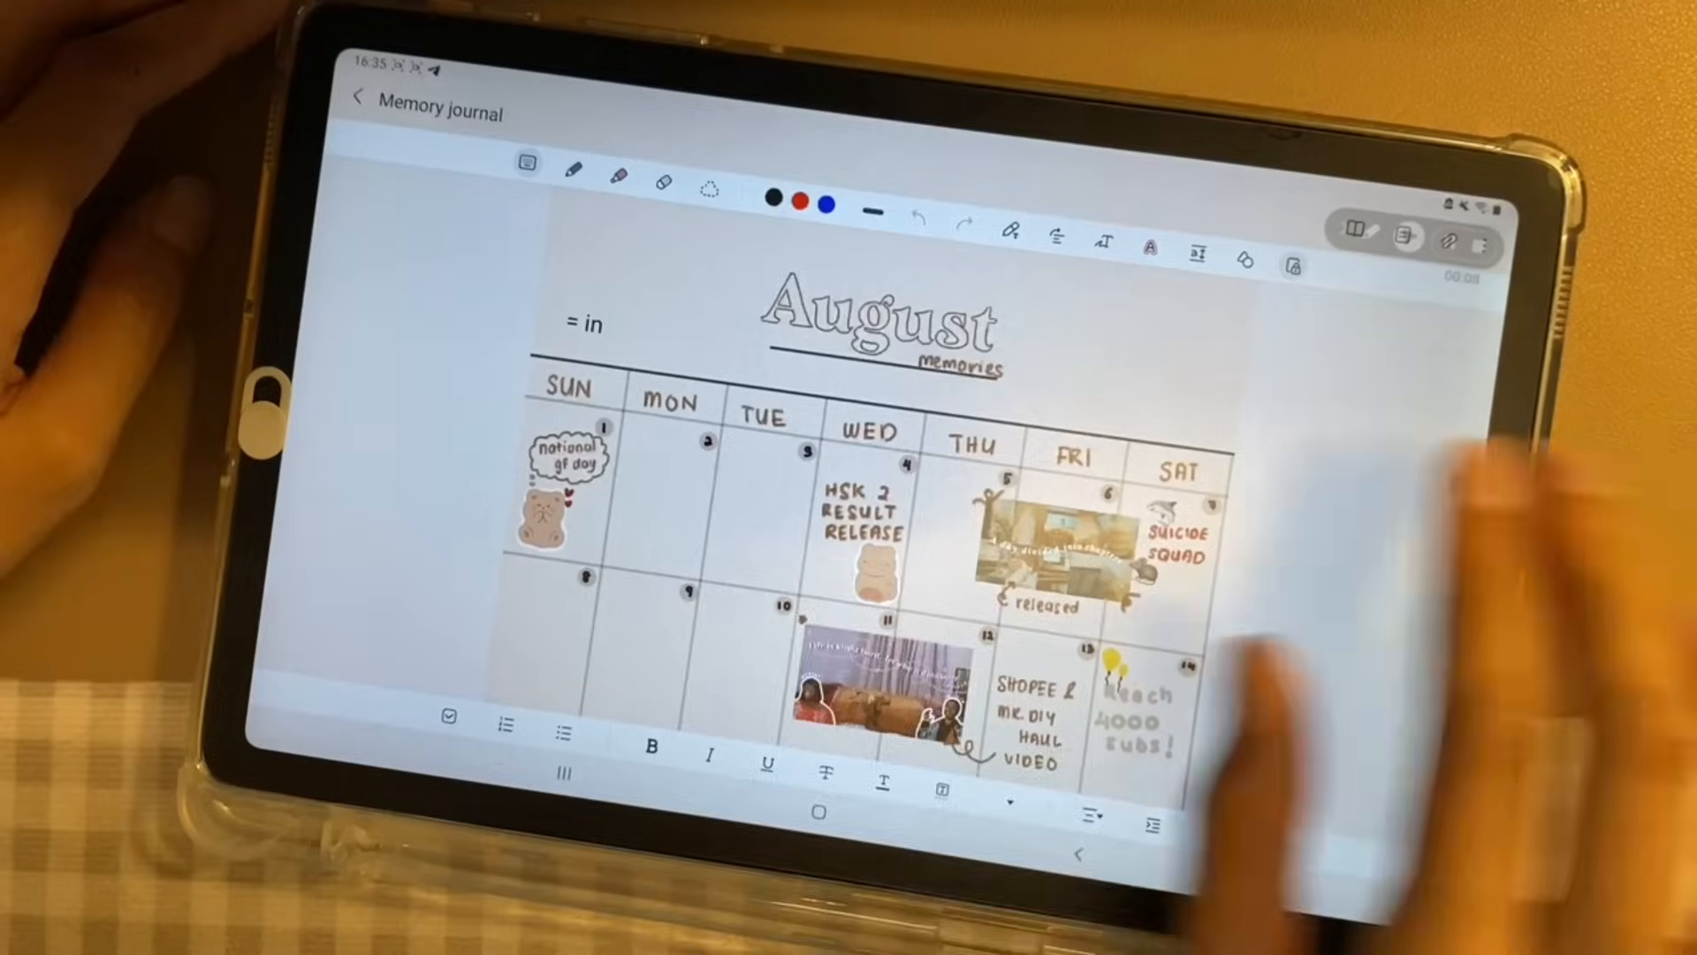
- Scroll through the August memory journal calendar with its entries, stickers and photos
scroll(down, 3)
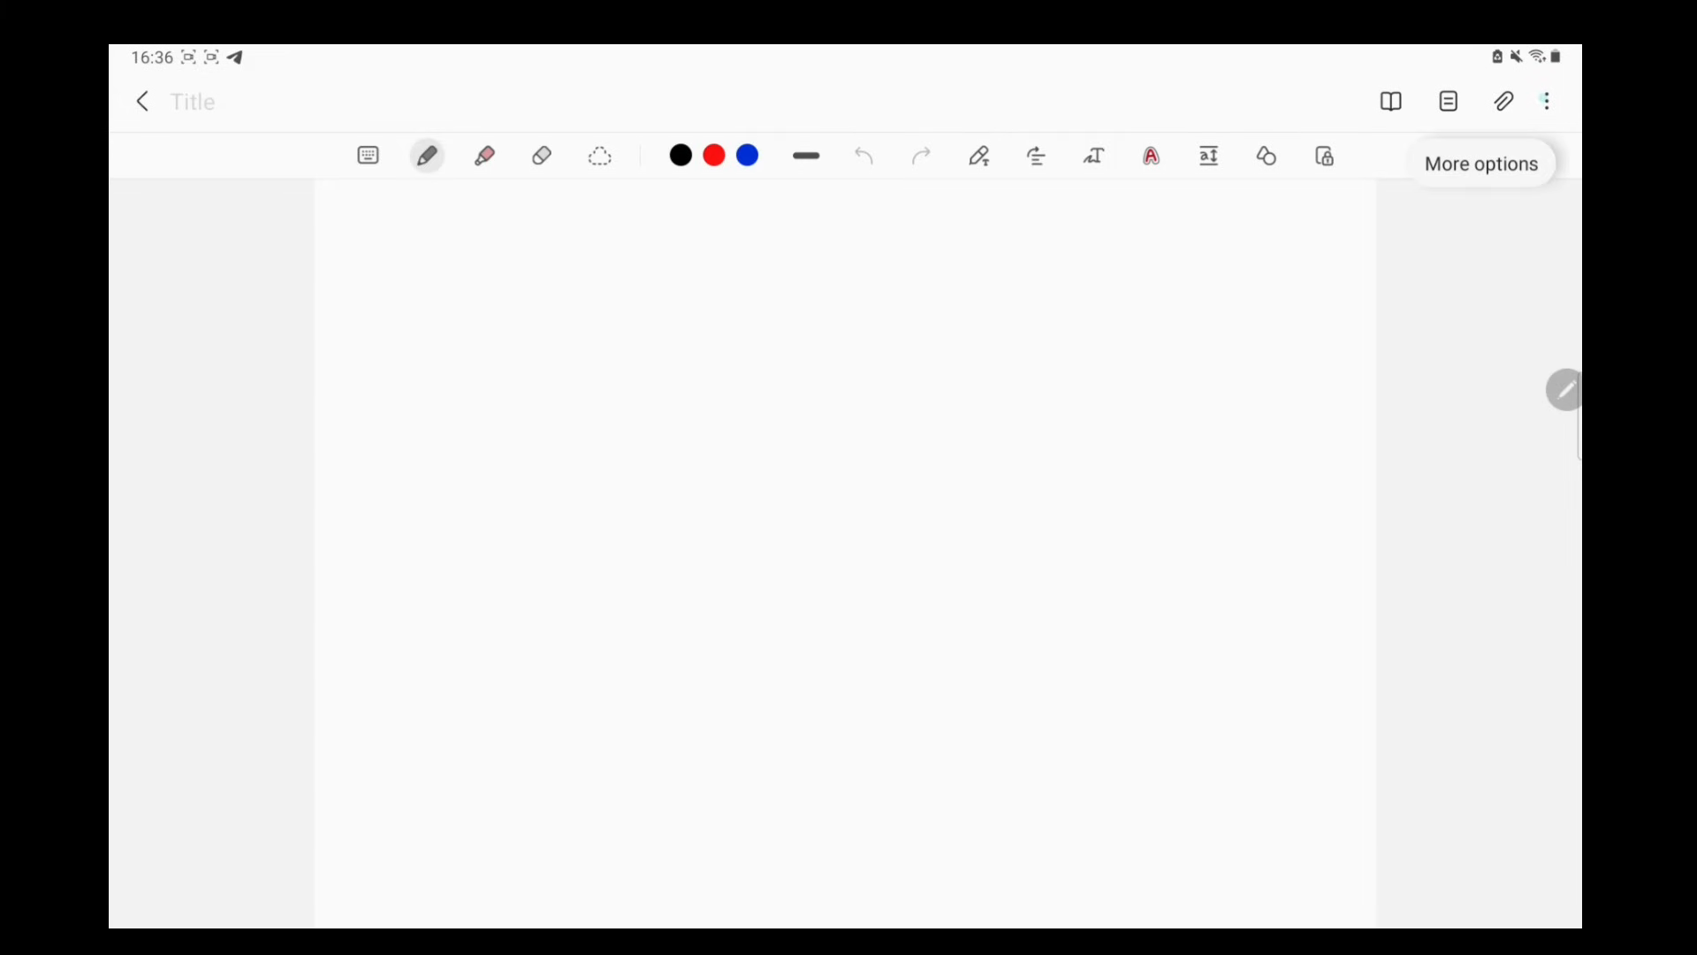
- From More > Page template, browse the PDF templates and pick a planner template
click(1542, 100)
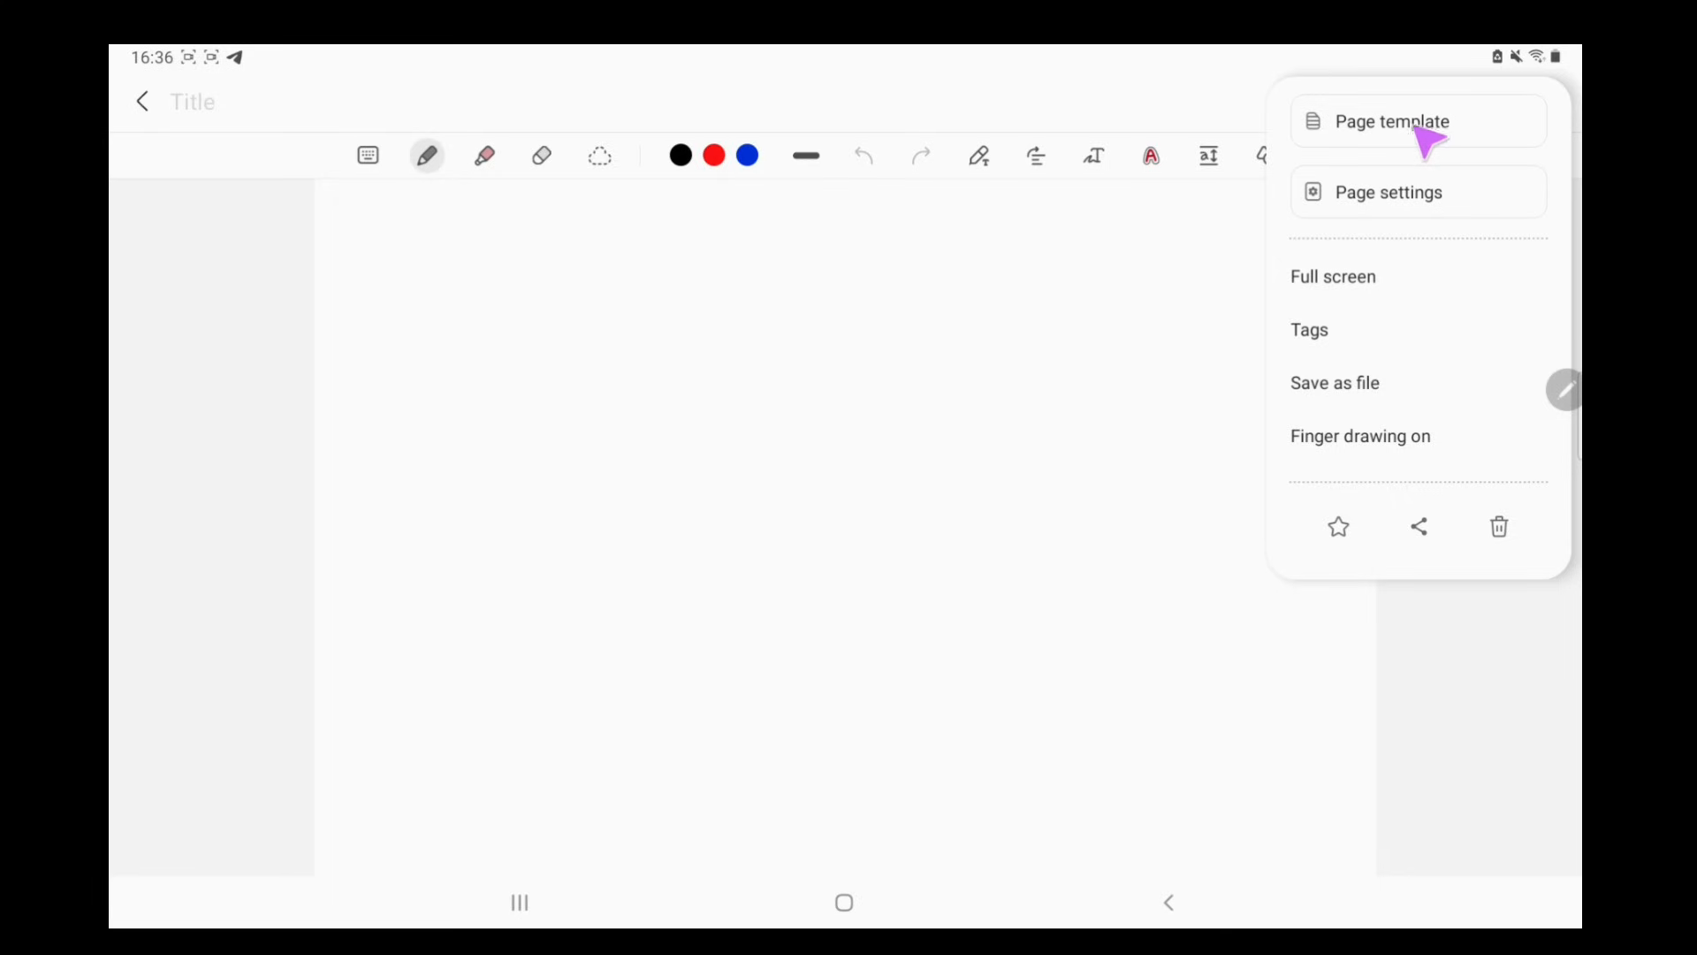
click(1389, 122)
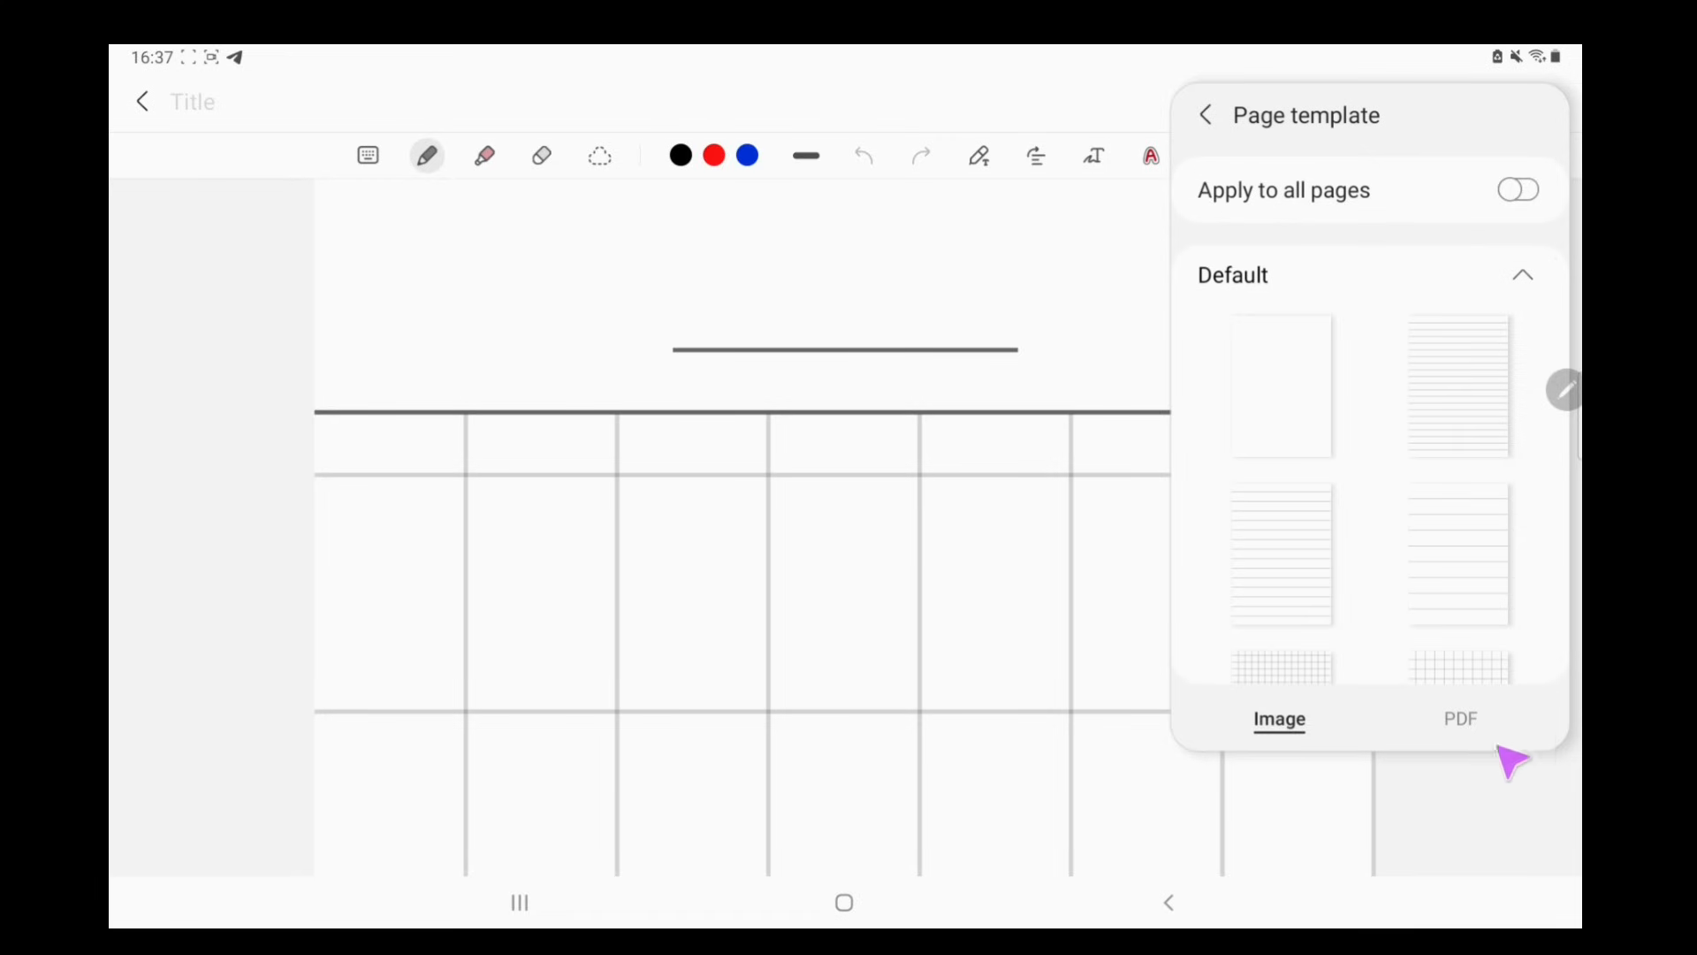
click(1458, 718)
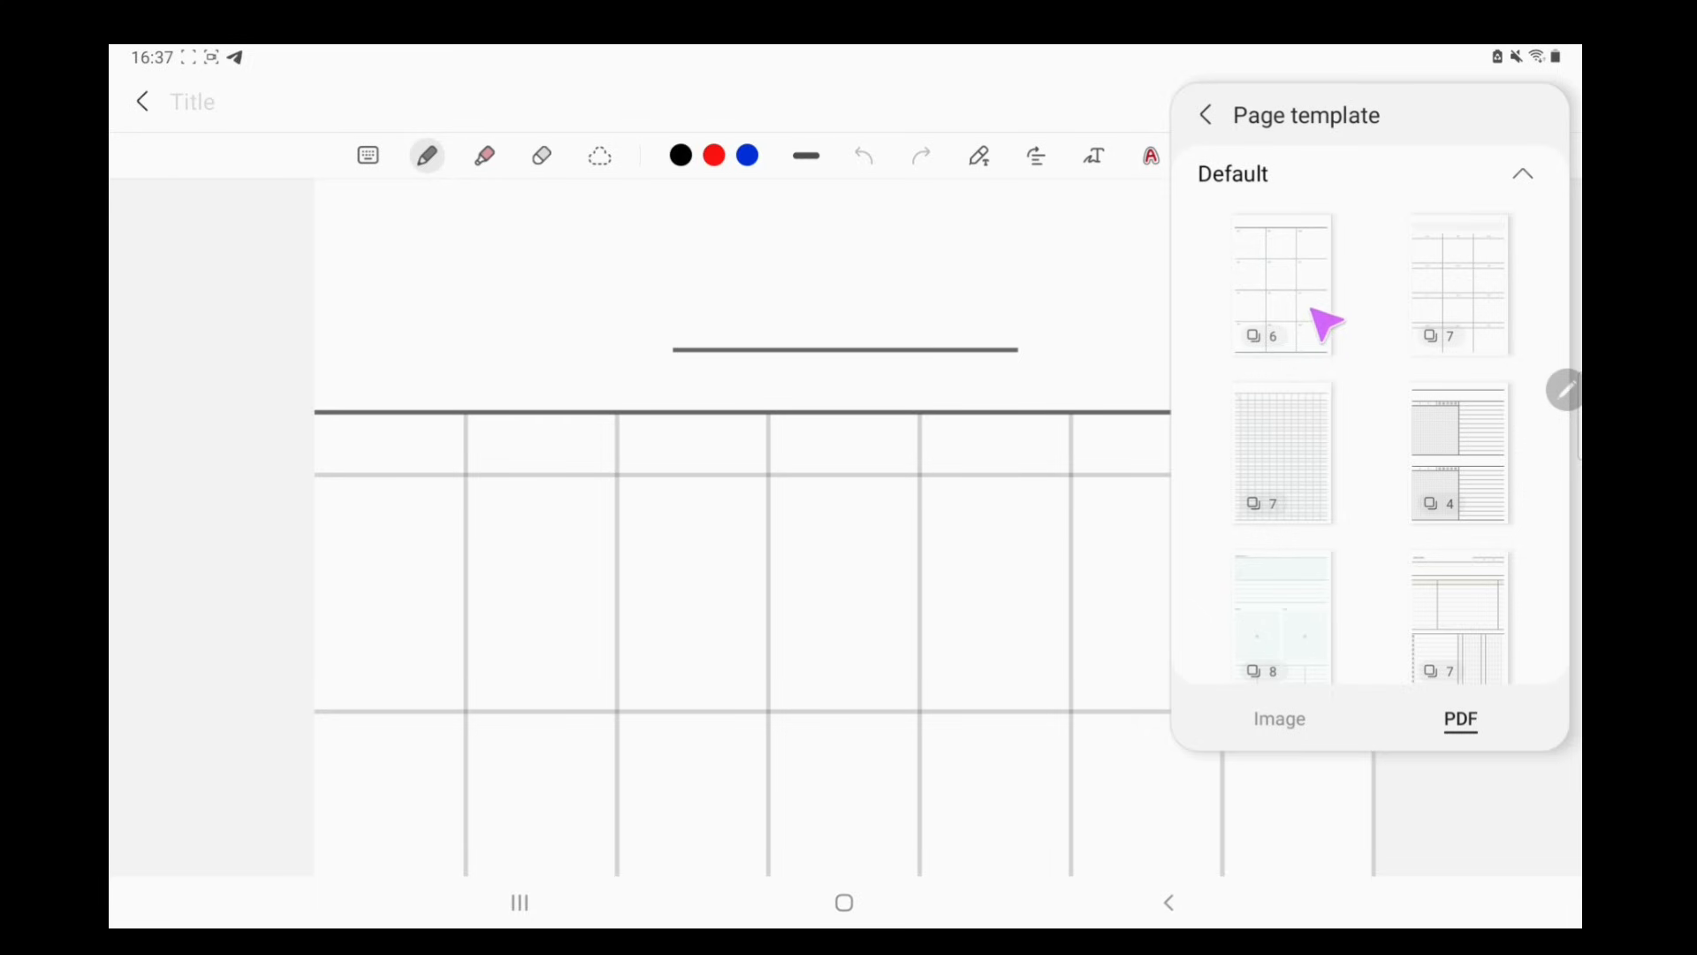
scroll(down, 3)
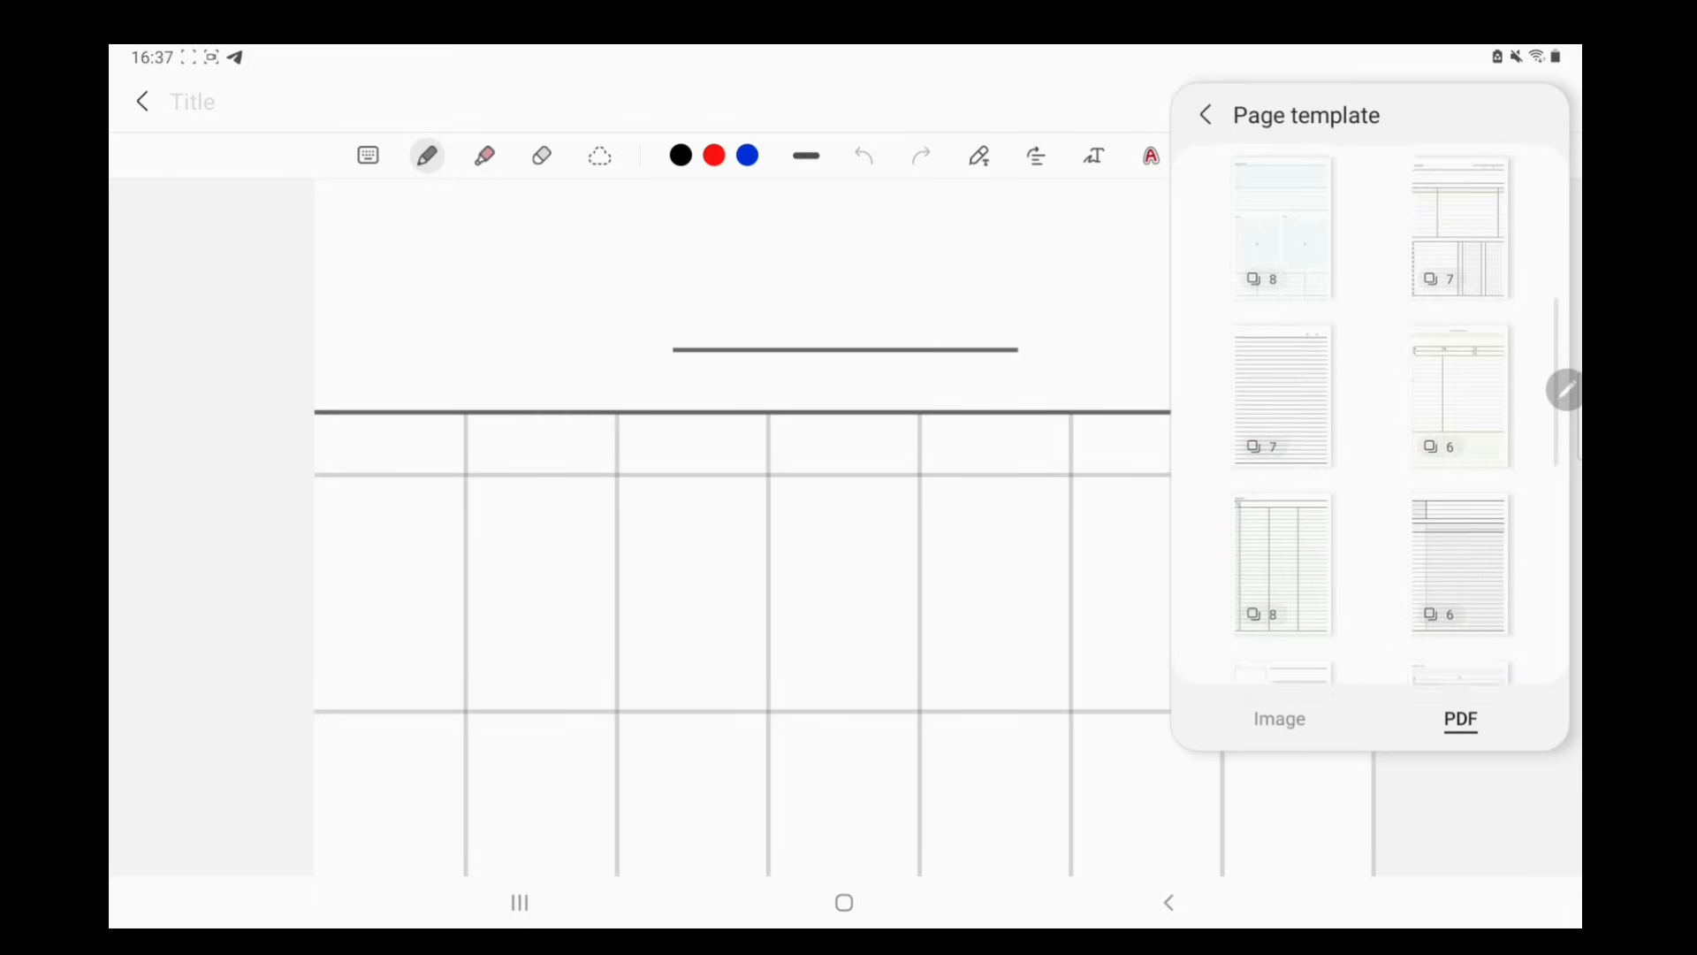
scroll(down, 3)
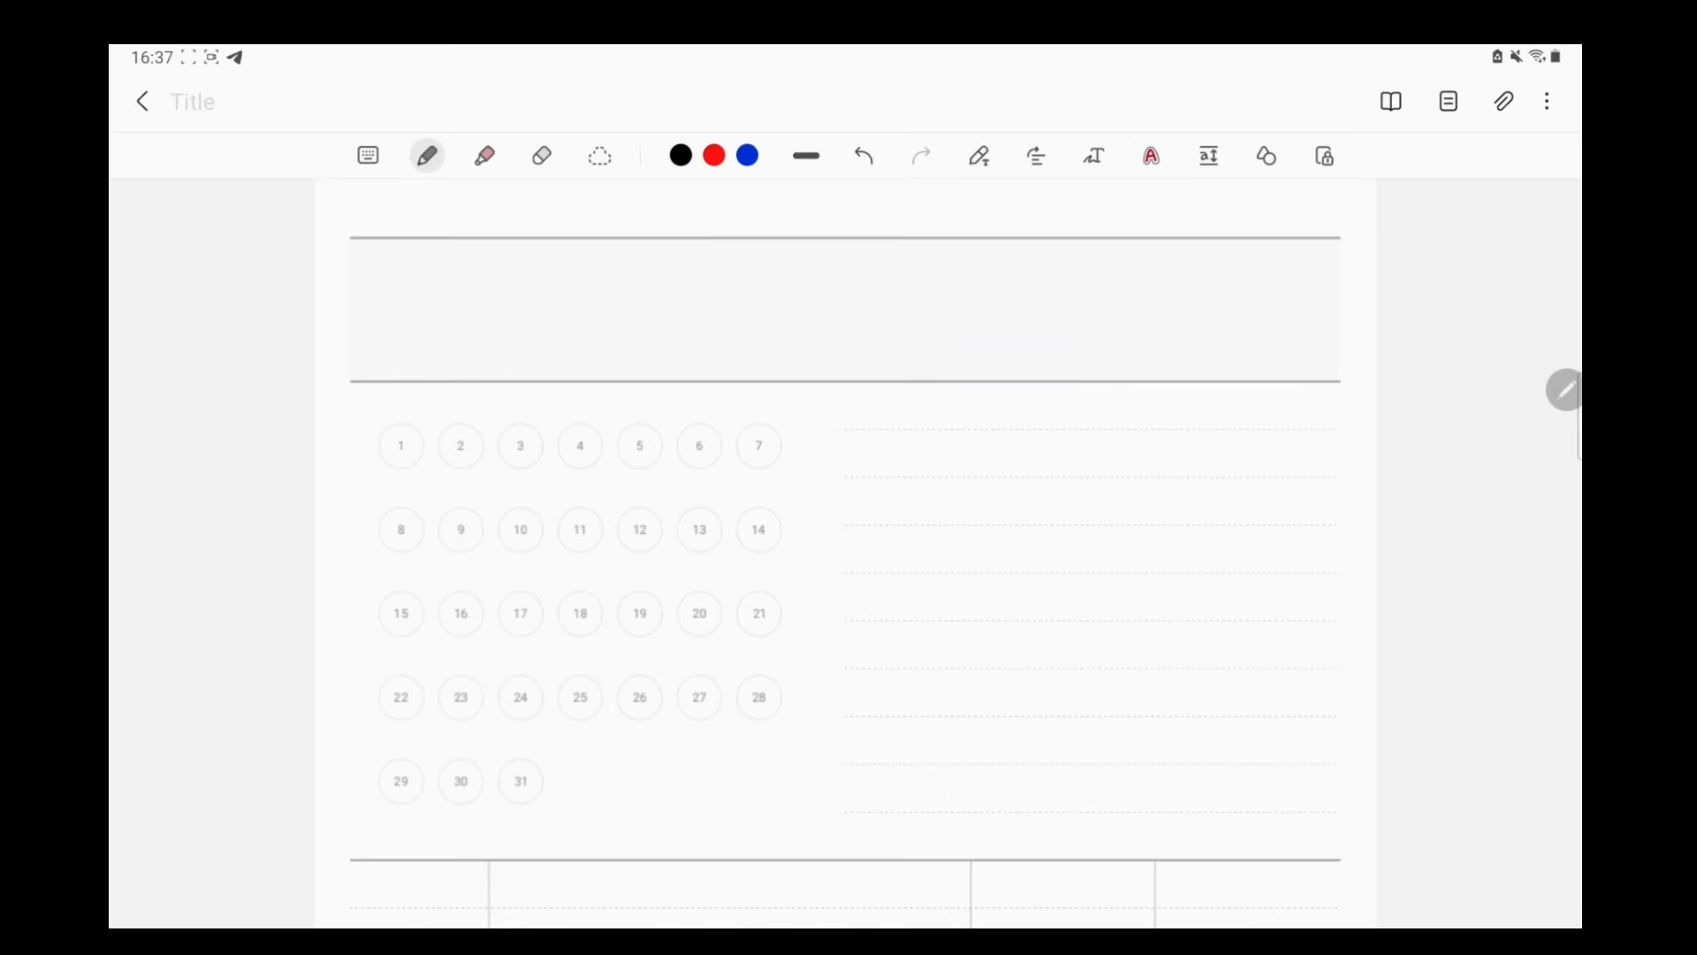
- Scroll through the planner's five pages of monthly calendar and weekly layouts
scroll(down, 3)
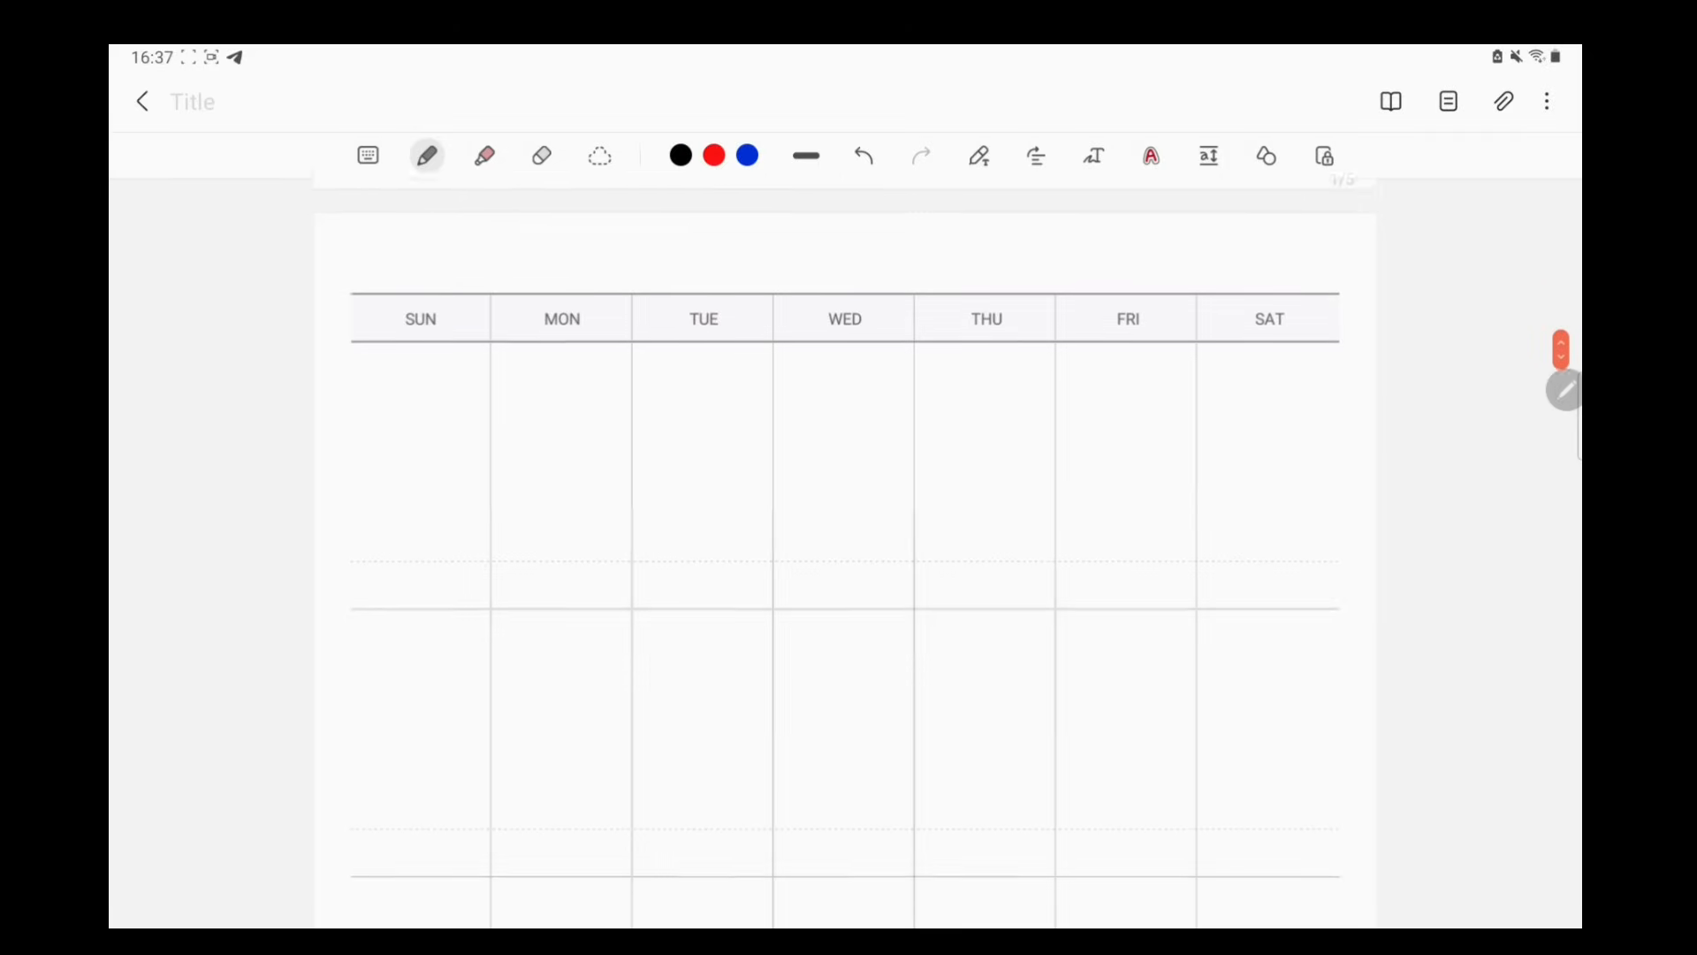
scroll(down, 3)
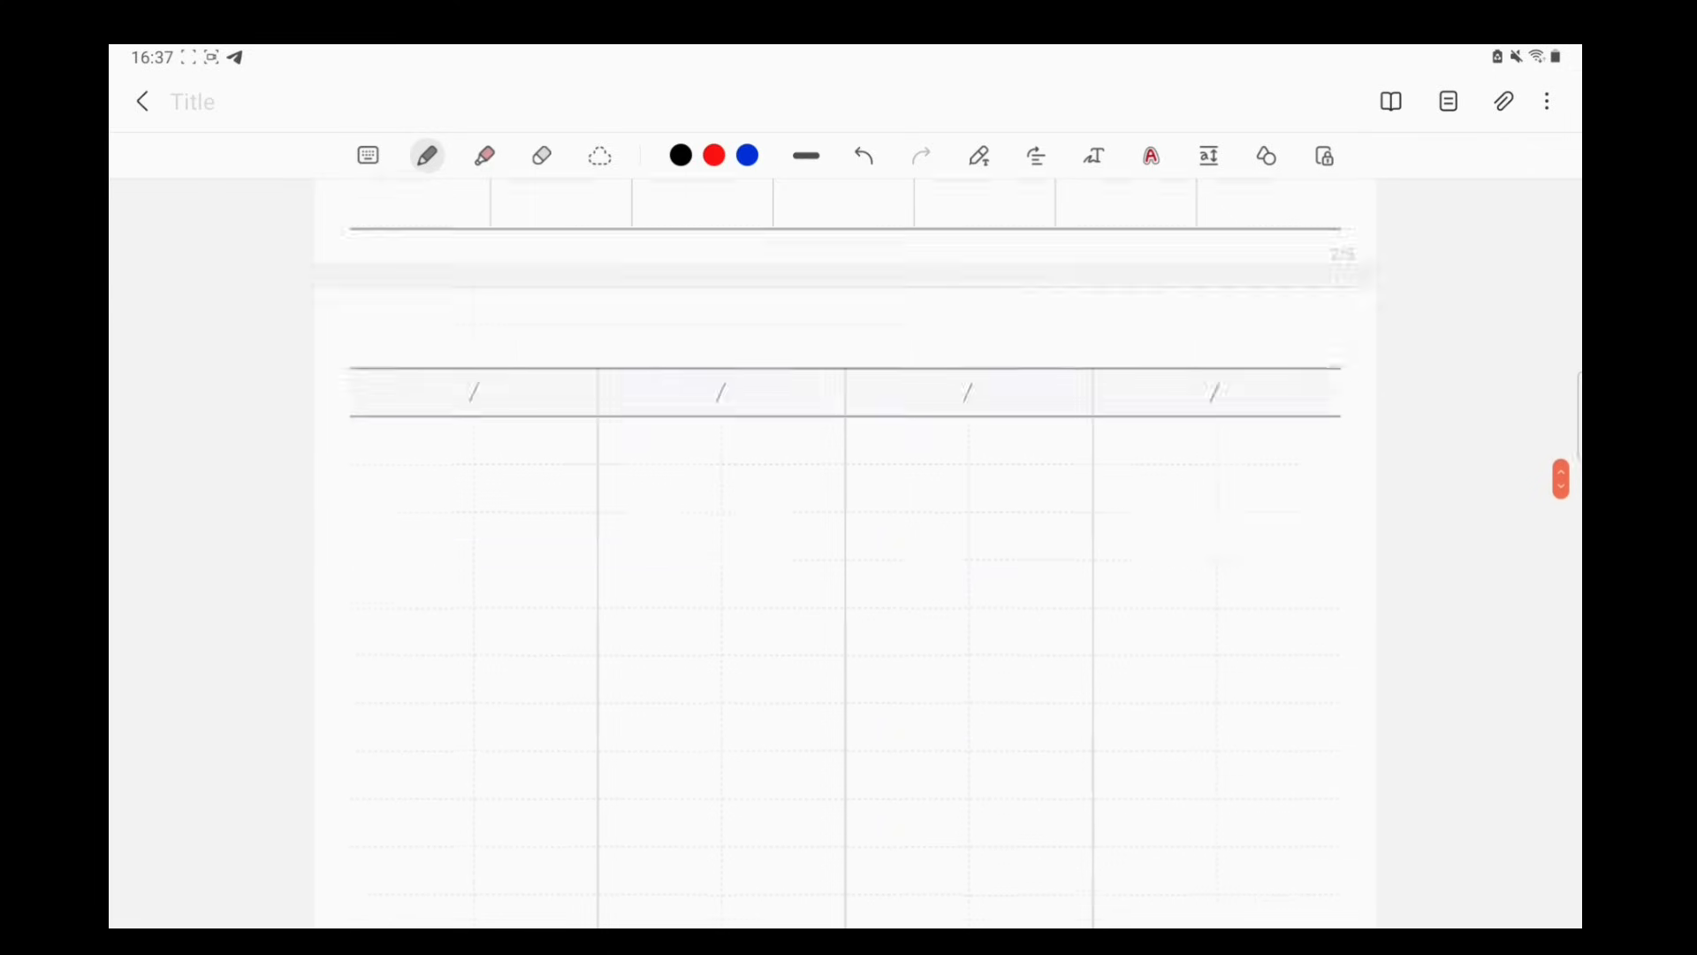
scroll(down, 3)
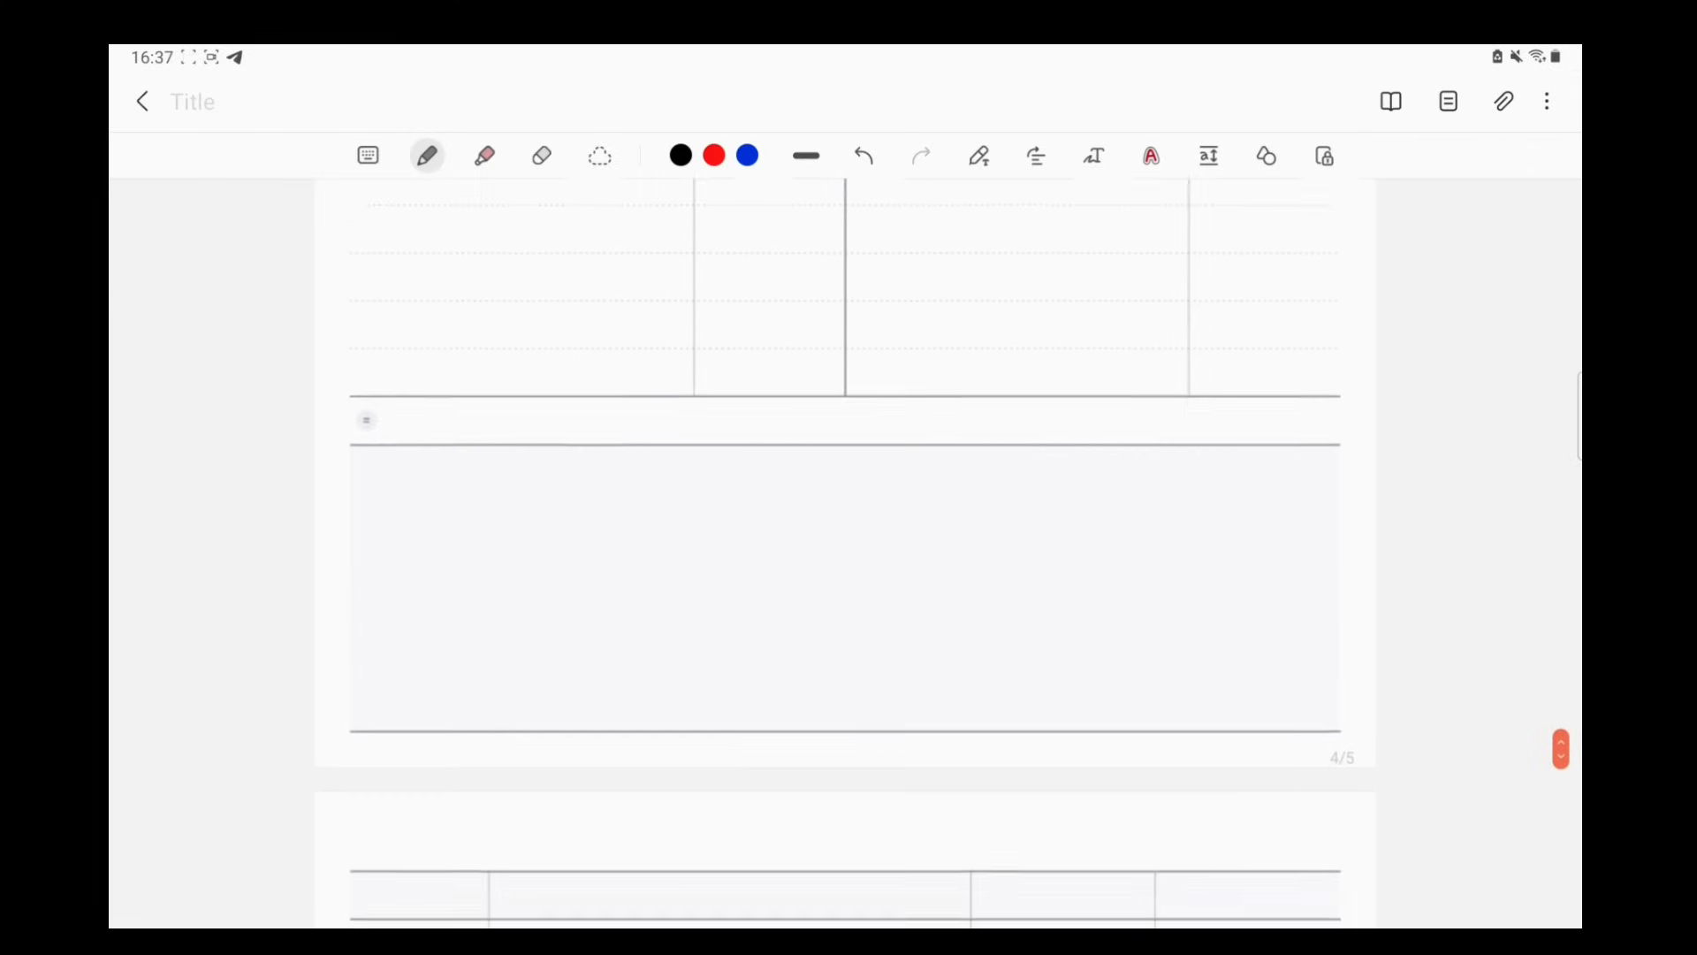
scroll(down, 3)
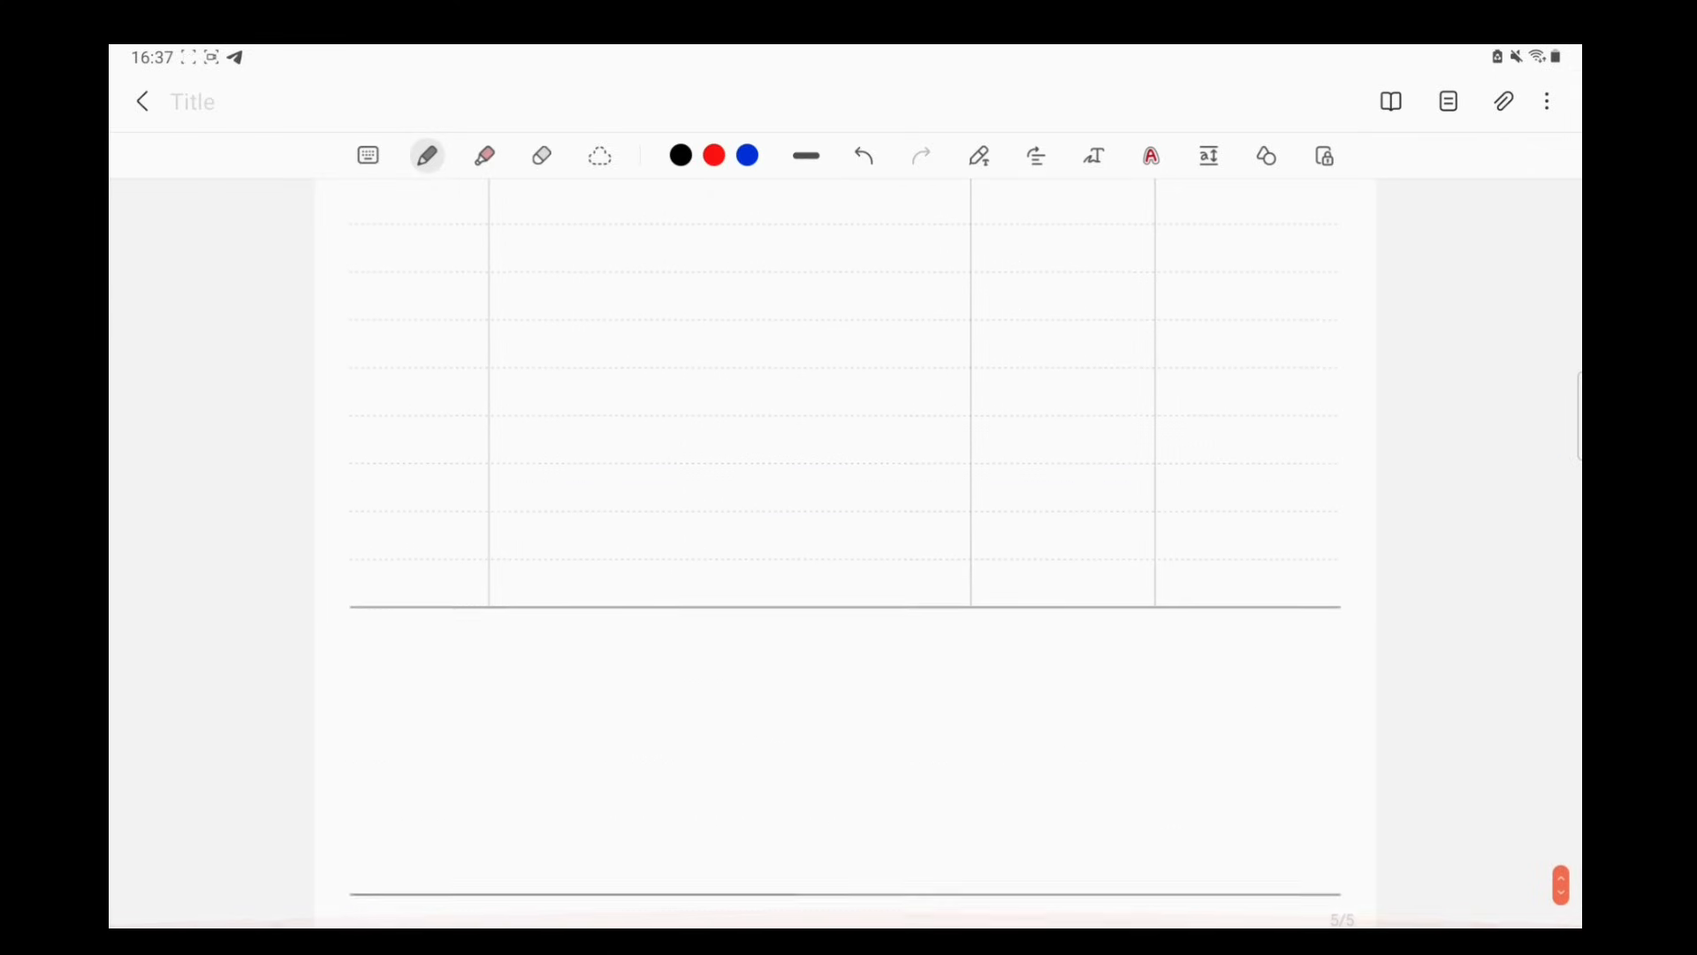
scroll(down, 3)
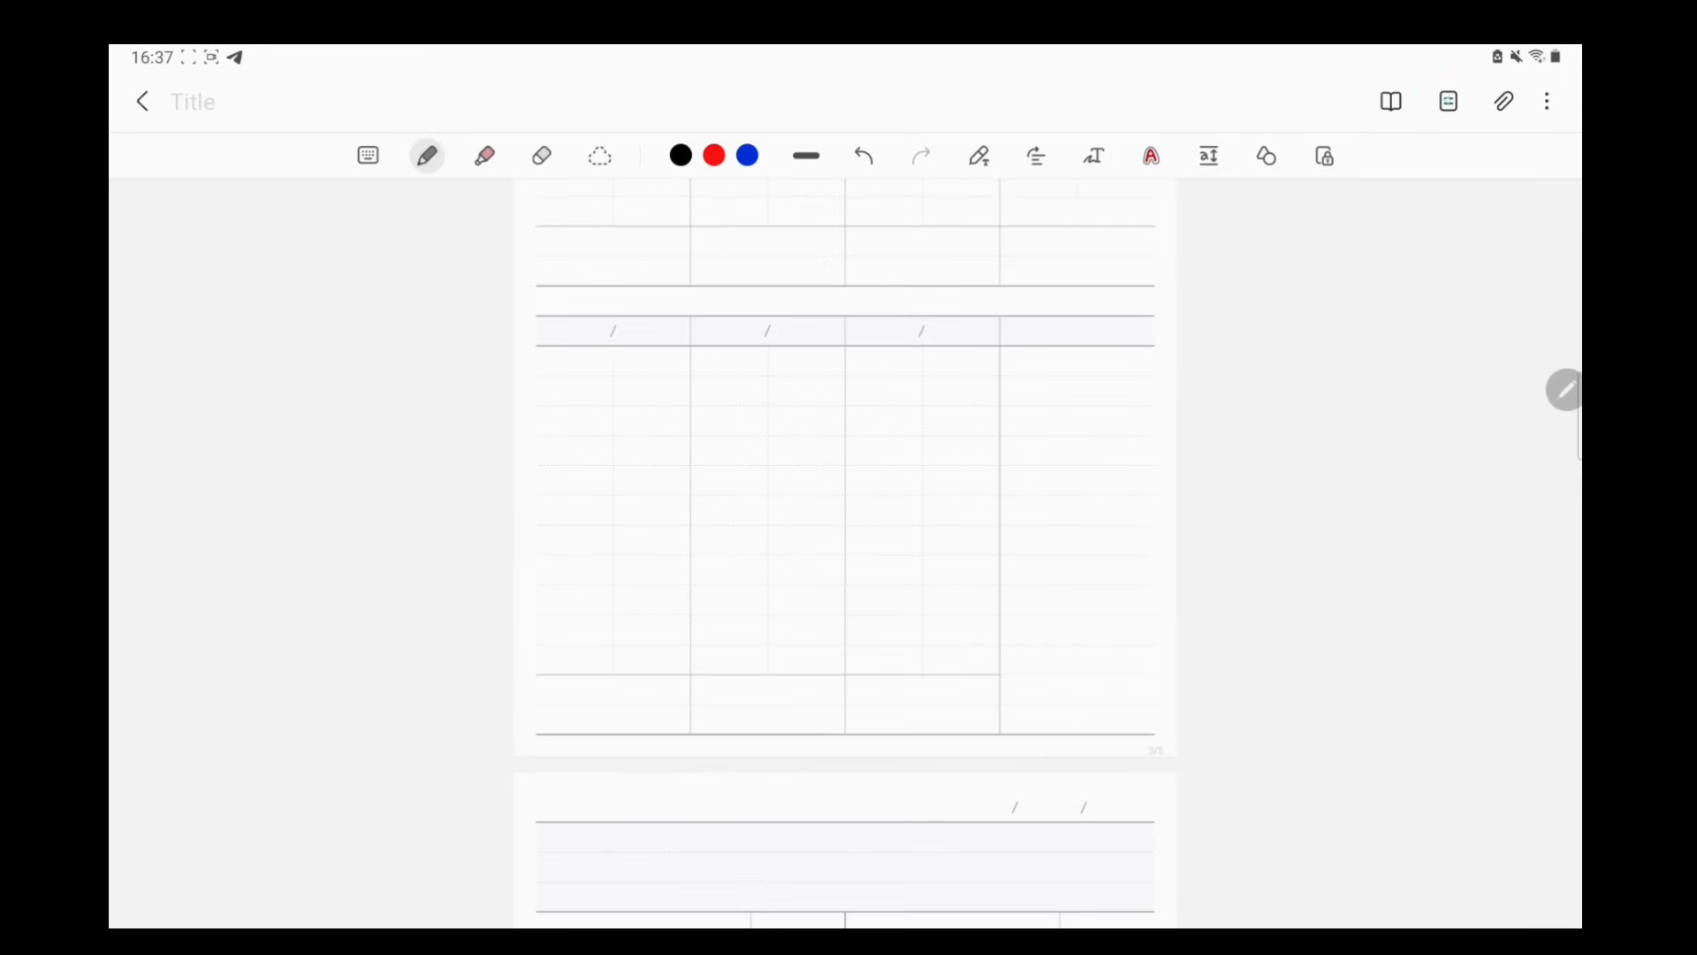
- In the page list, copy the first page and paste it as a new identical page
click(1448, 99)
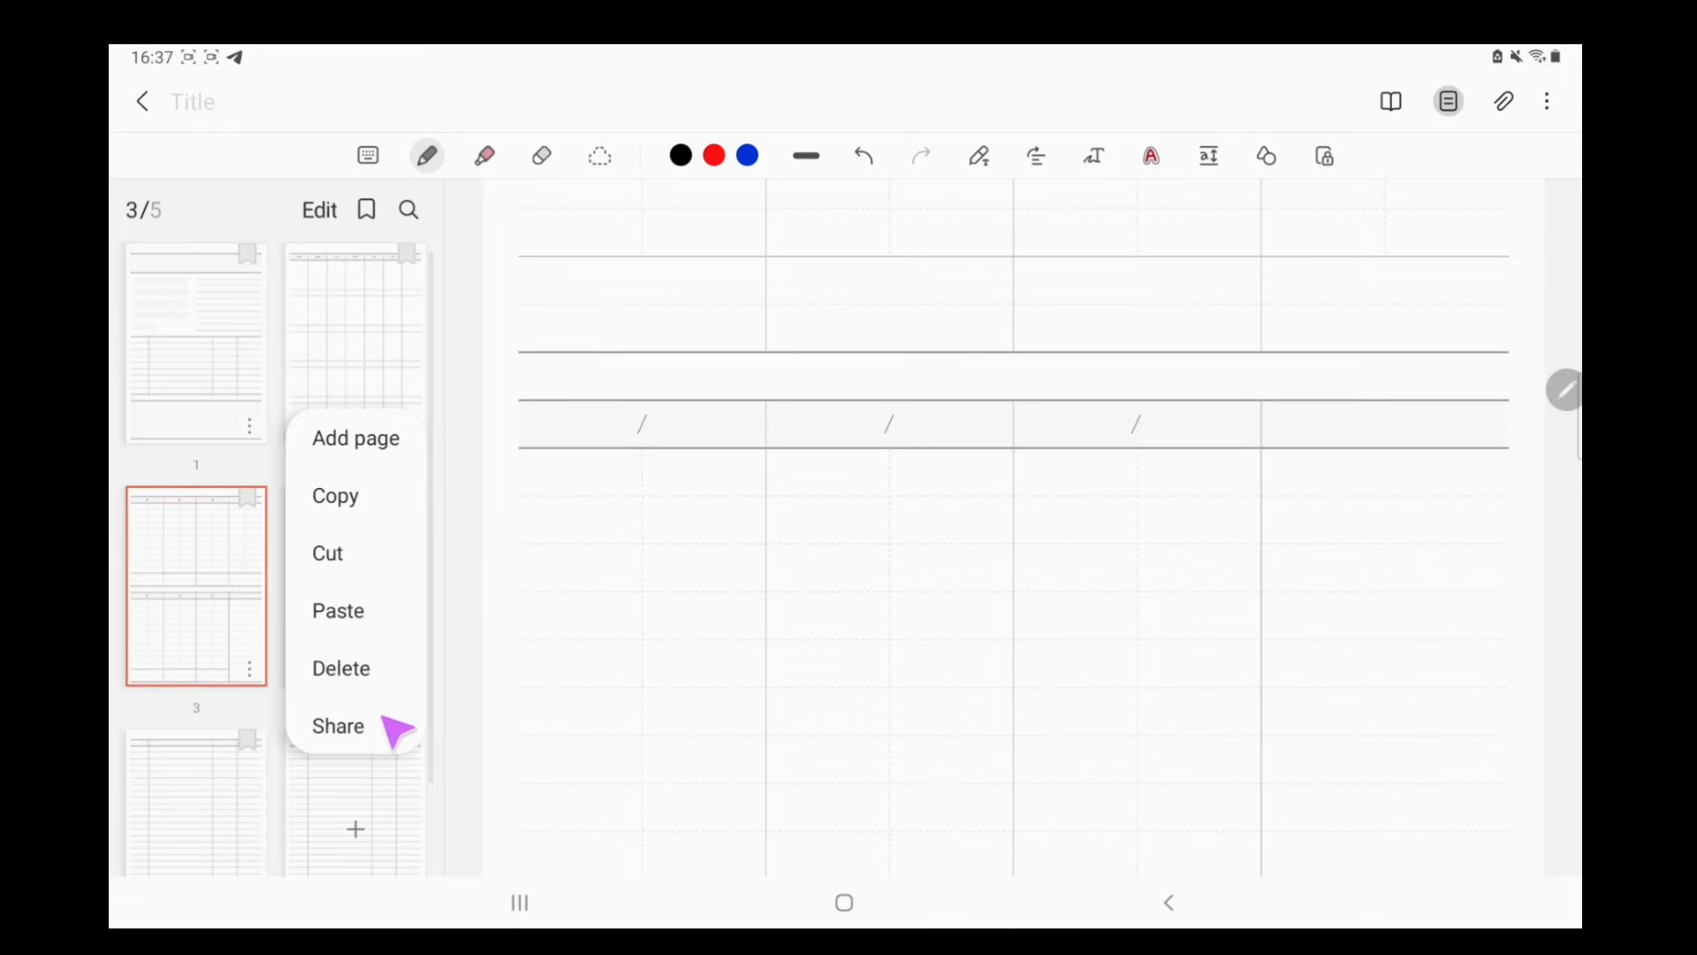
click(339, 669)
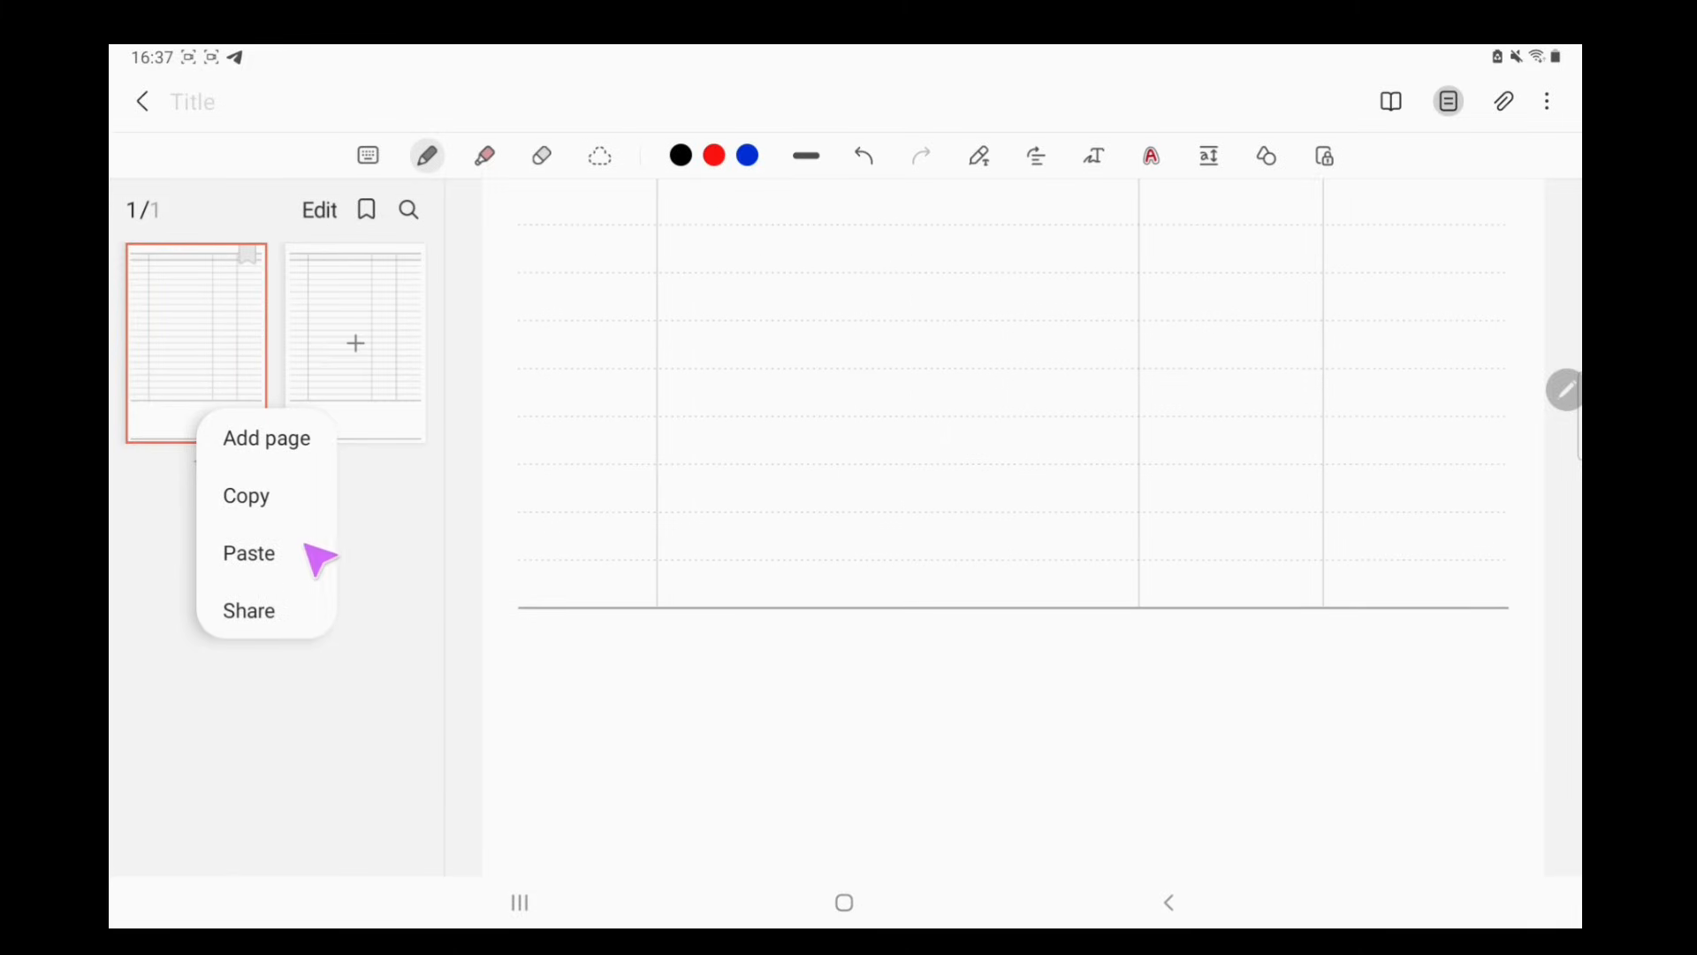
click(246, 496)
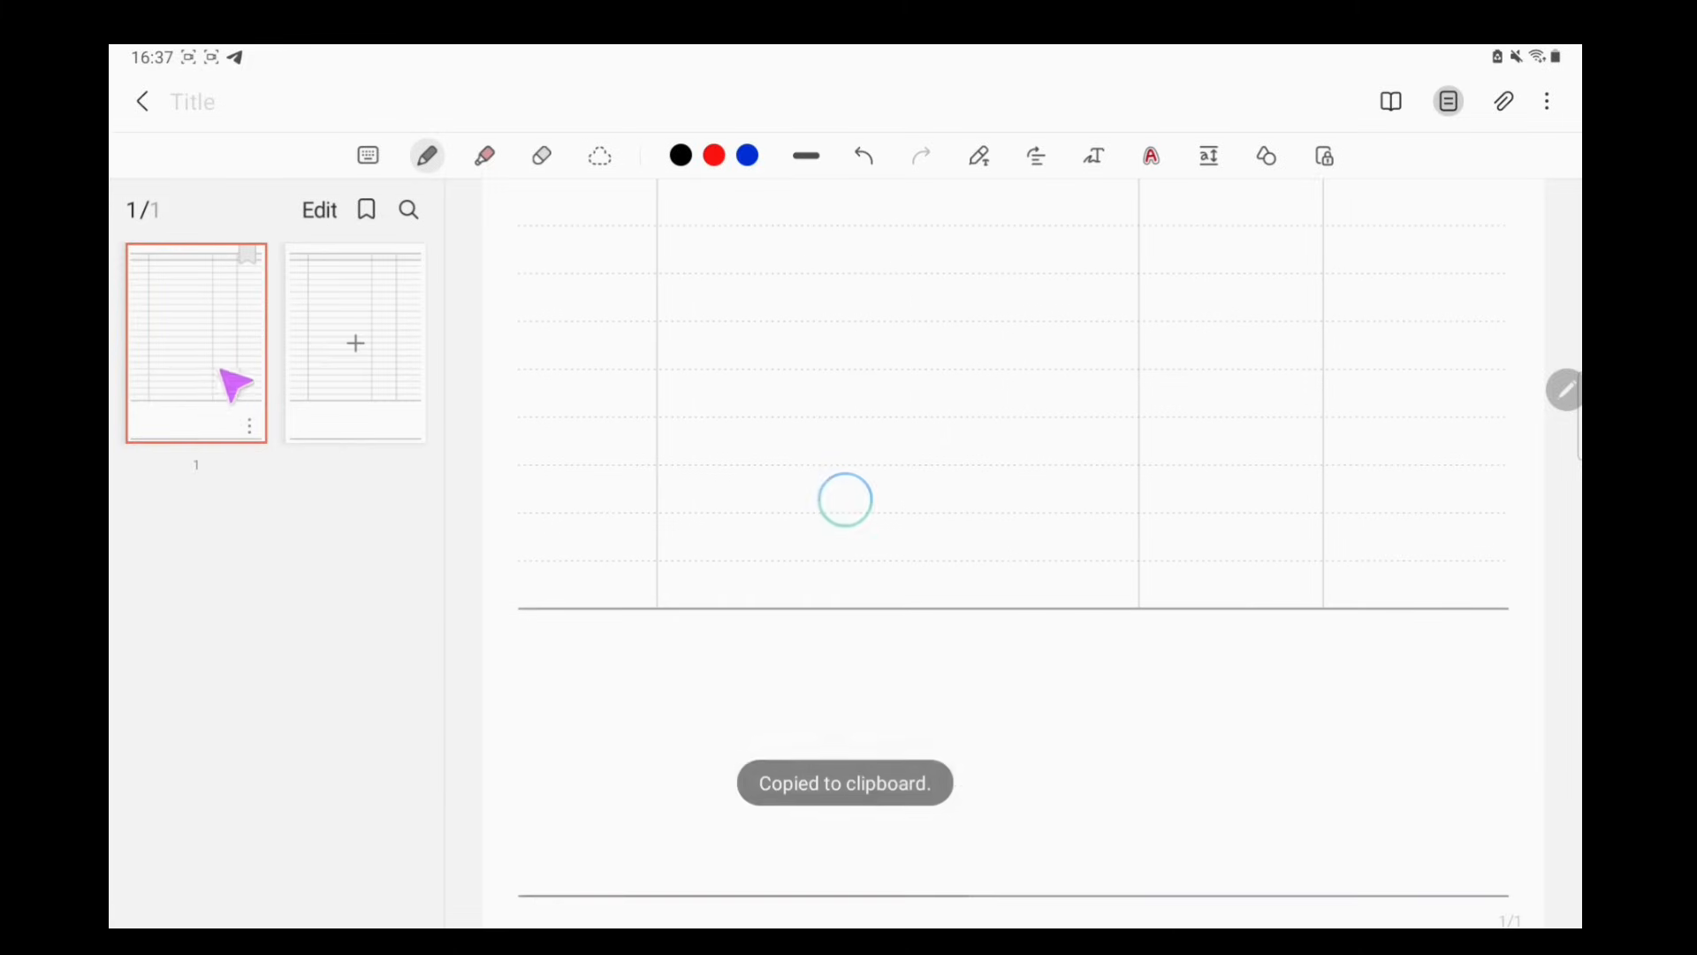
click(250, 426)
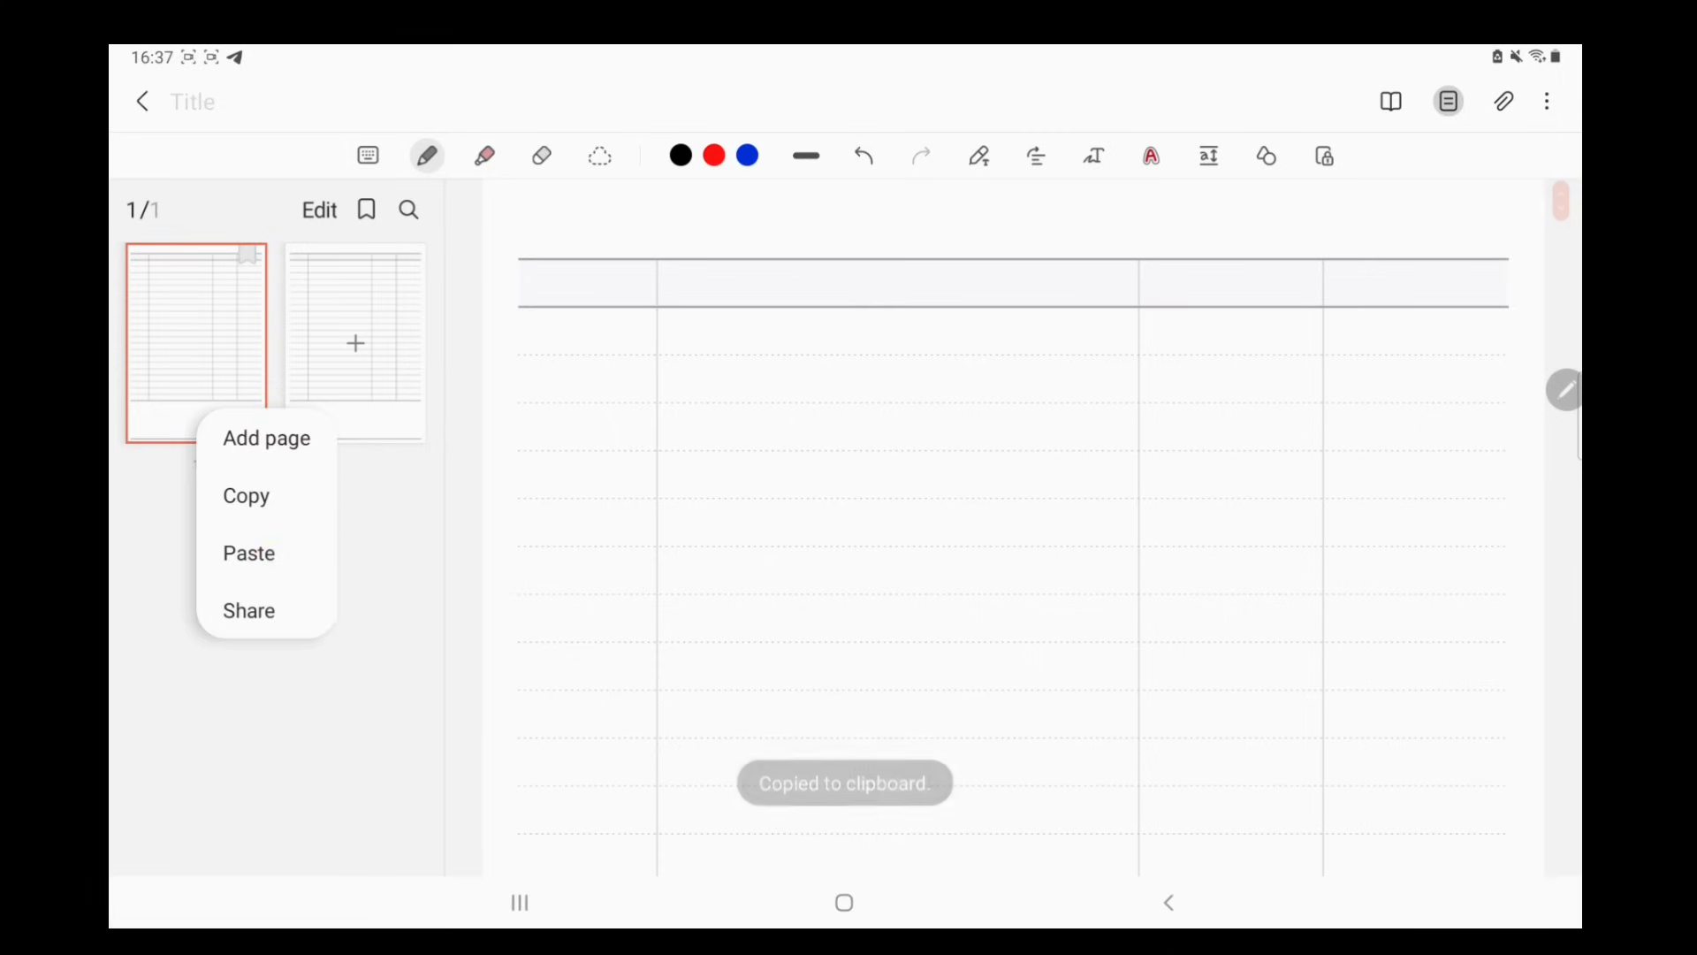
click(249, 553)
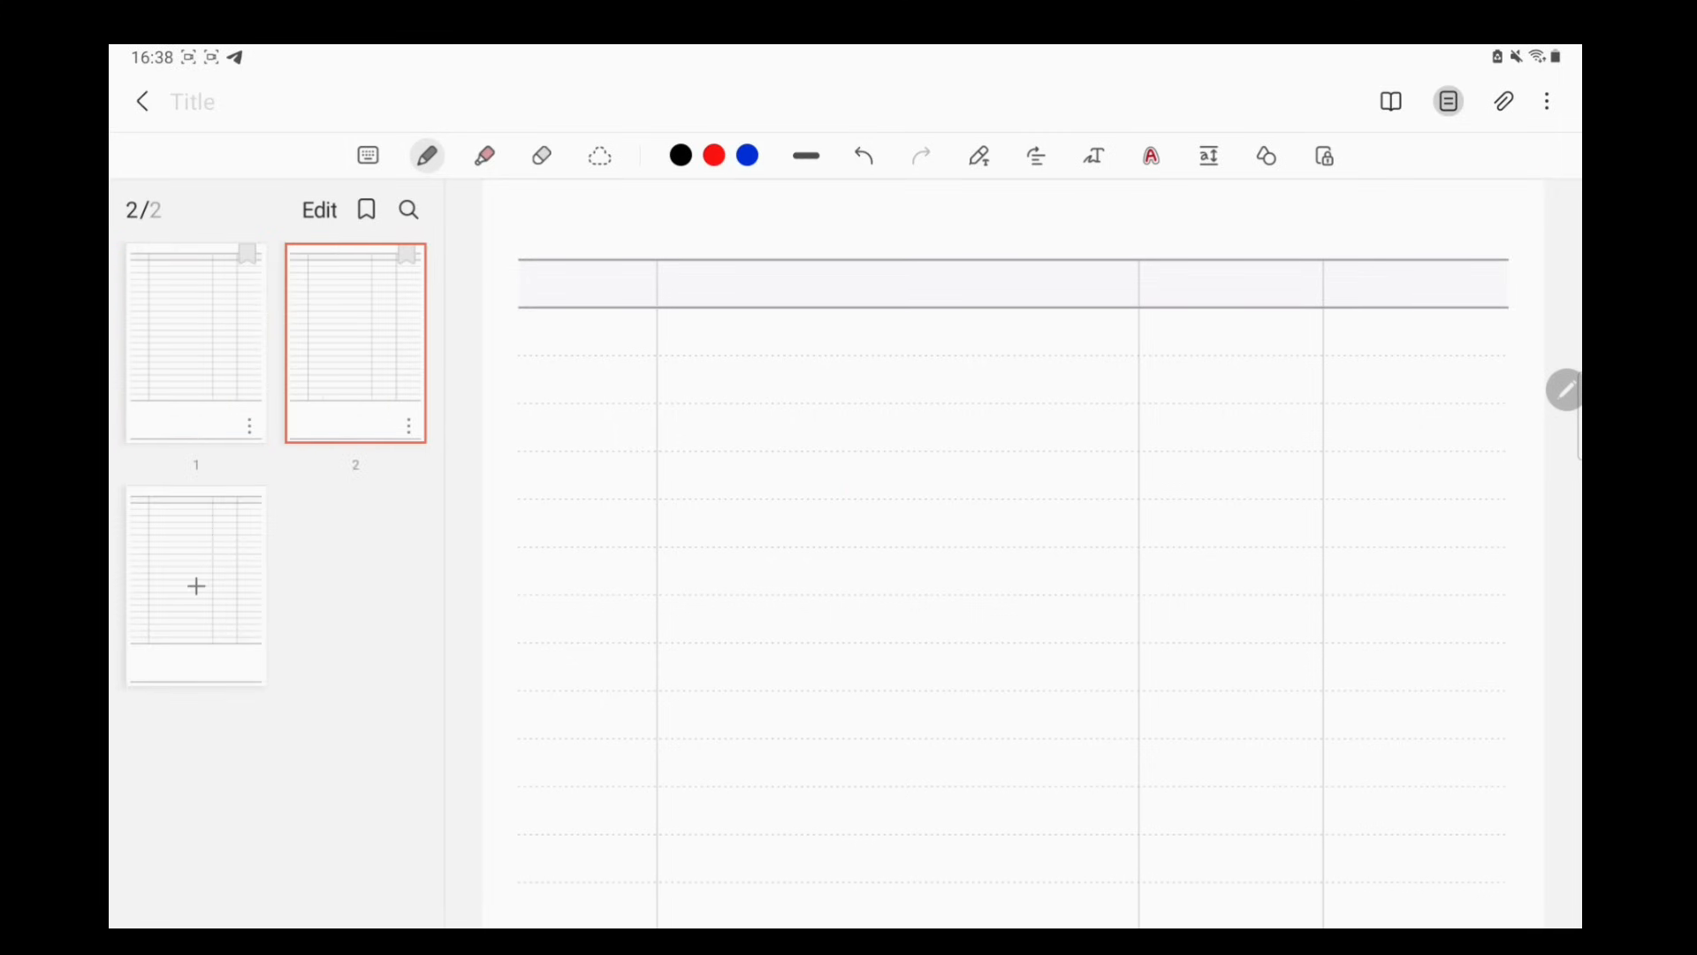
click(196, 586)
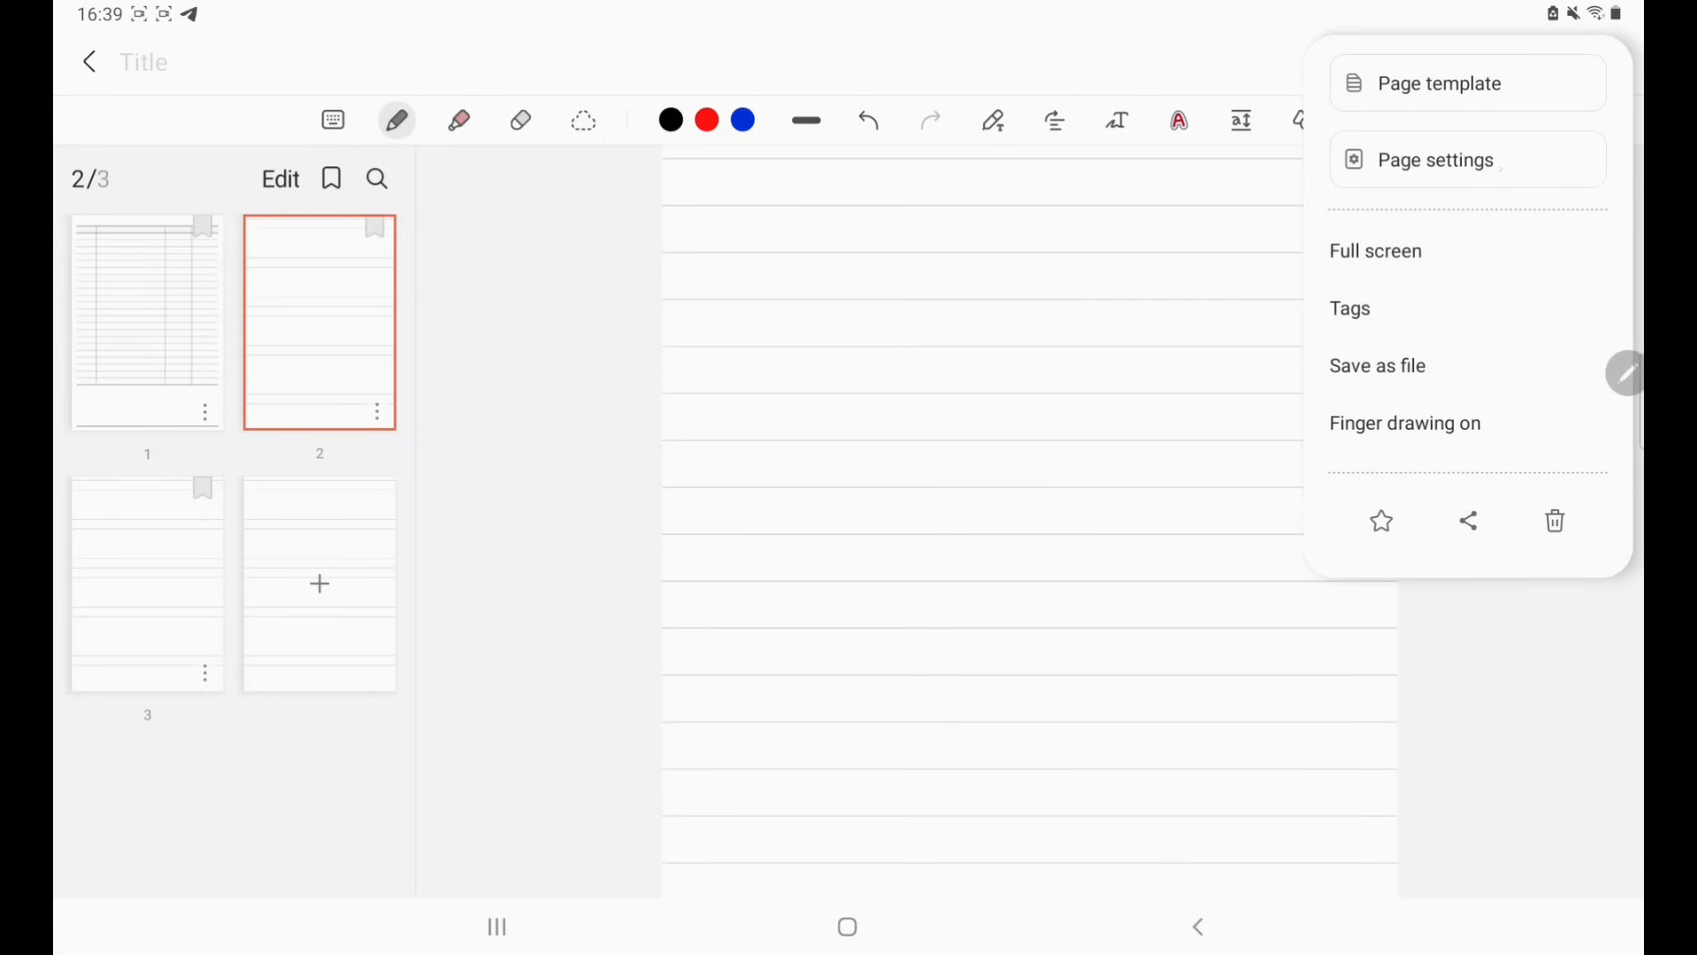
- In Page settings, set a pink background and Horizontal scroll direction for side-by-side pages
click(1435, 159)
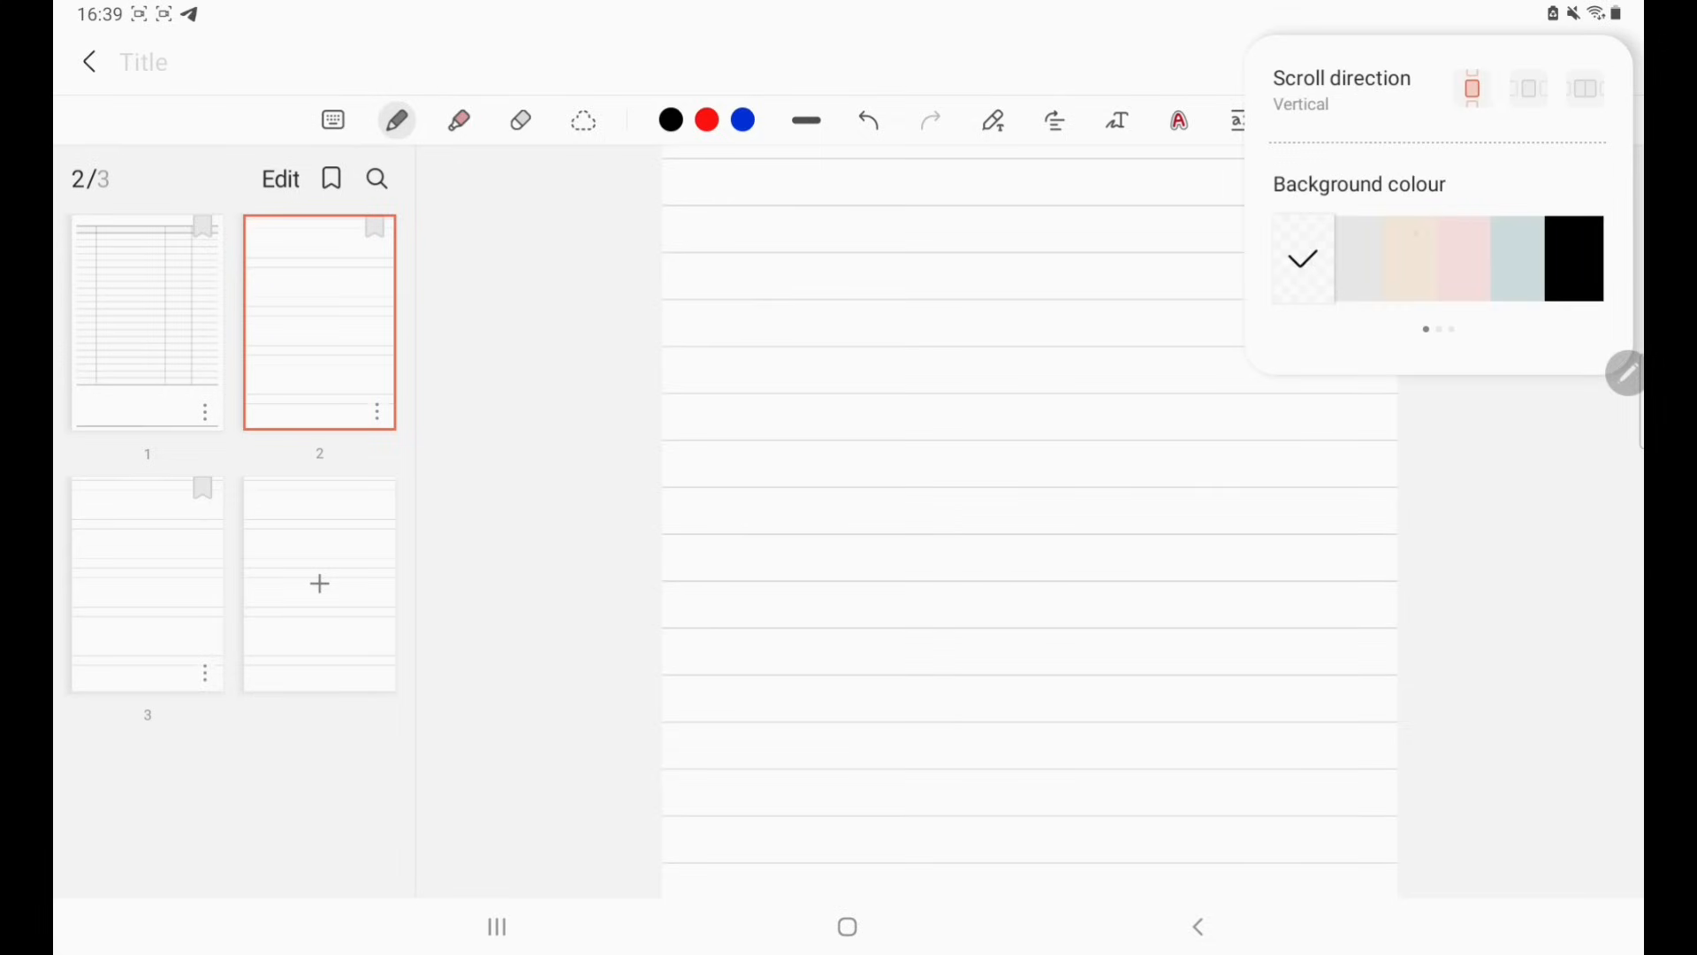
click(1409, 261)
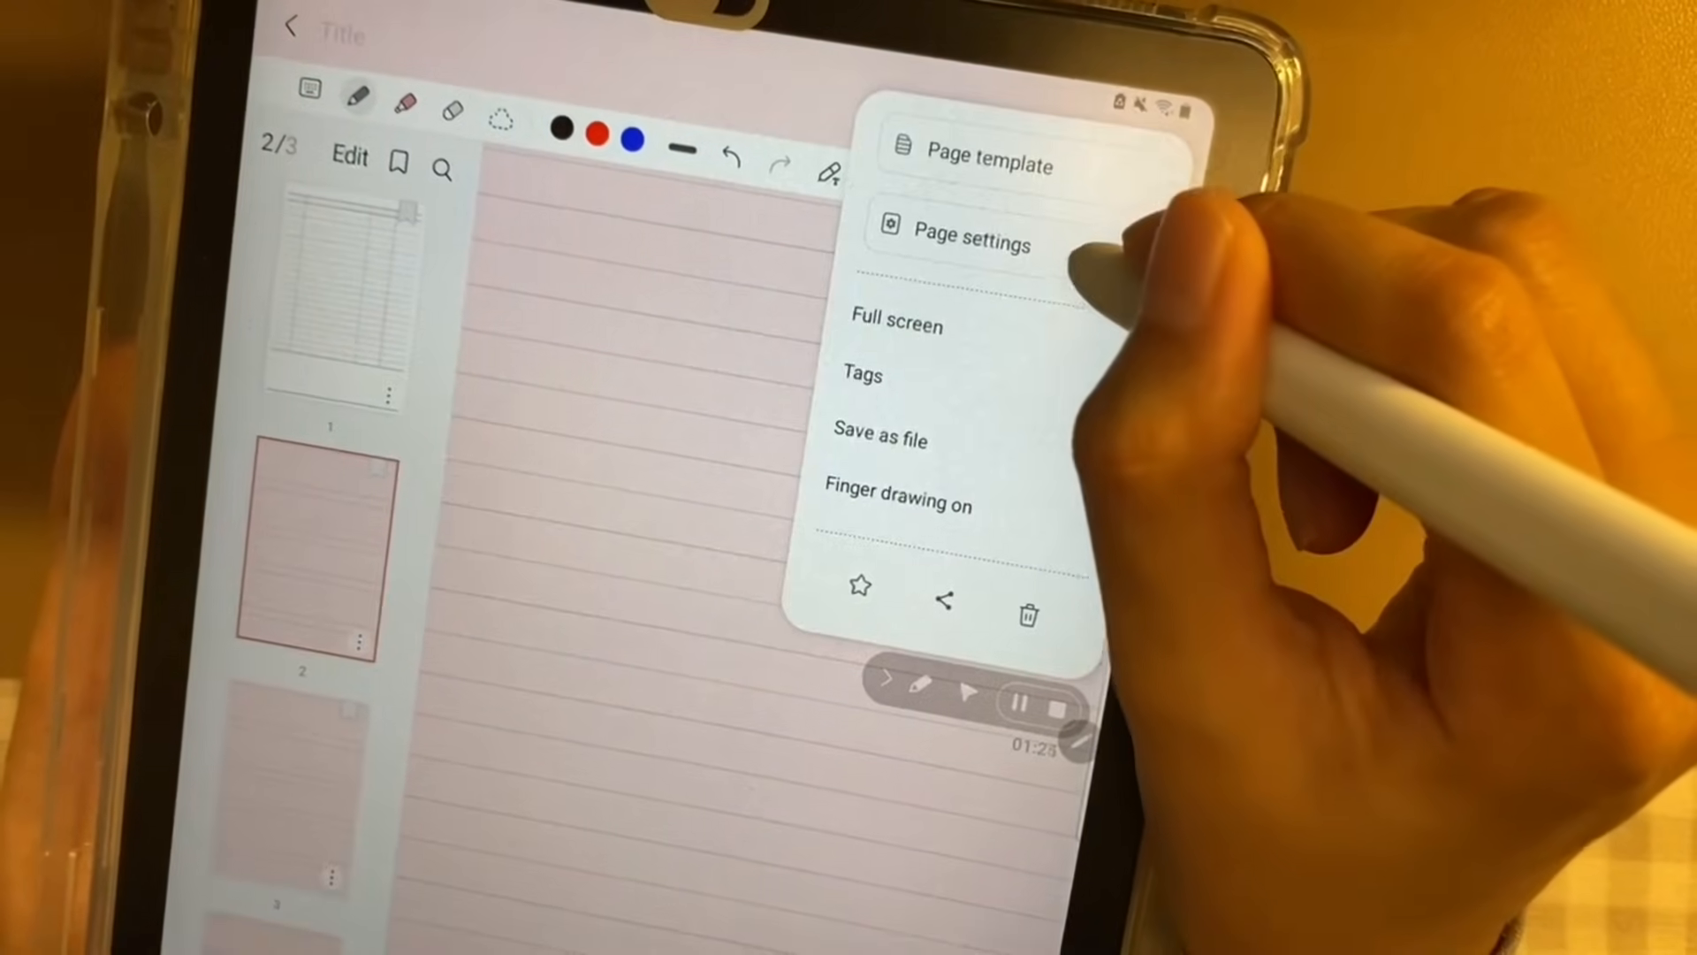
click(972, 239)
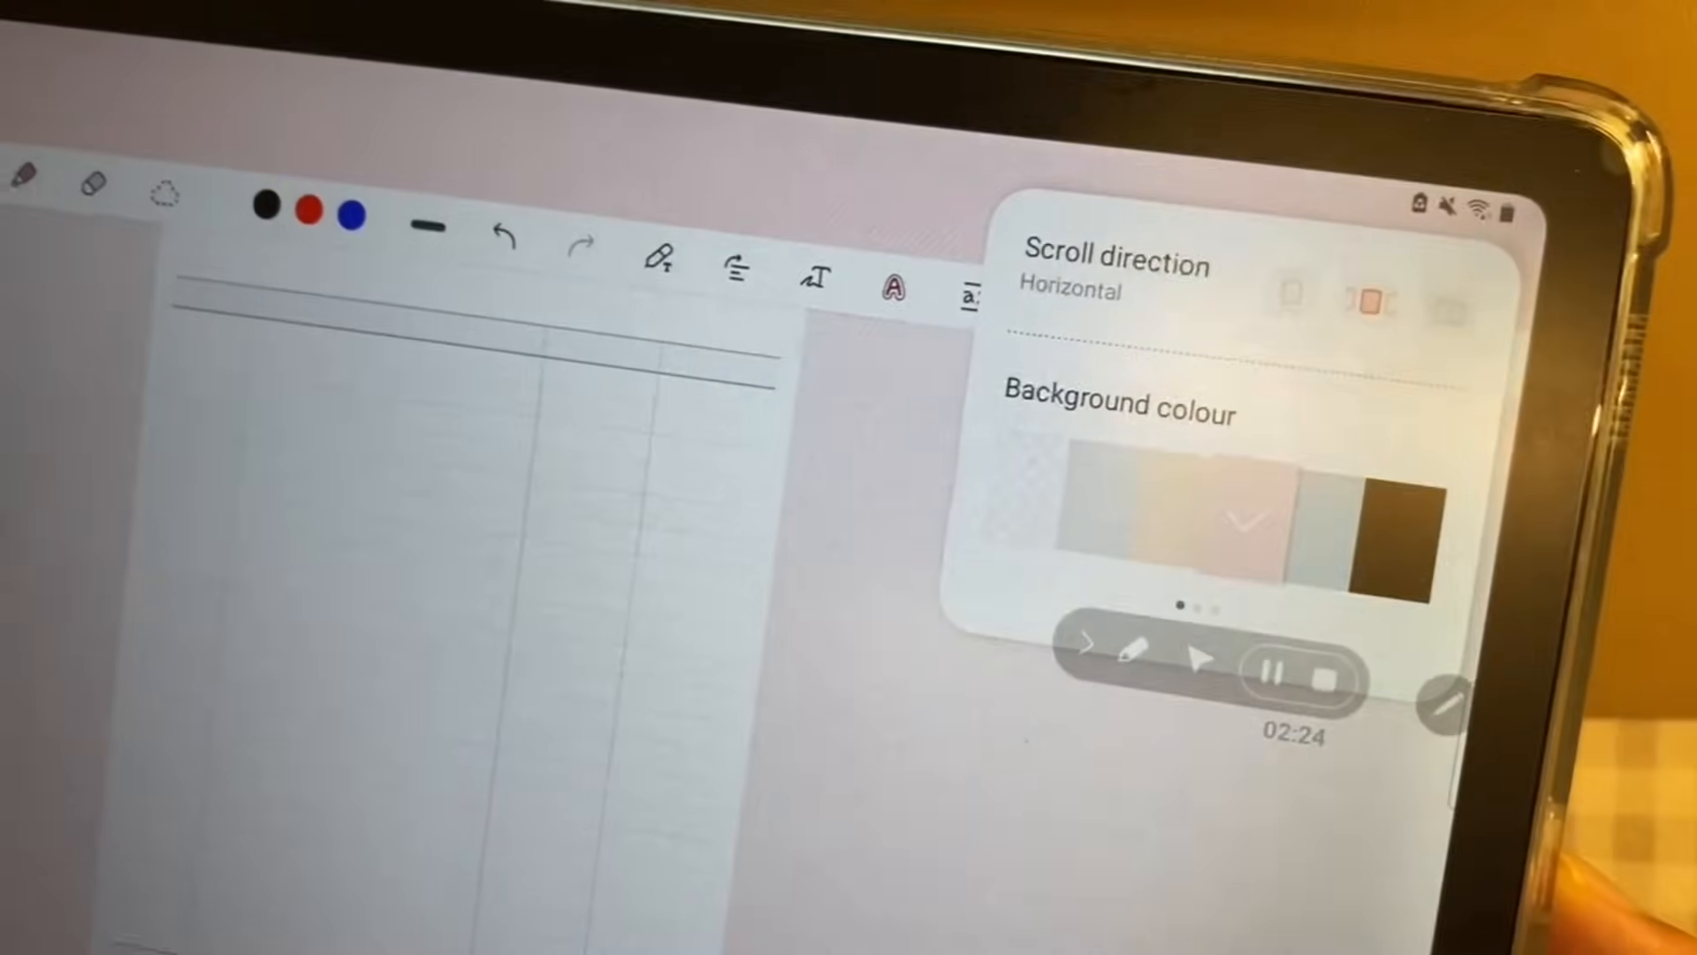
click(1321, 256)
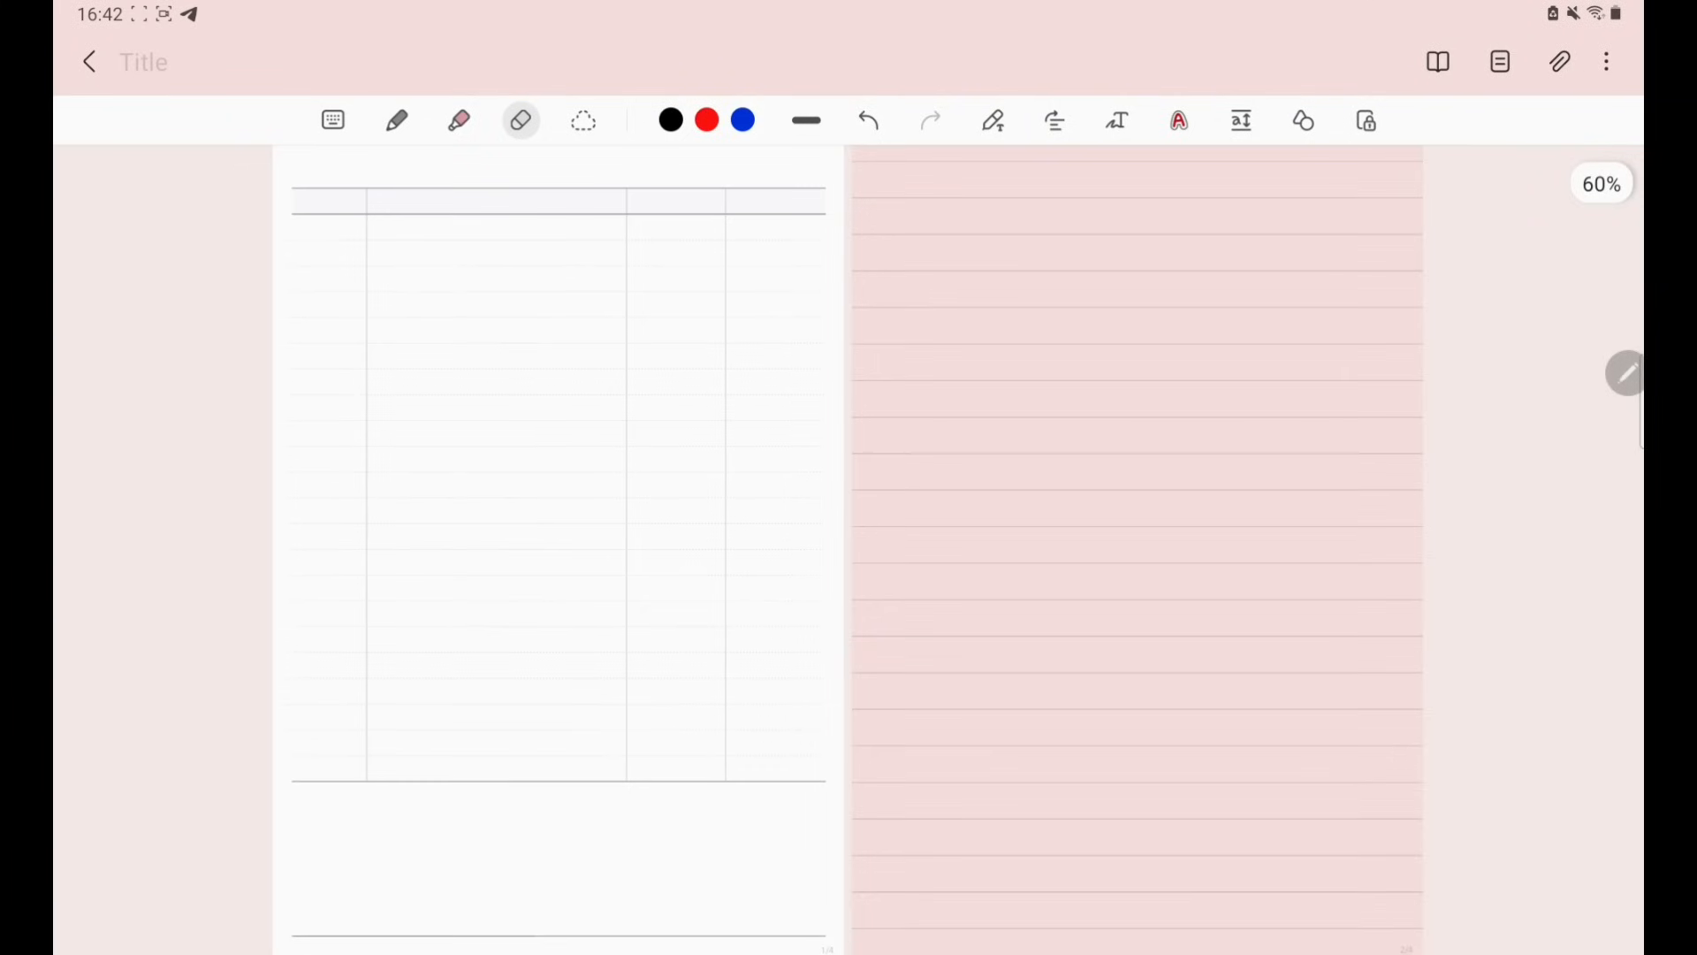
- Switch the note to Full screen from the More menu
click(1603, 61)
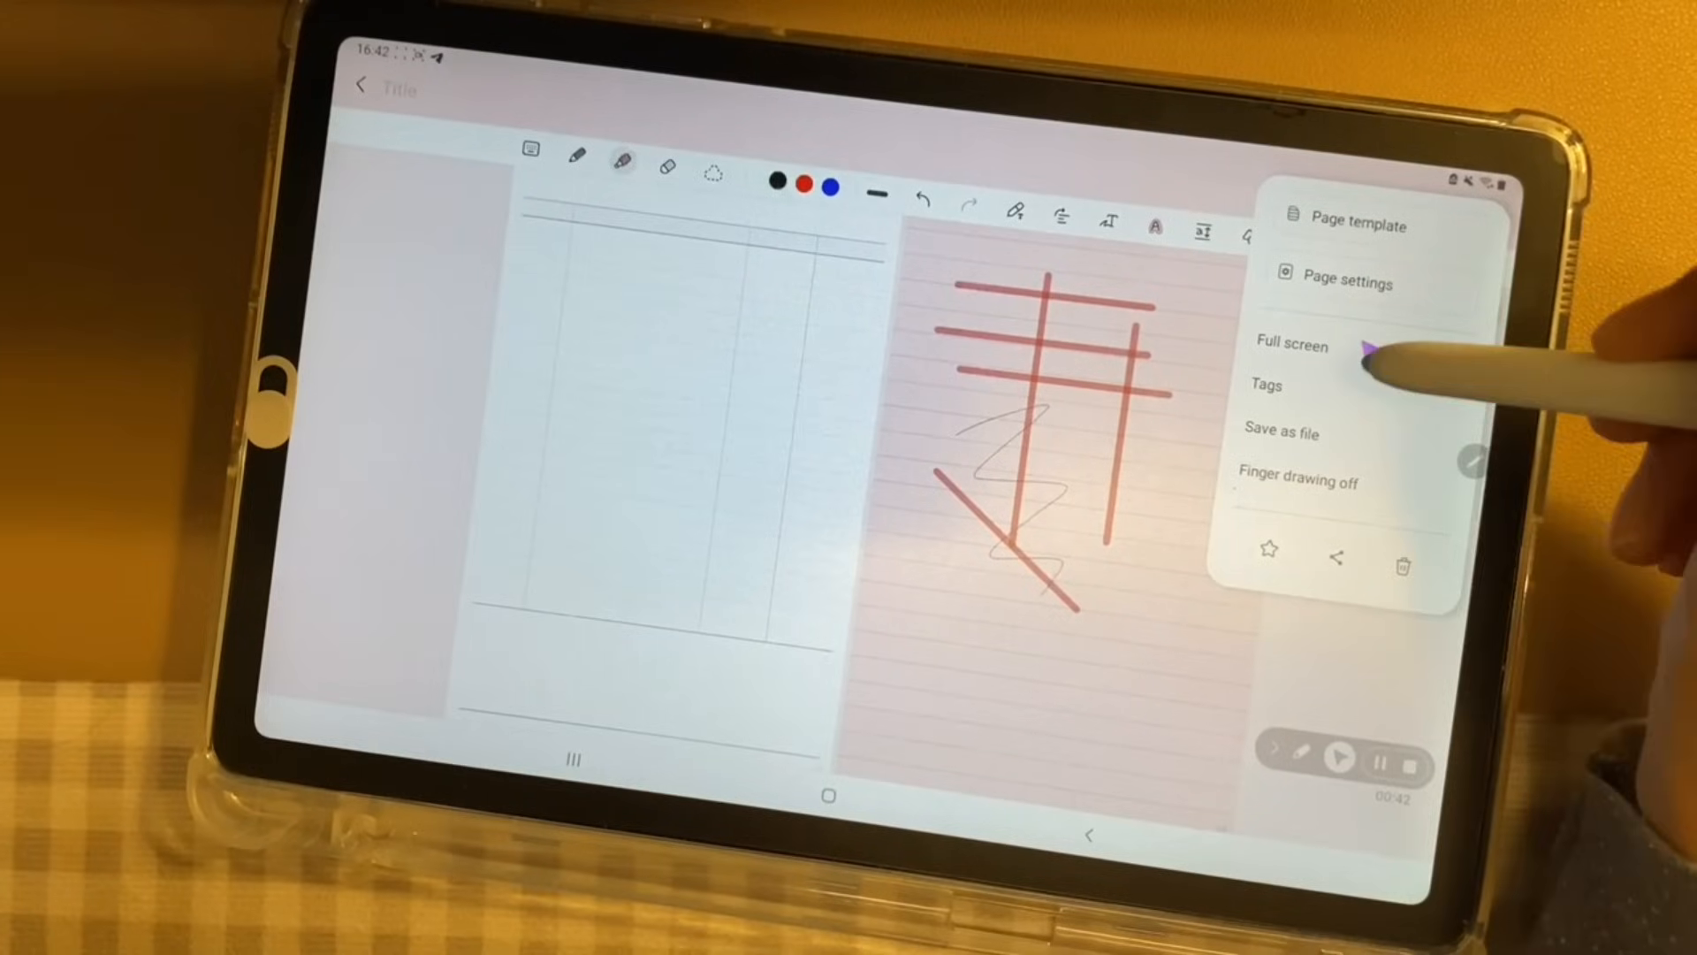
click(1290, 345)
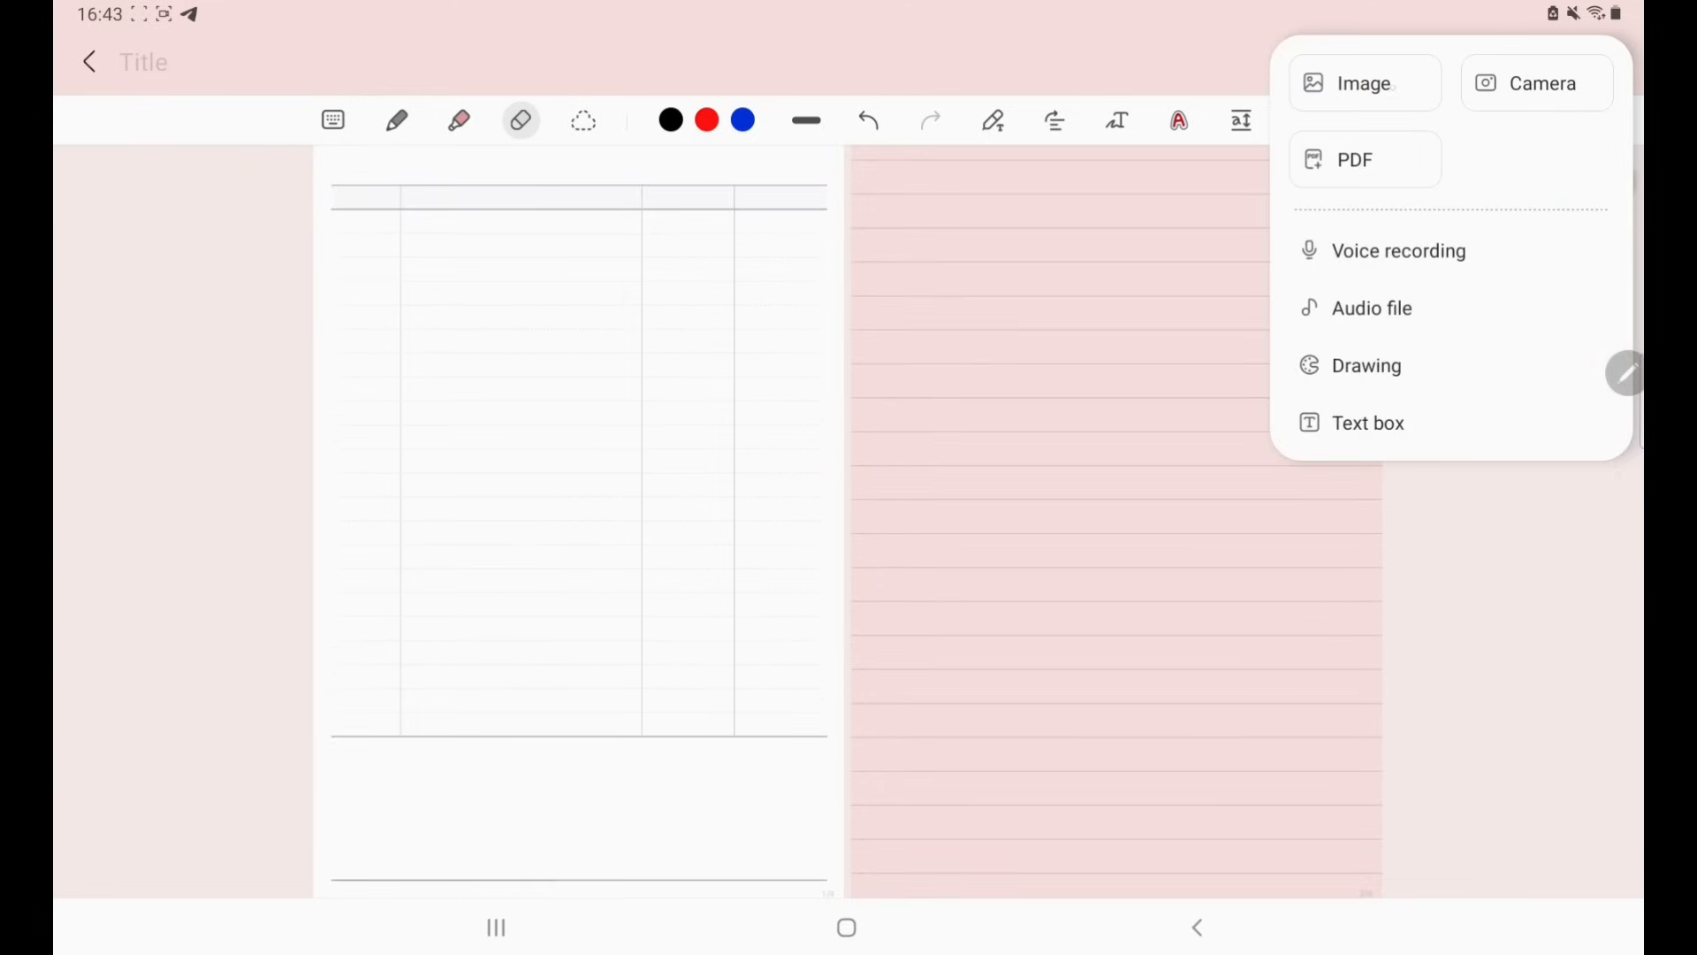
- Reveal the Insert choices: Image, Camera, PDF, Voice recording, Audio file, Drawing and Text box
click(1364, 83)
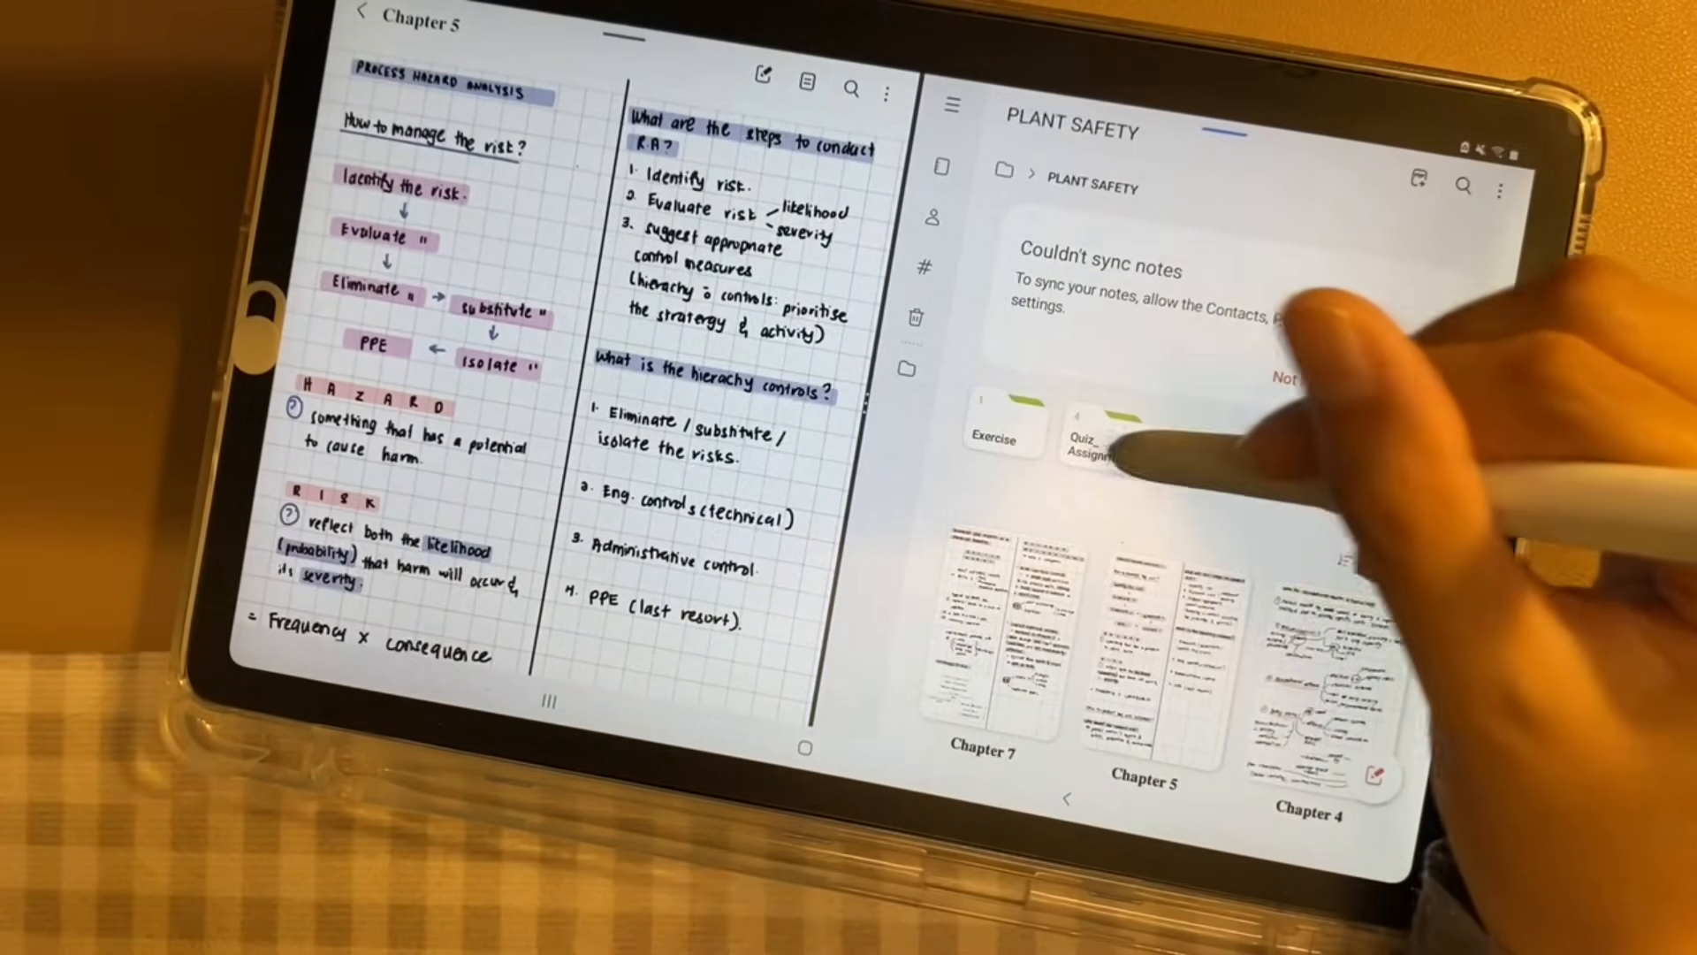
- Select the Chapter 5 note from the PLANT SAFETY list and scroll down to its Risk Assessment aims pages
click(1097, 441)
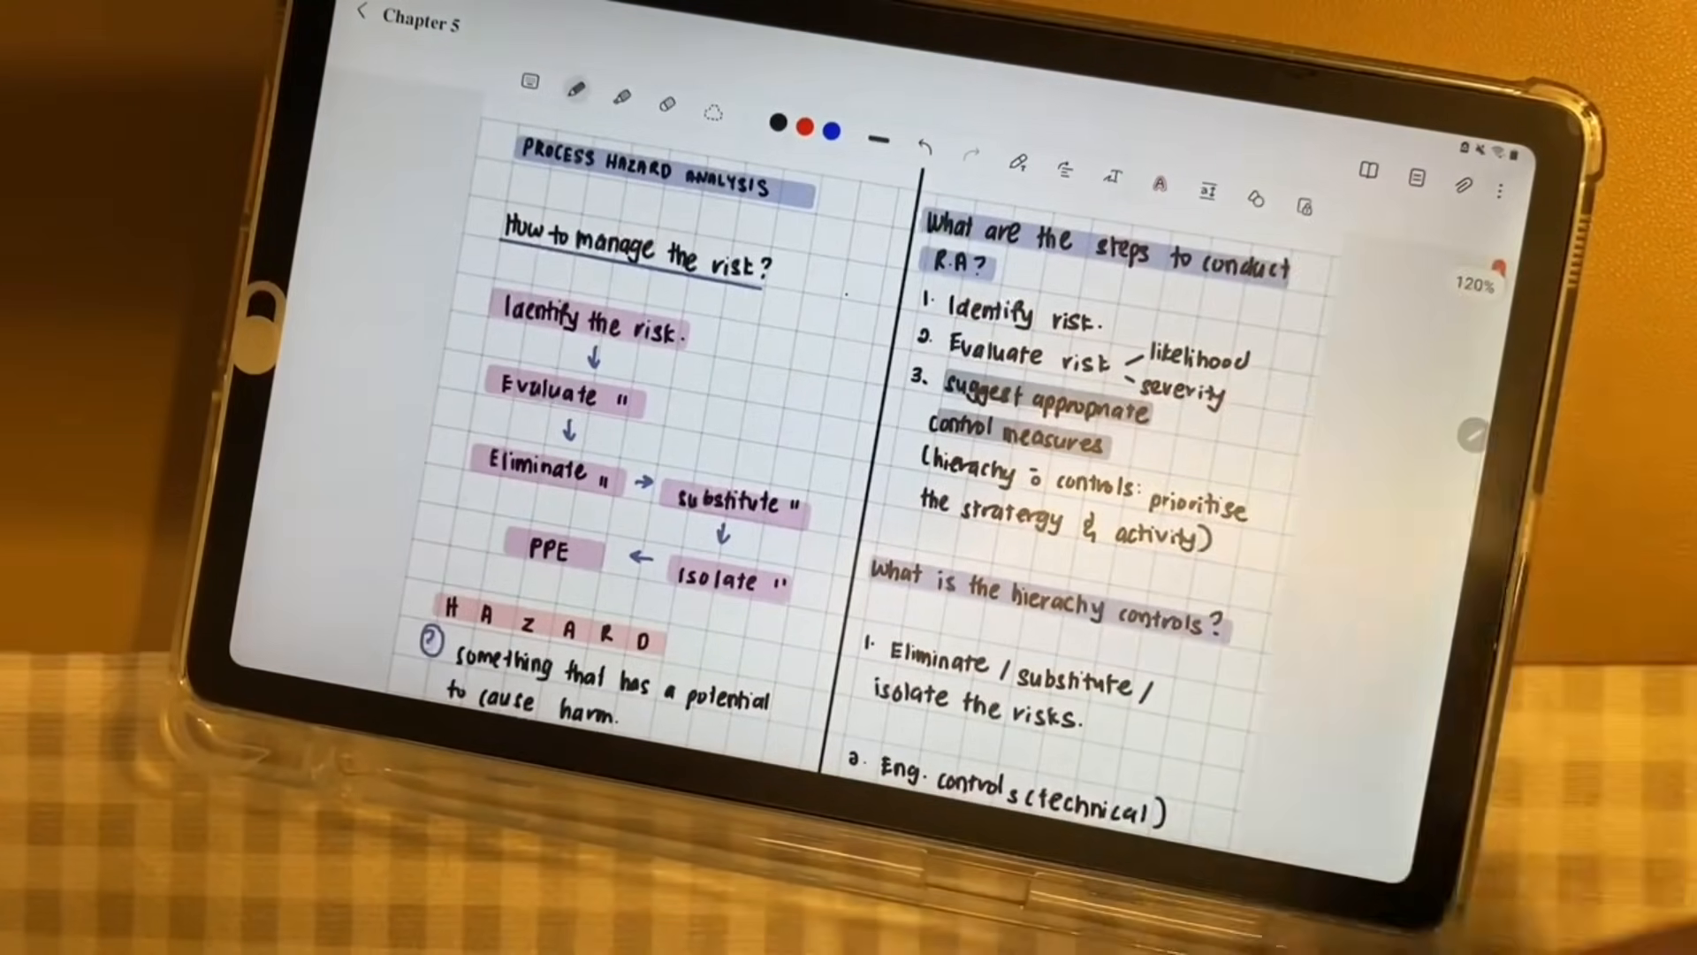
scroll(down, 3)
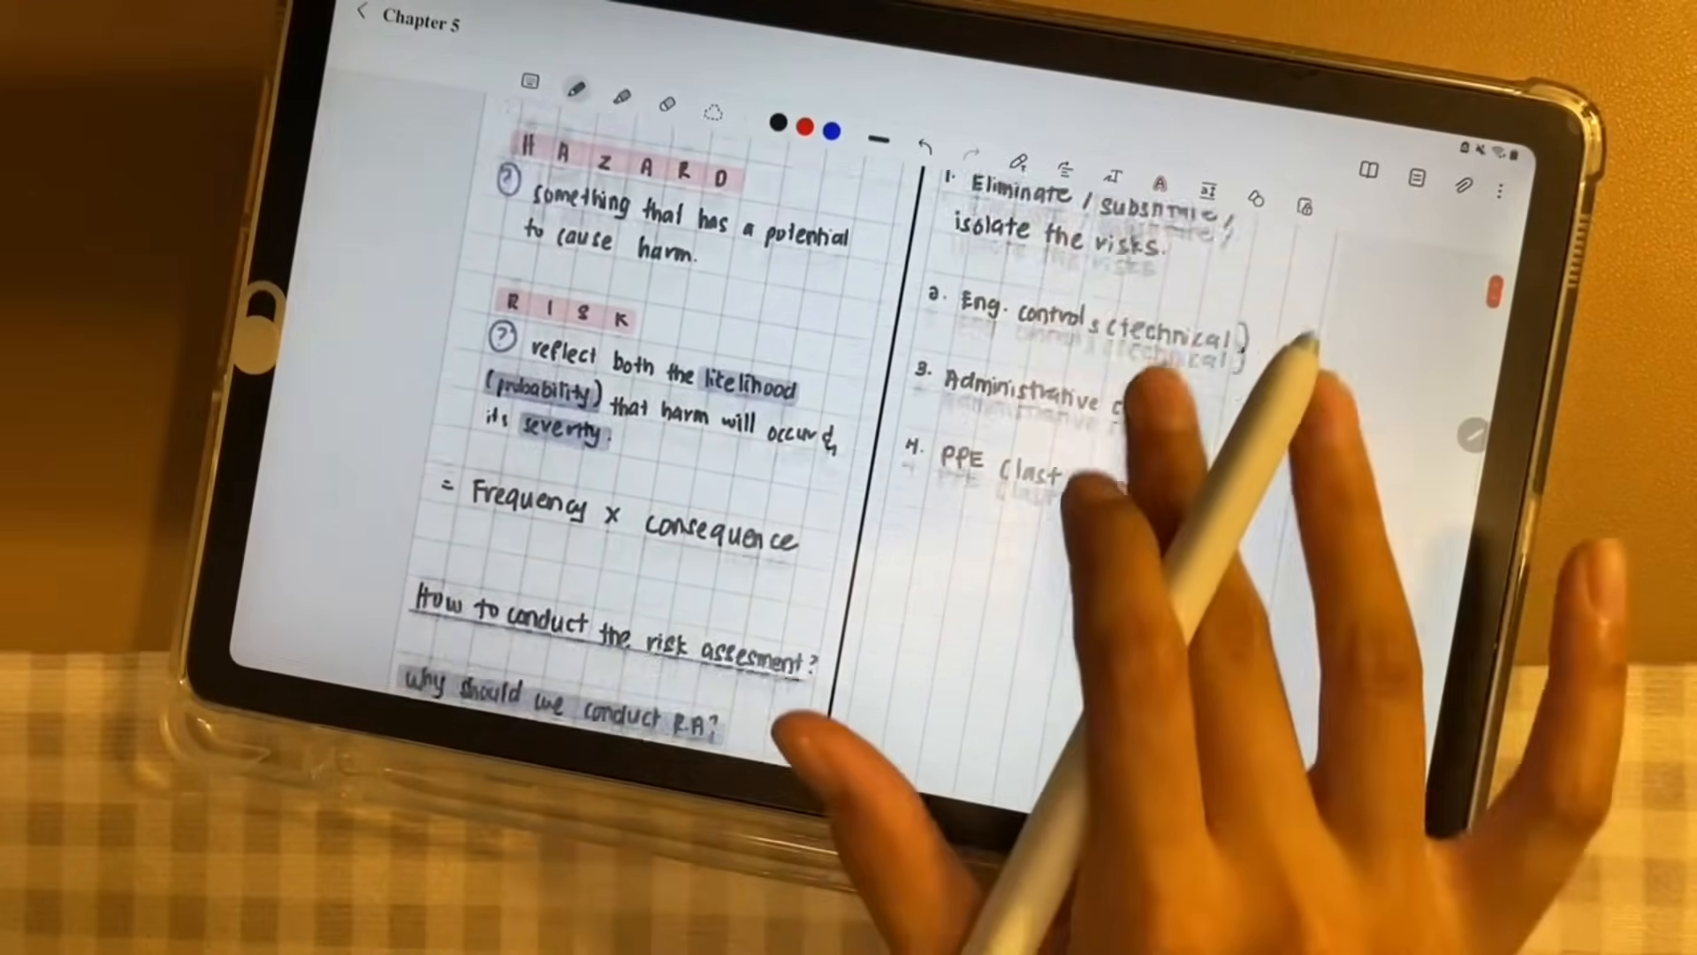
scroll(down, 3)
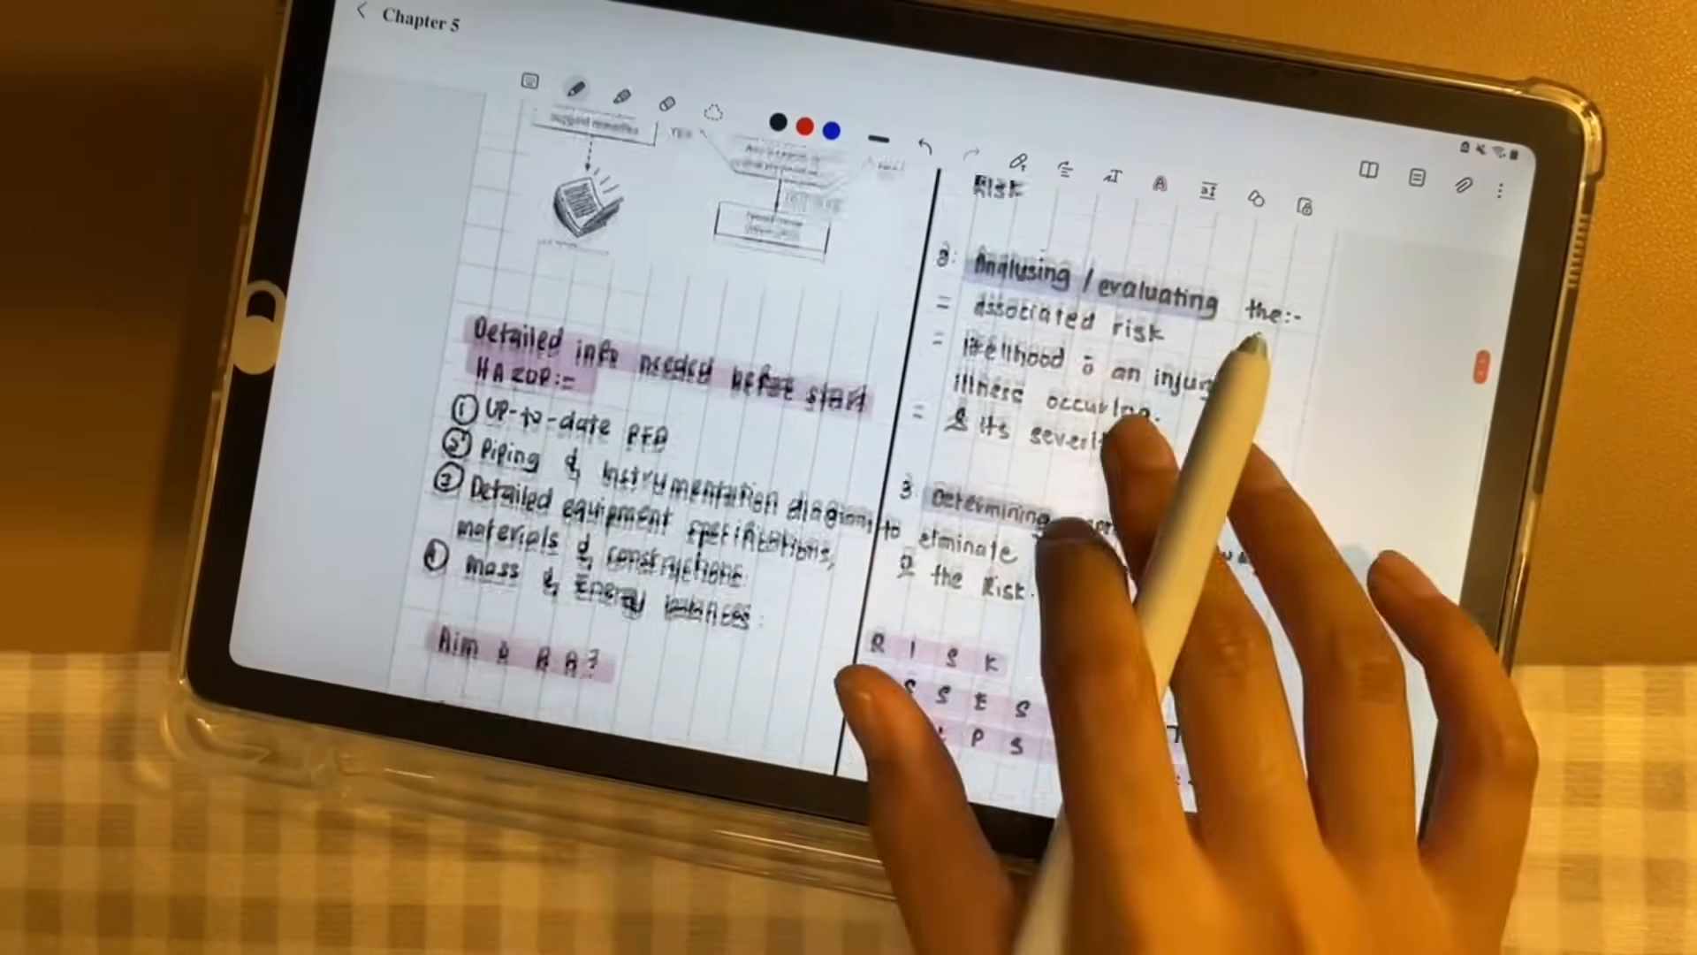
scroll(down, 3)
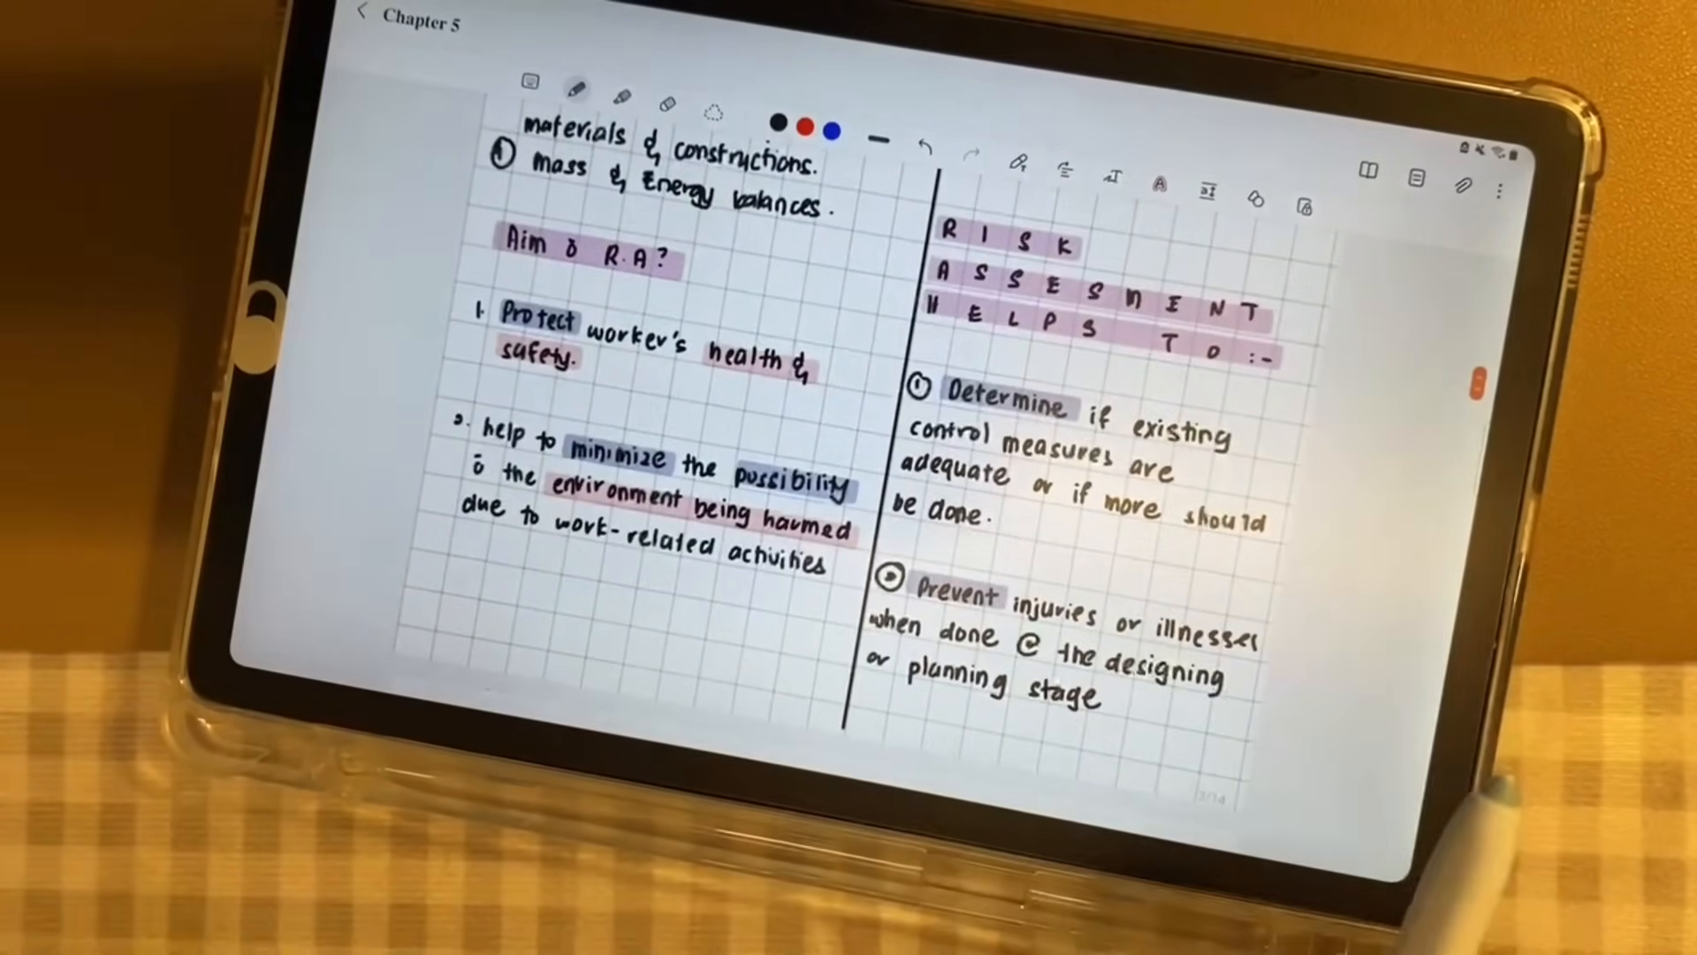